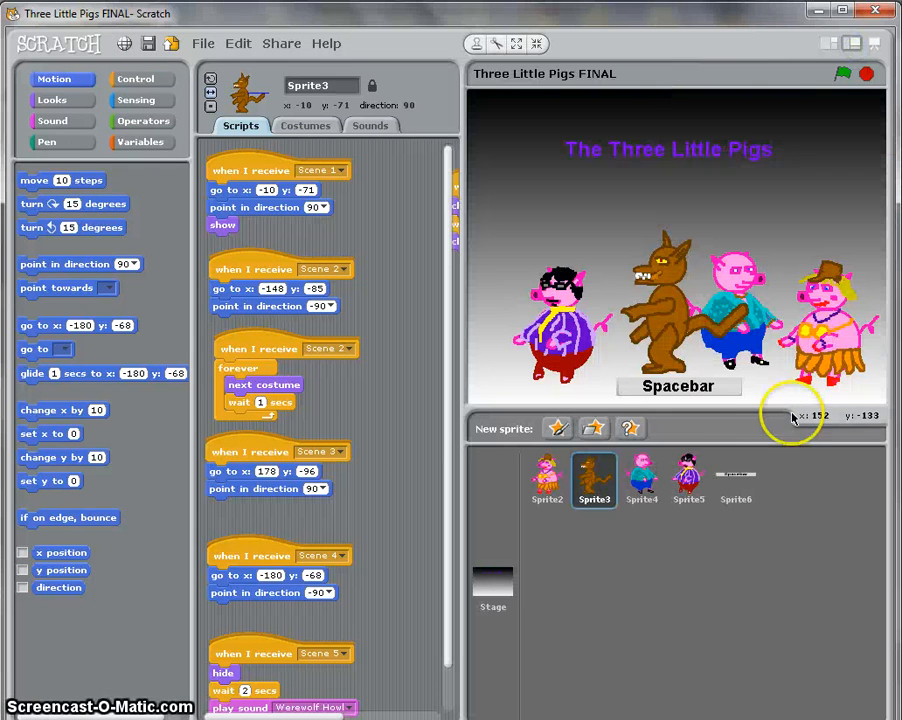
mouse_move(378, 584)
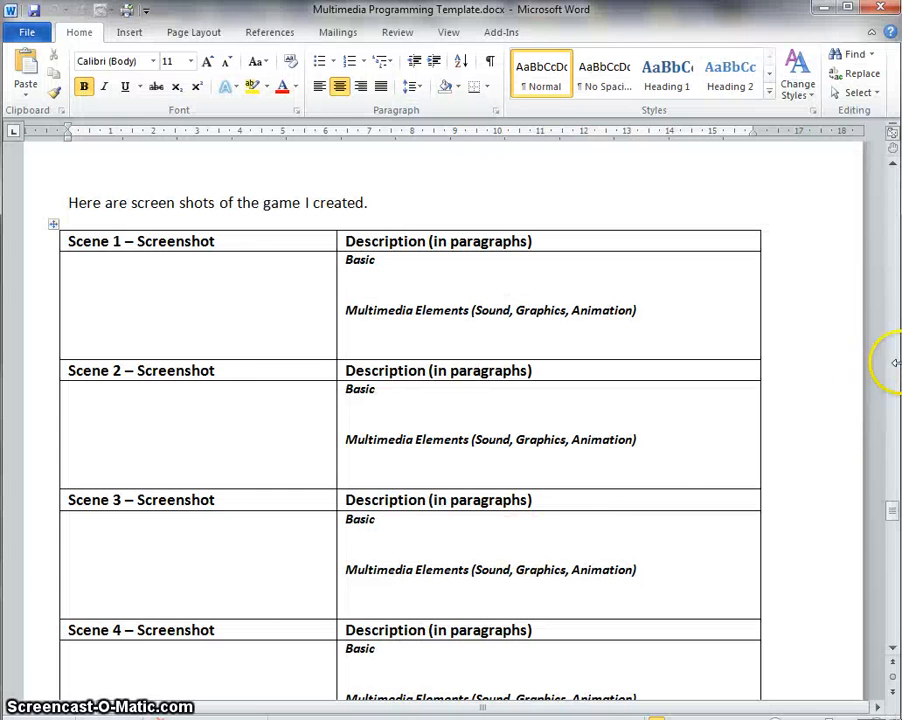
scroll("up", 3)
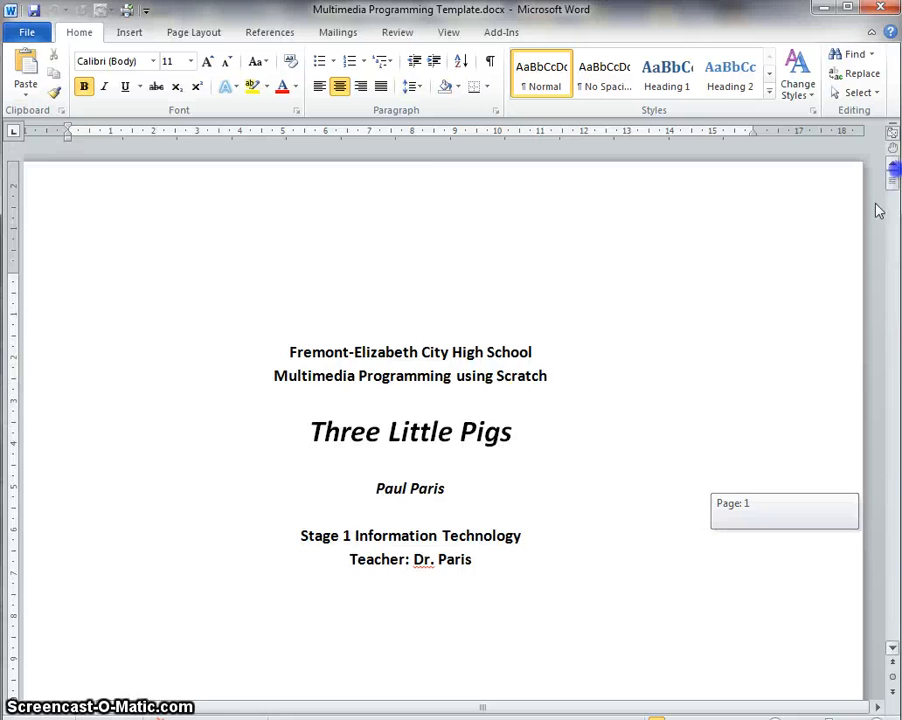
scroll("down", 3)
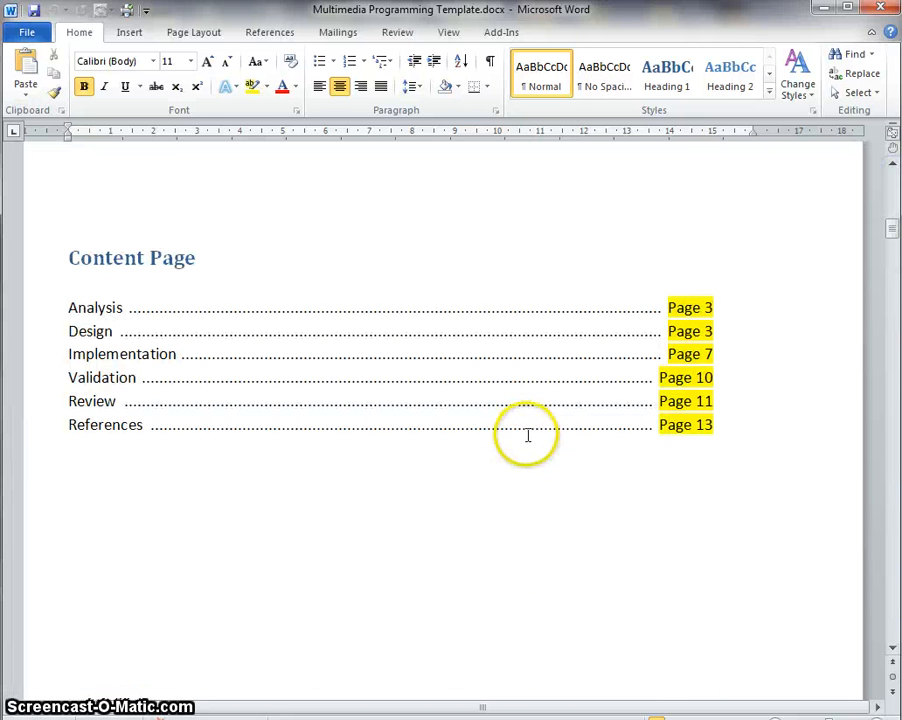
mouse_move(716, 284)
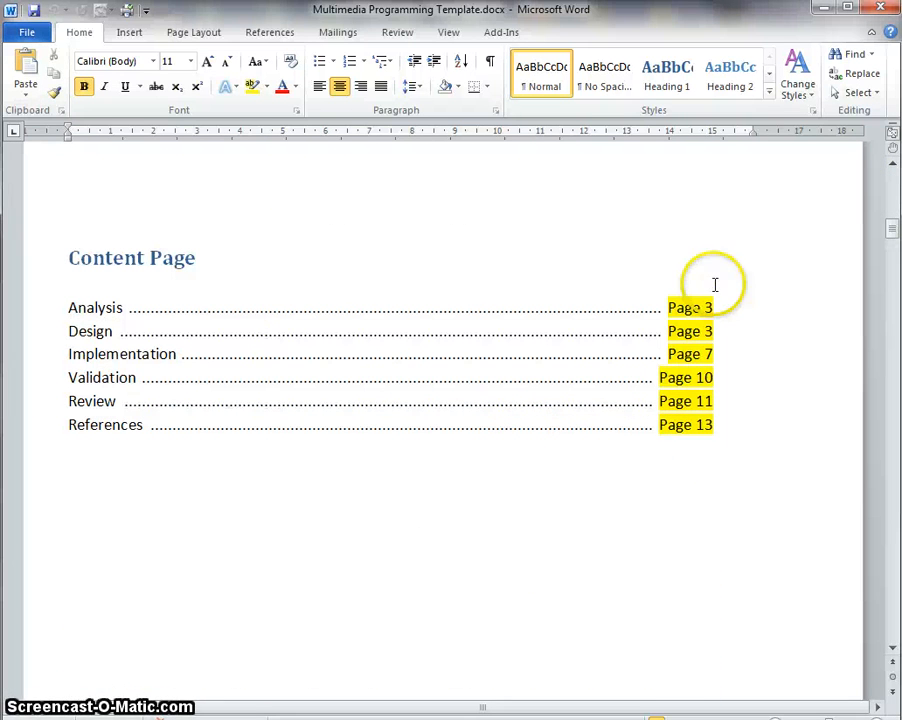
mouse_move(700, 412)
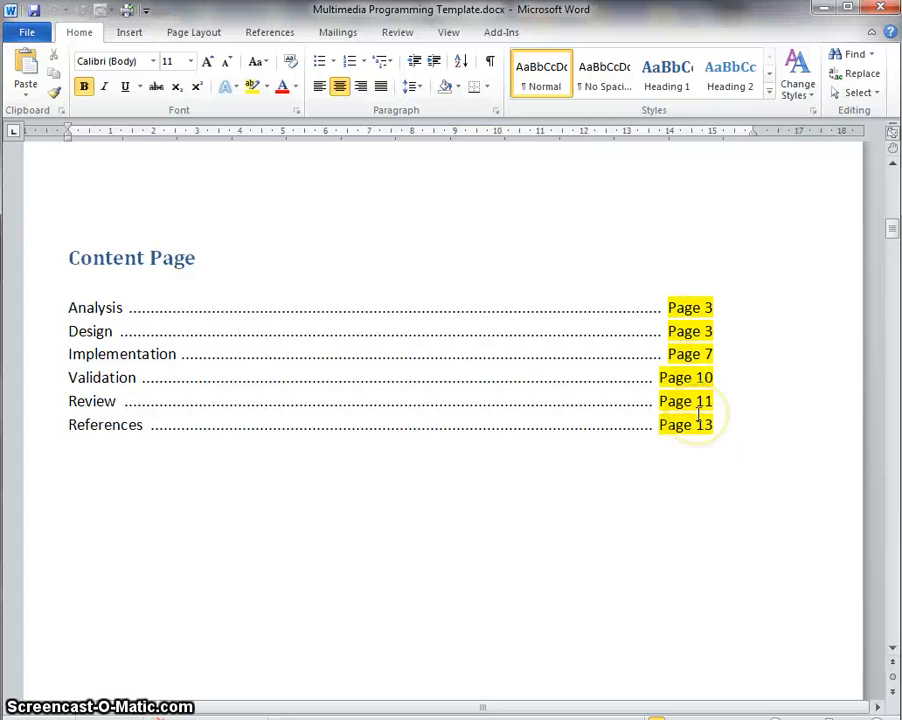
scroll("down", 3)
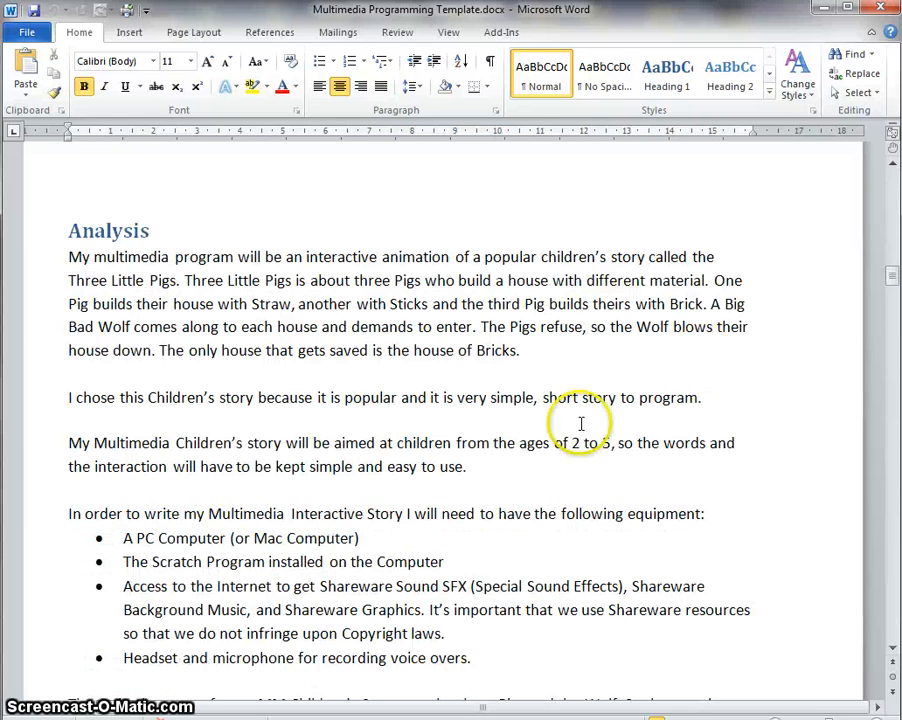
scroll("down", 3)
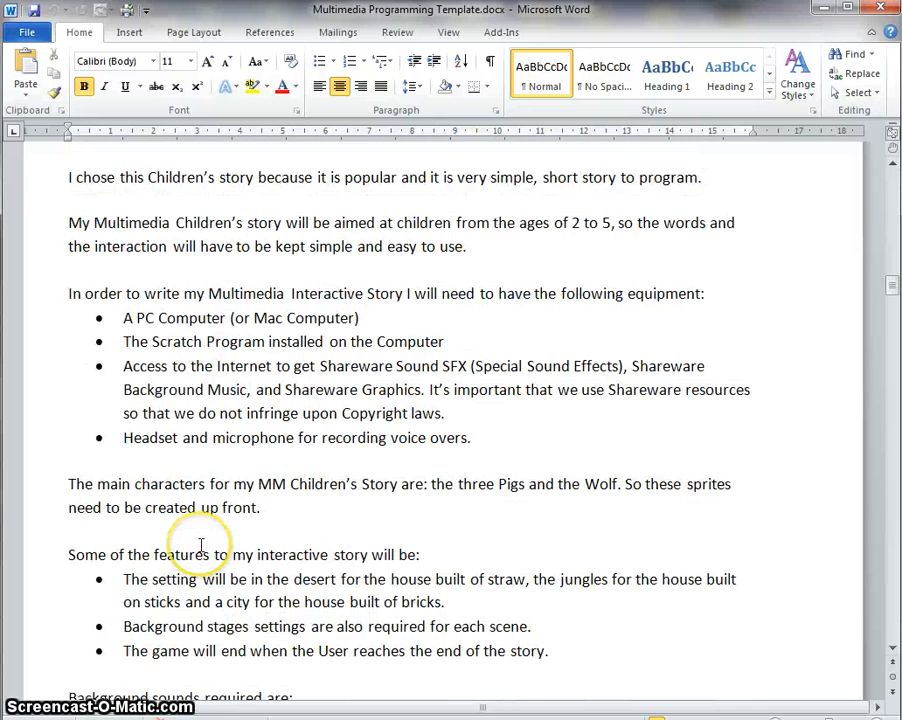
scroll("down", 3)
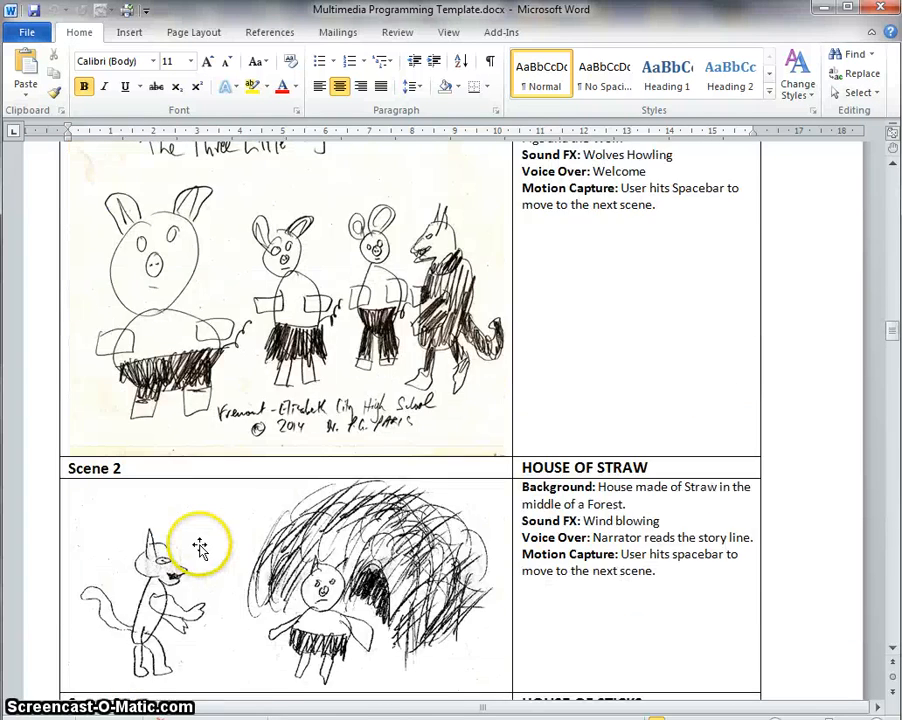
scroll("up", 3)
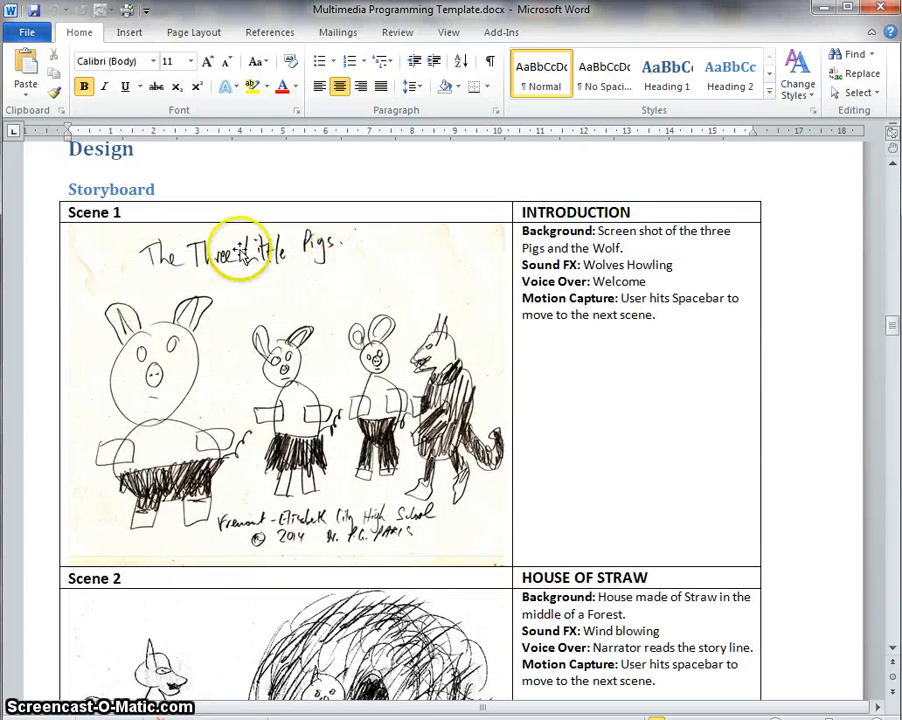
mouse_move(256, 414)
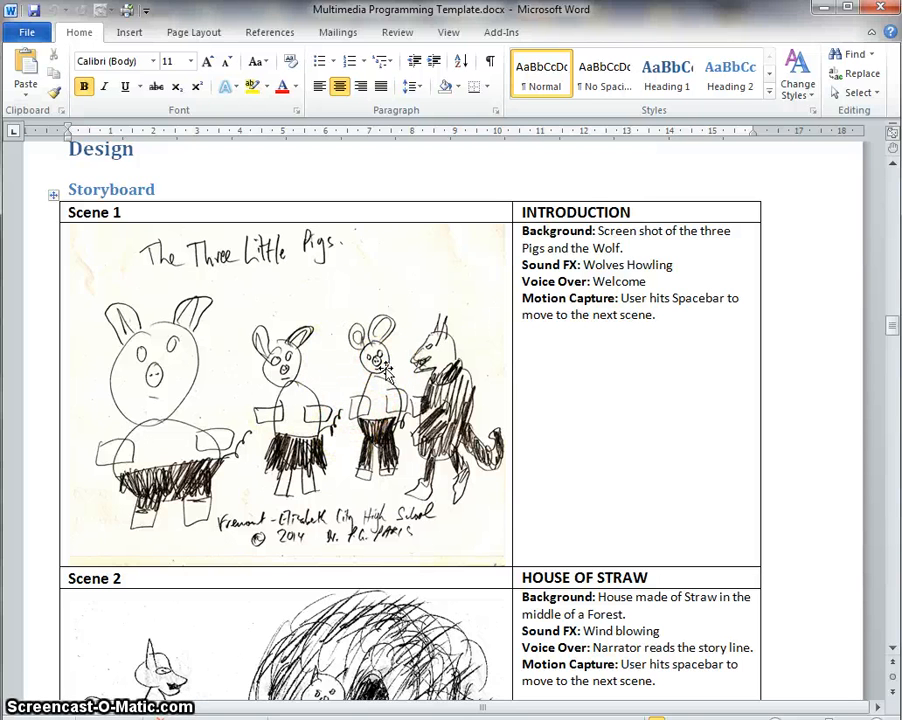
mouse_move(704, 304)
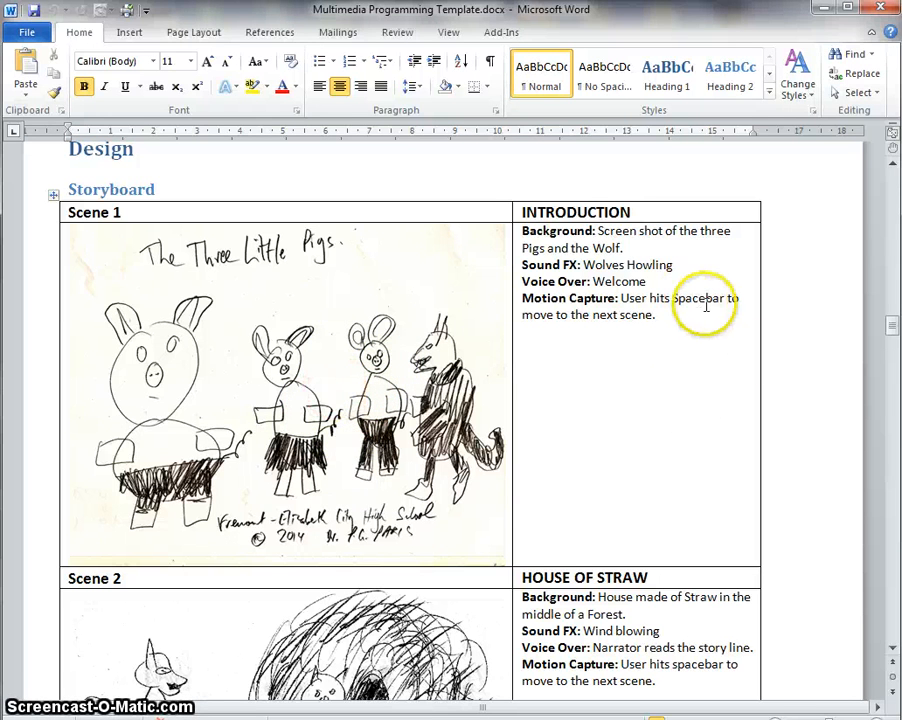
scroll("down", 3)
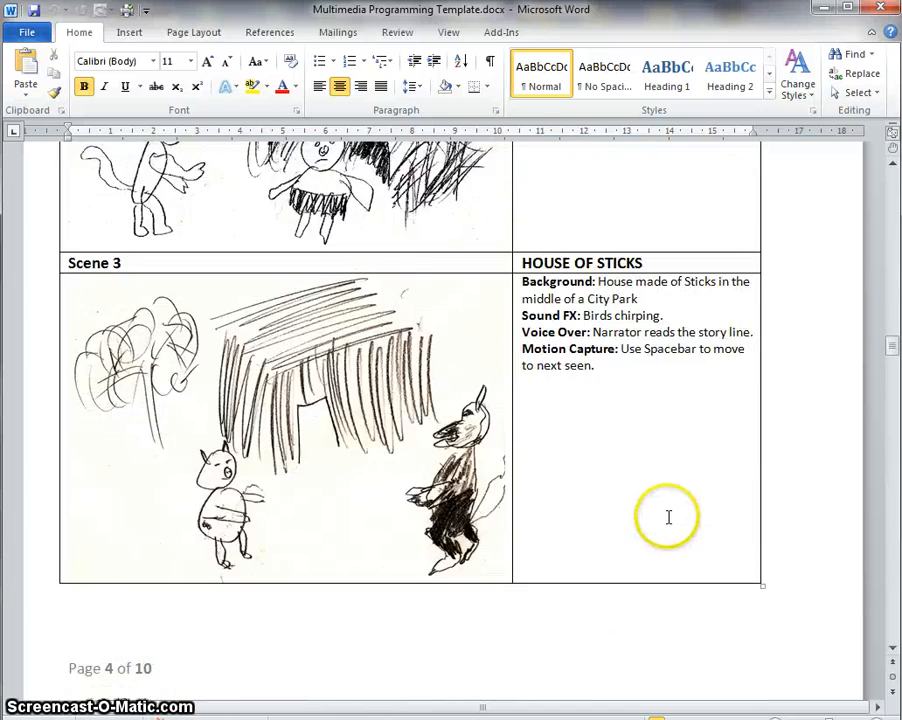
scroll("down", 3)
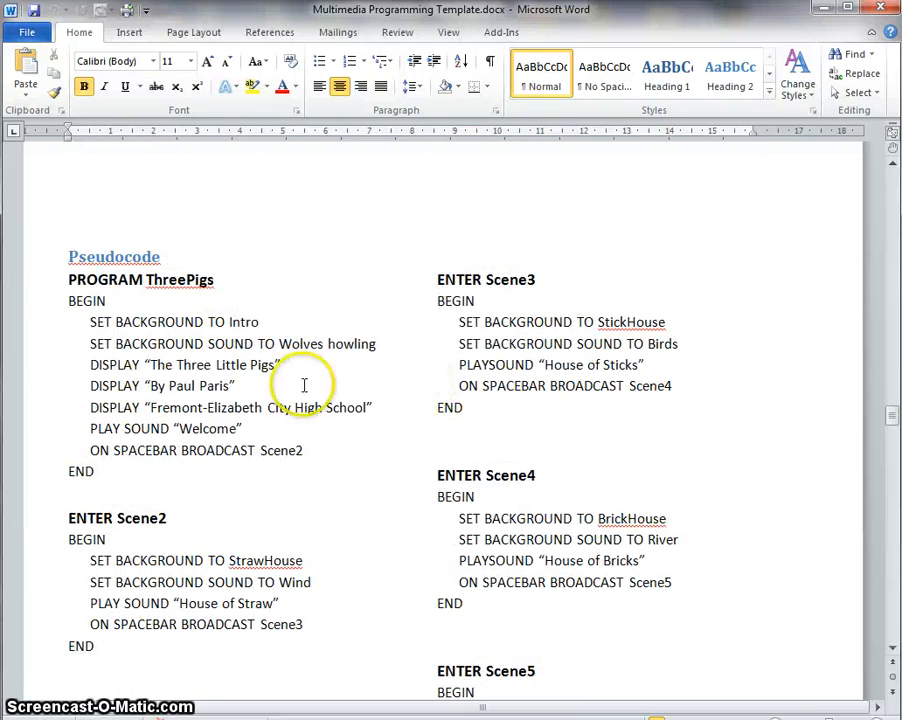
mouse_move(568, 620)
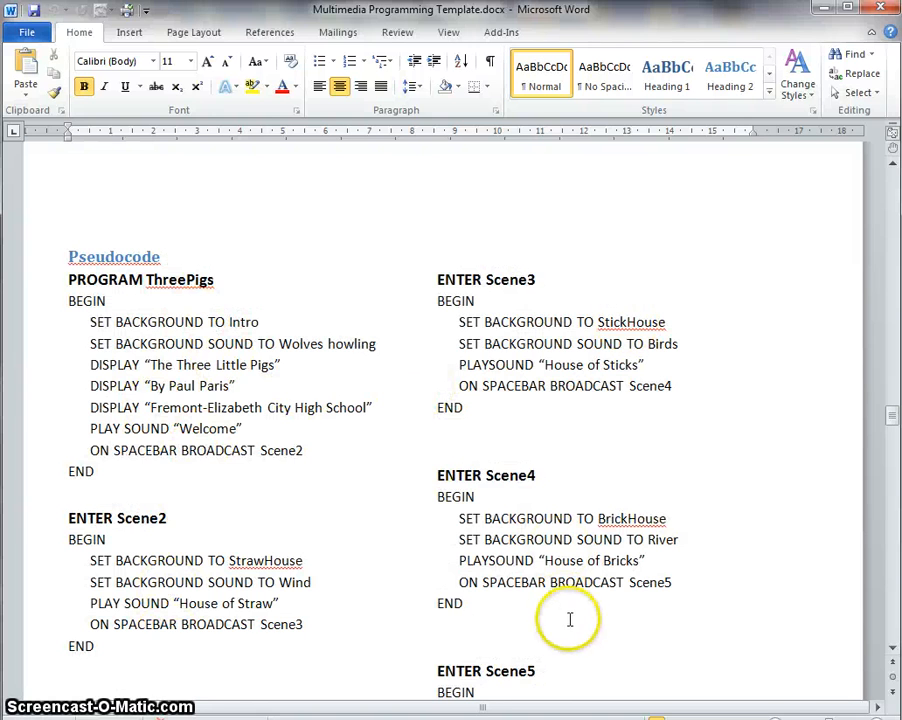
scroll("down", 3)
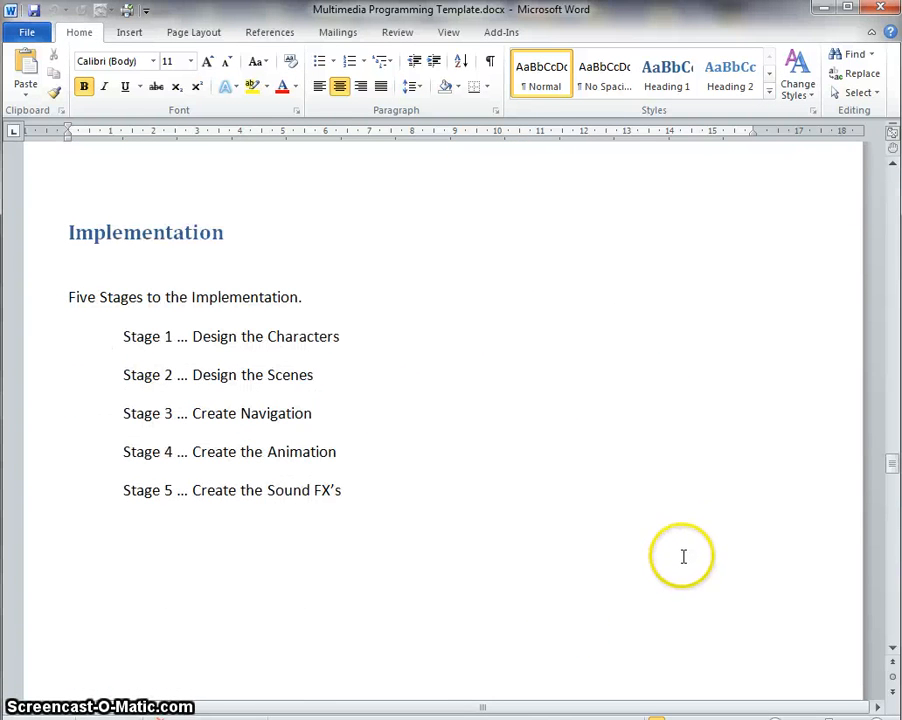
mouse_move(208, 390)
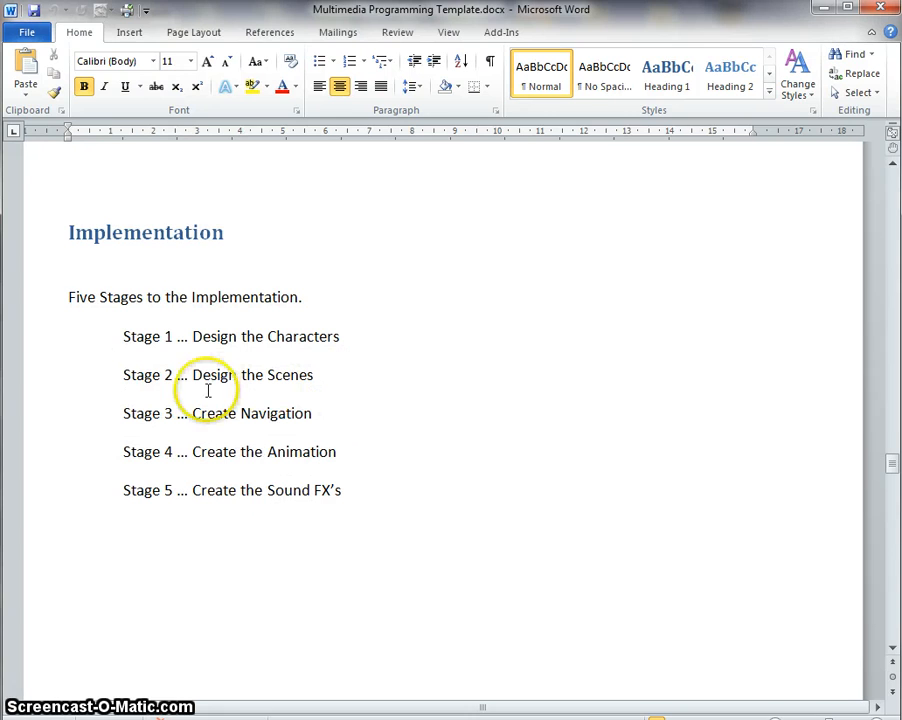
mouse_move(496, 464)
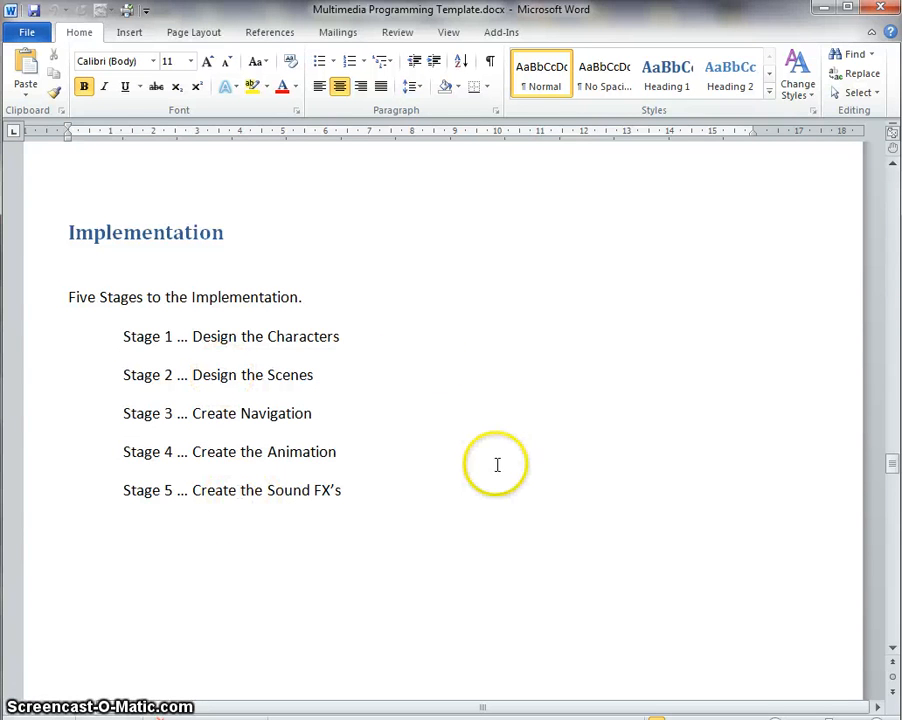
mouse_move(408, 400)
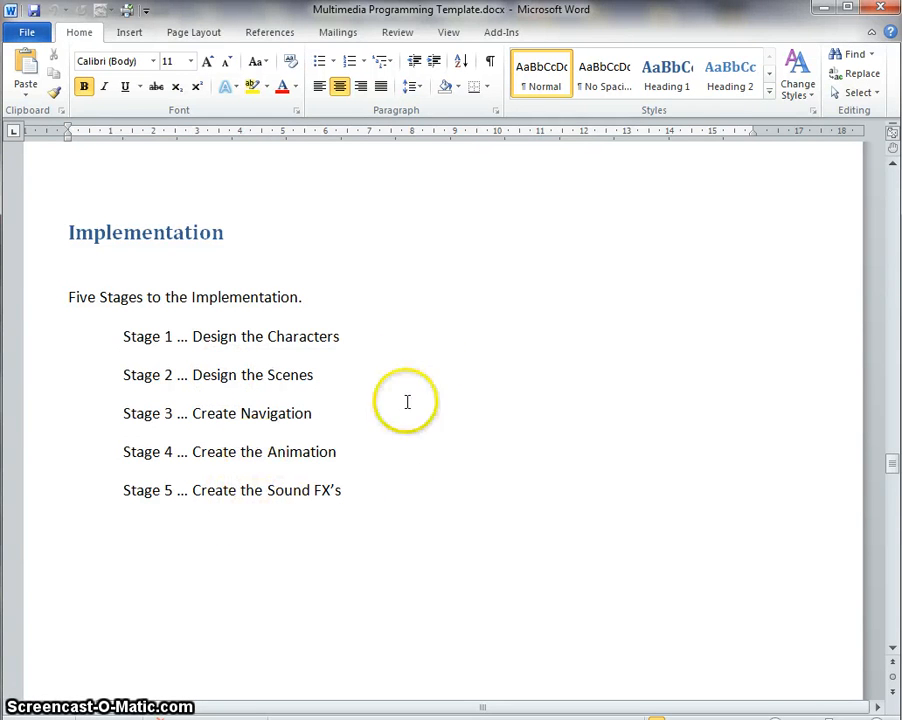
mouse_move(434, 456)
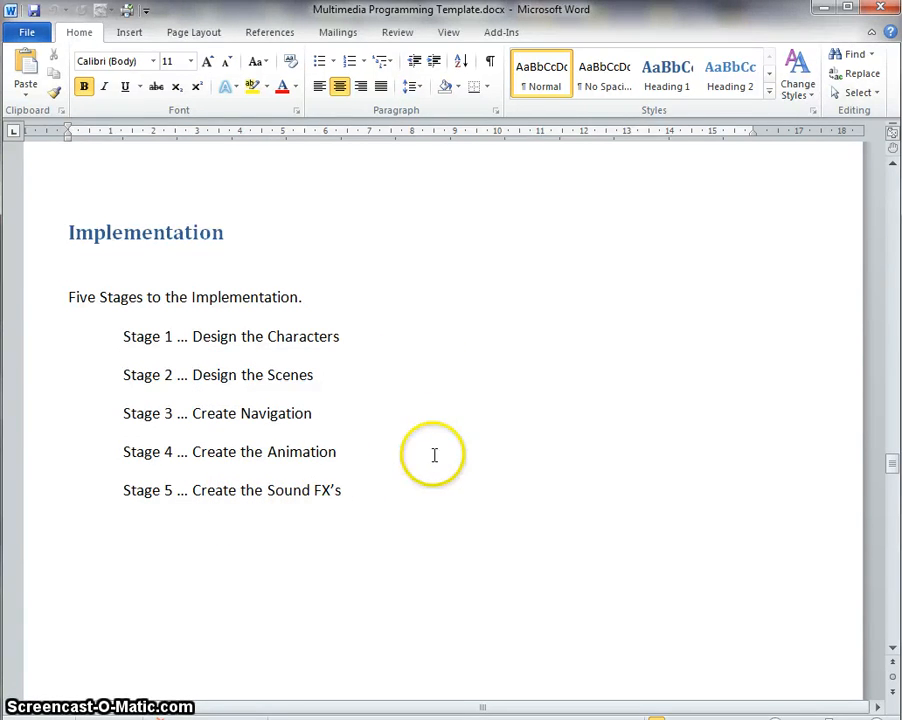
mouse_move(380, 512)
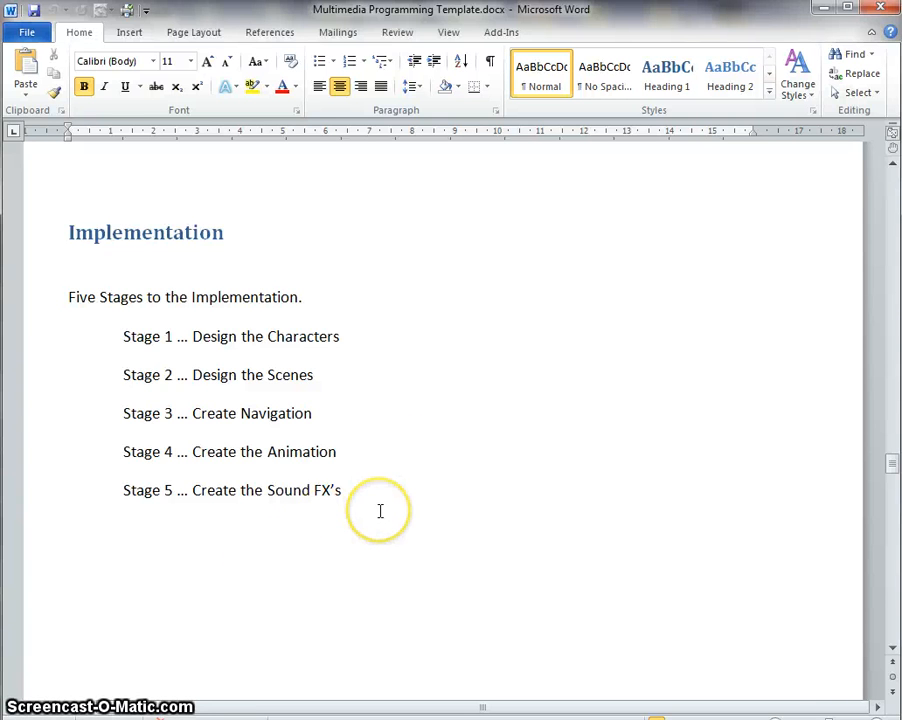
Scroll past the Implementation stages page to finish reviewing the five stages.
scroll("down", 3)
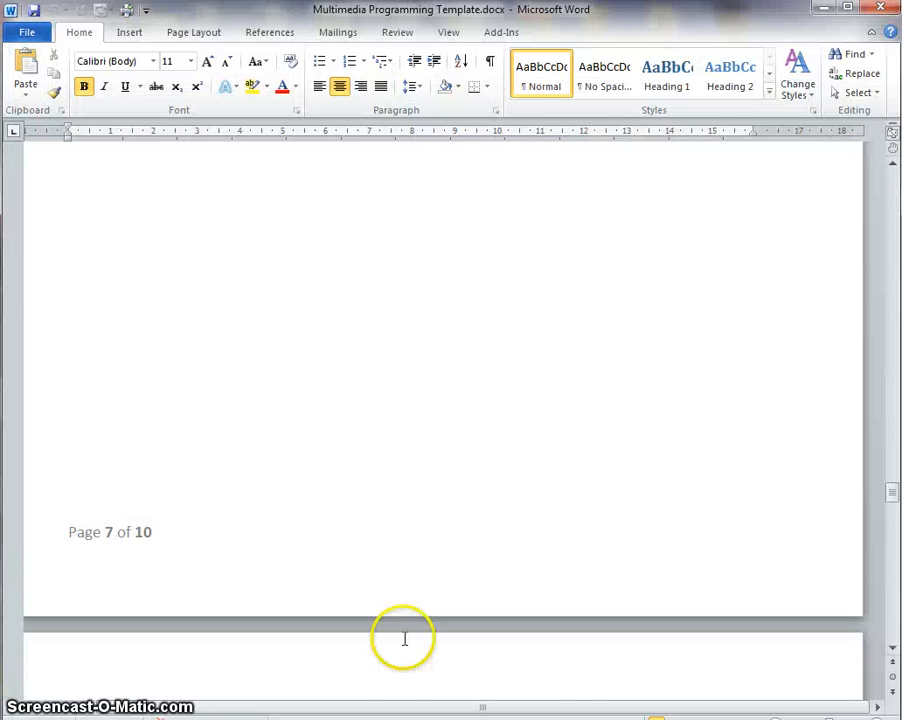
scroll("up", 3)
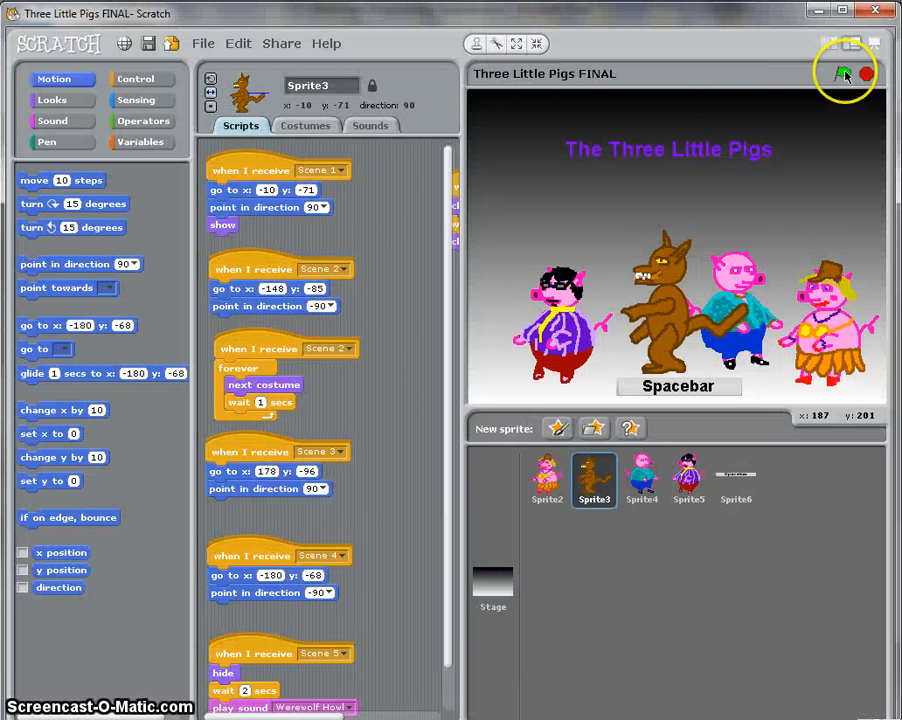
mouse_move(844, 74)
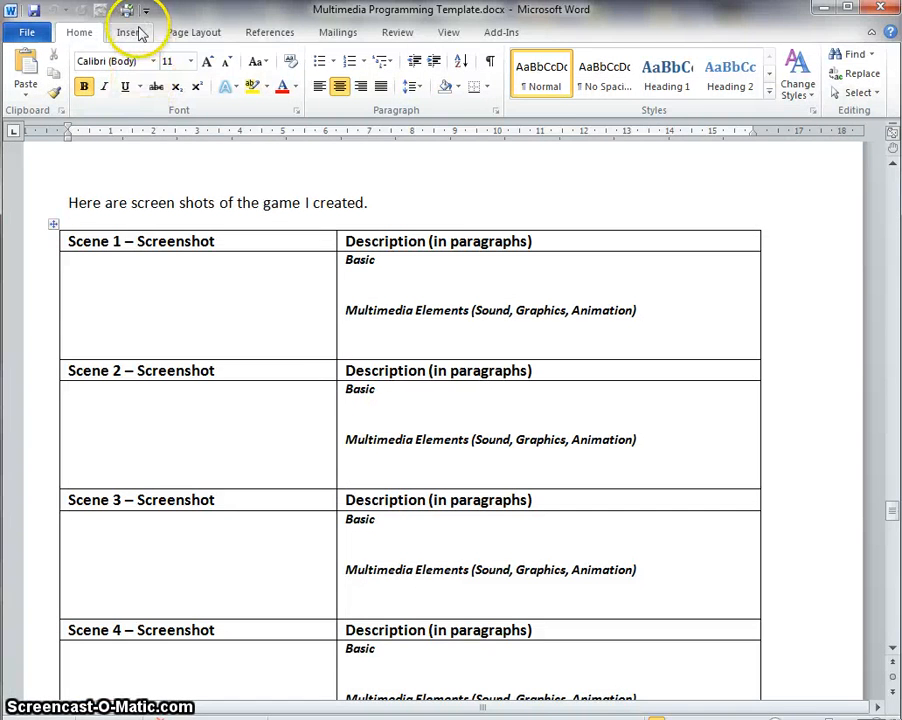
left_click(128, 32)
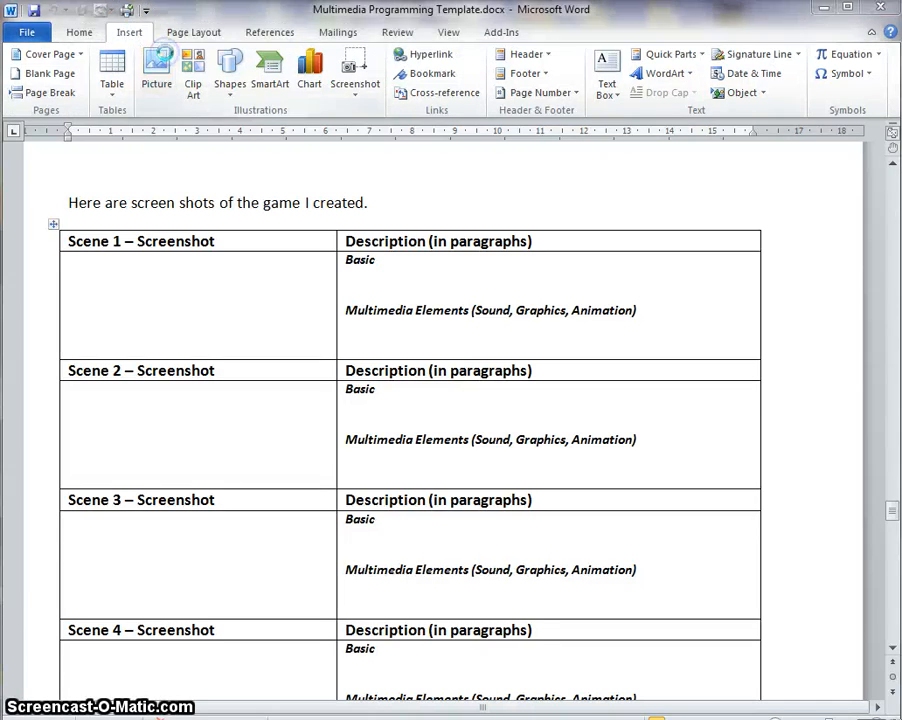
left_click(156, 70)
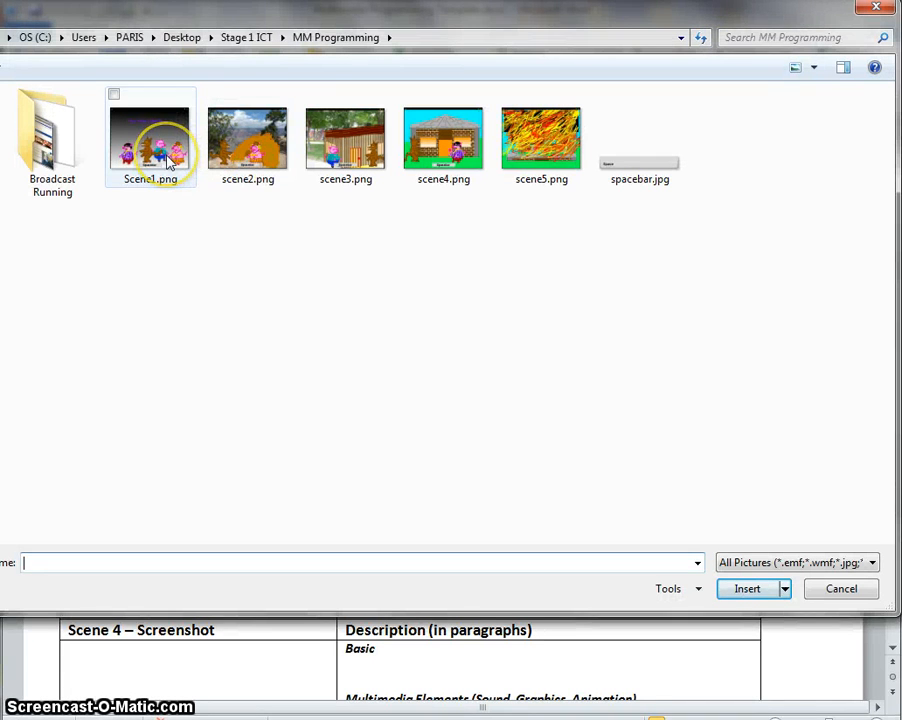
left_click(150, 138)
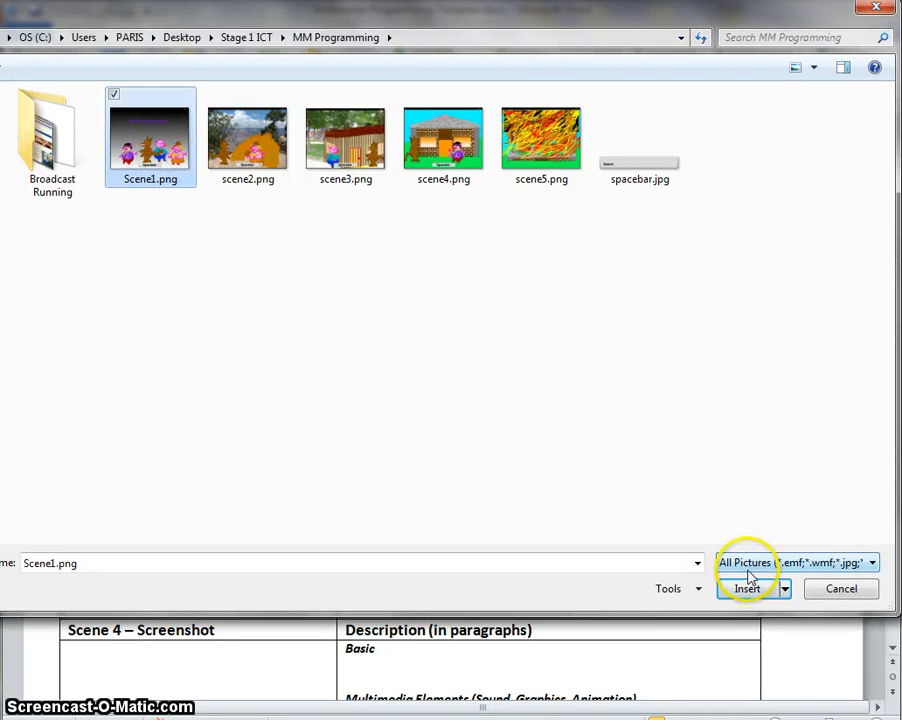
left_click(748, 588)
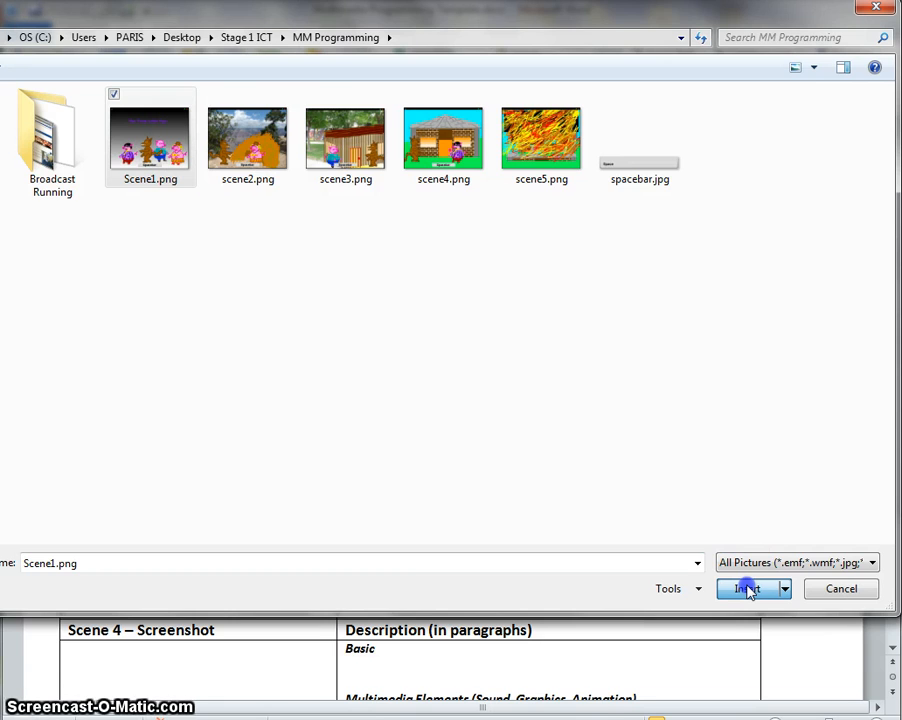
left_click(748, 588)
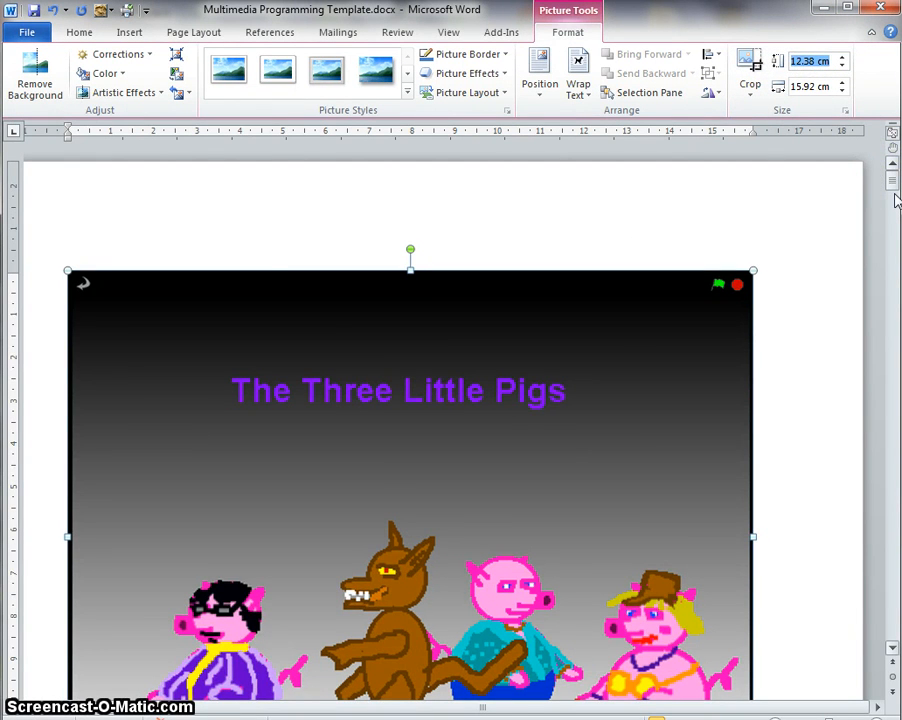
left_click_drag(752, 536, 550, 488)
type("5")
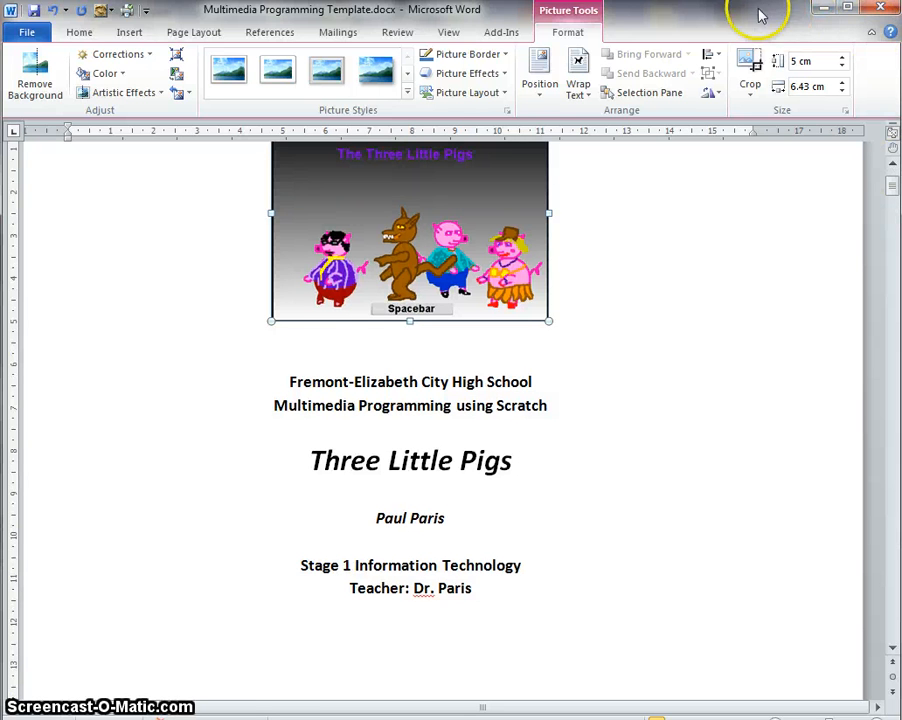
mouse_move(528, 180)
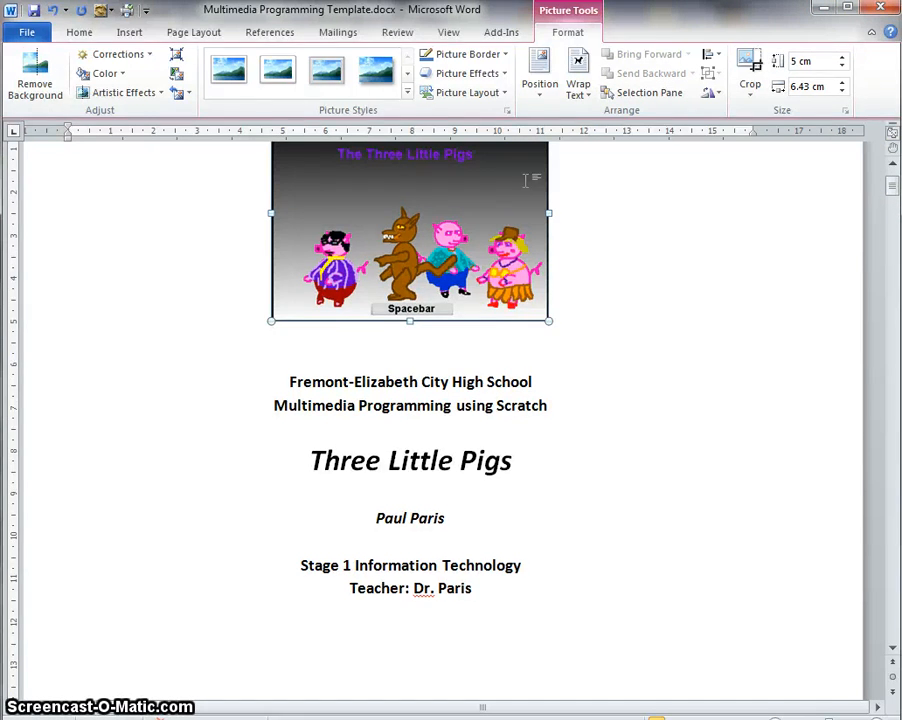
key("Delete")
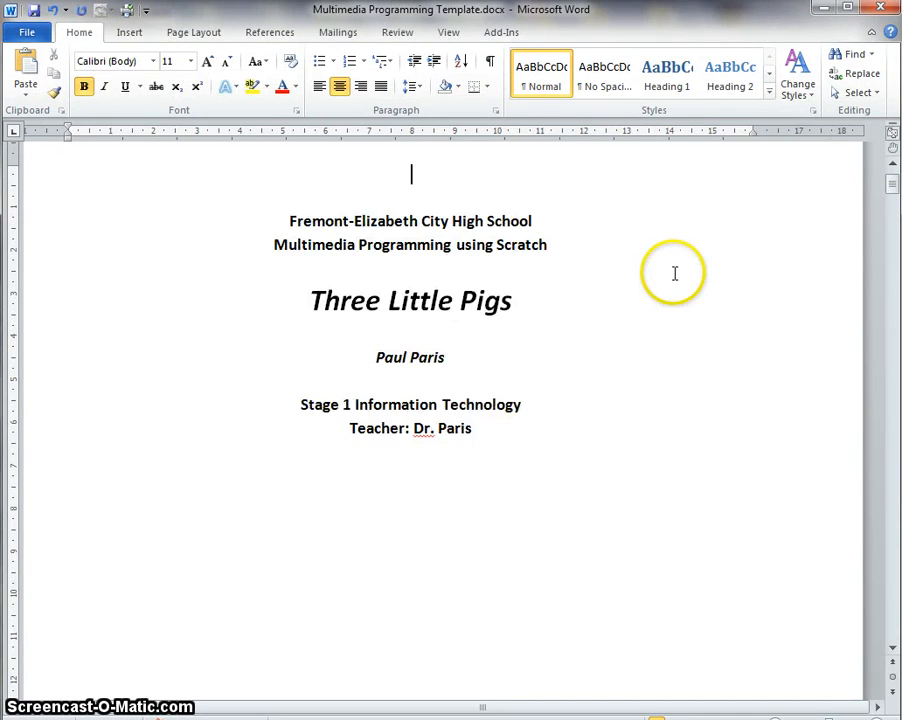
Insert Scene1.png, the title-screen screenshot, into the Scene 1 screenshot cell on page 7.
scroll("down", 3)
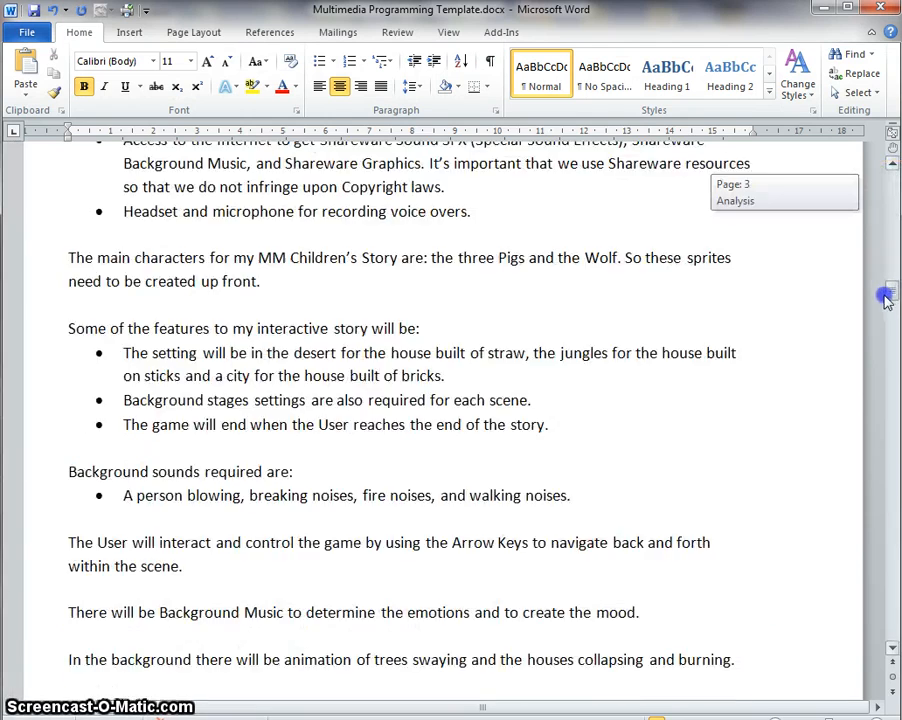
scroll("down", 3)
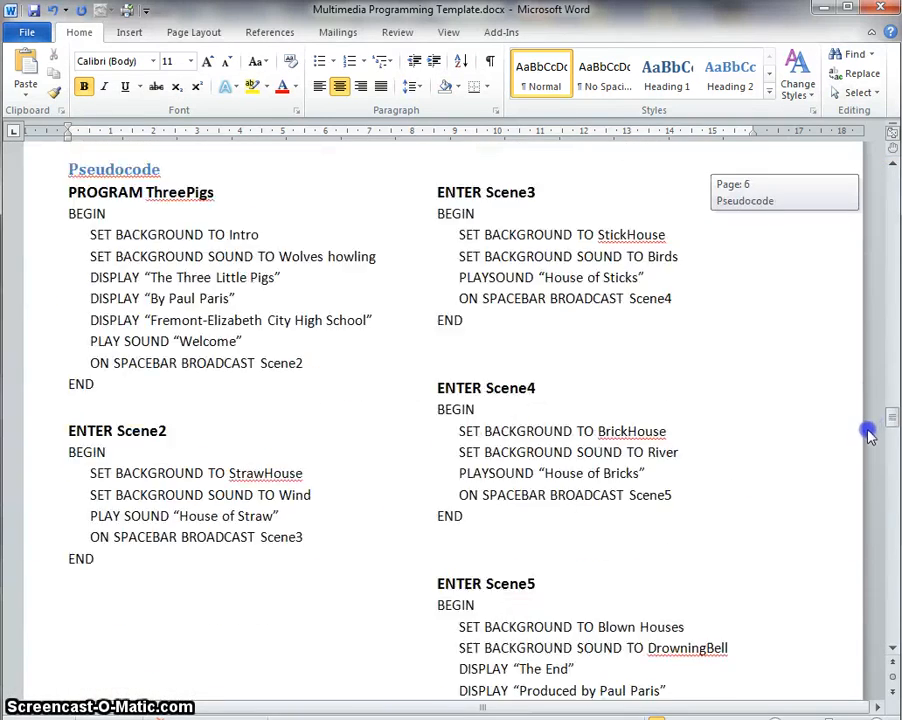
scroll("down", 3)
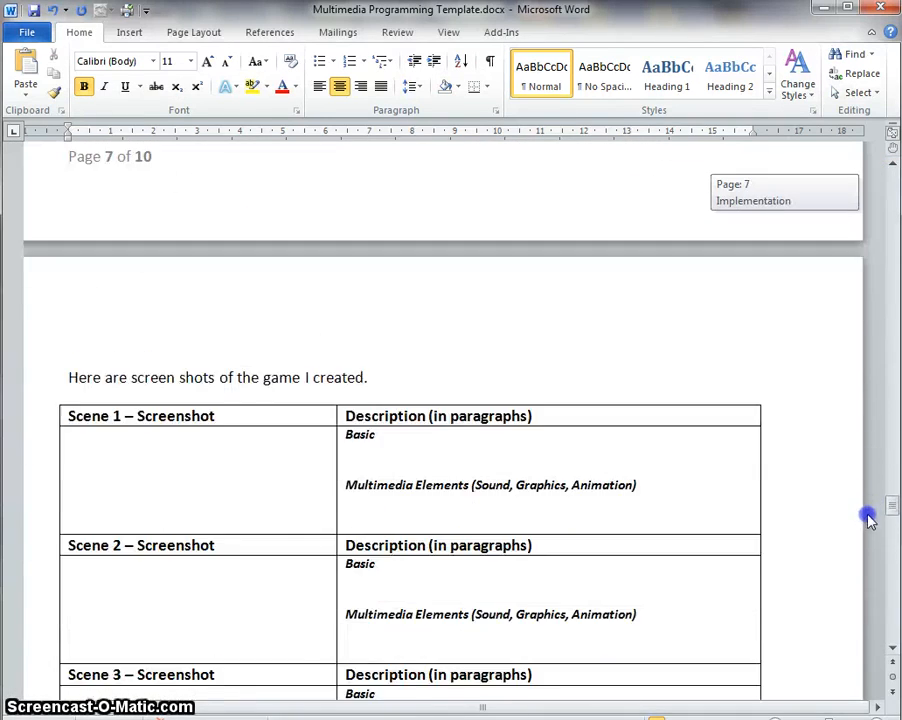
left_click(200, 636)
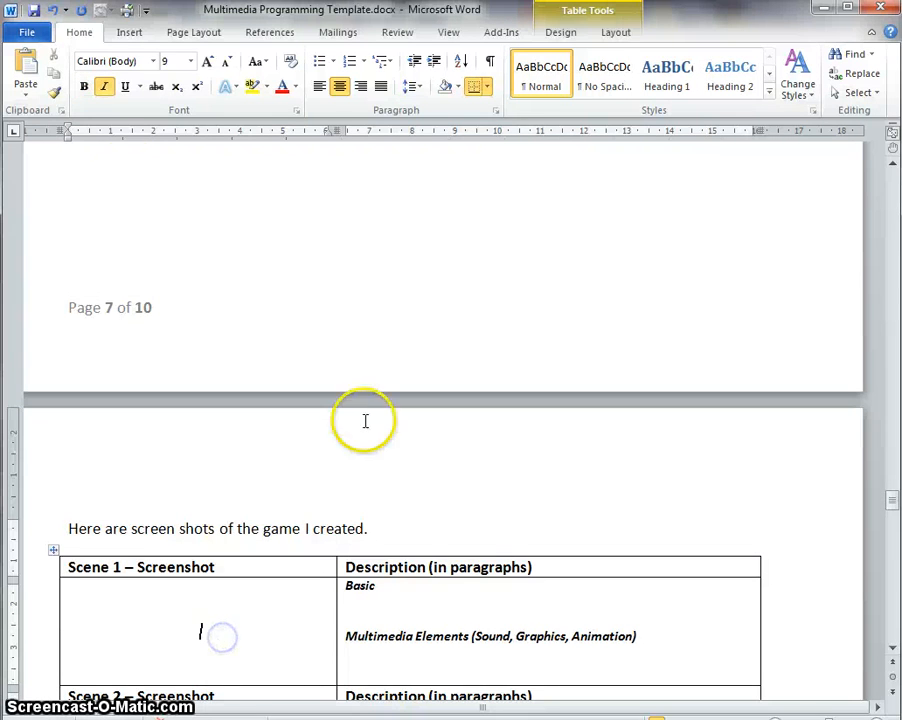
left_click(128, 32)
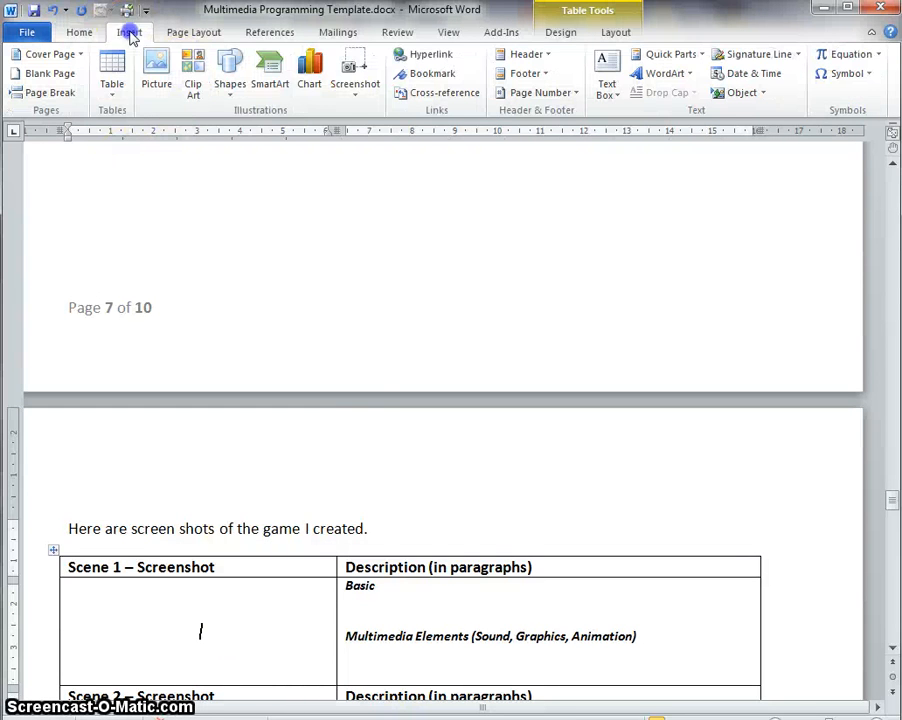
left_click(156, 72)
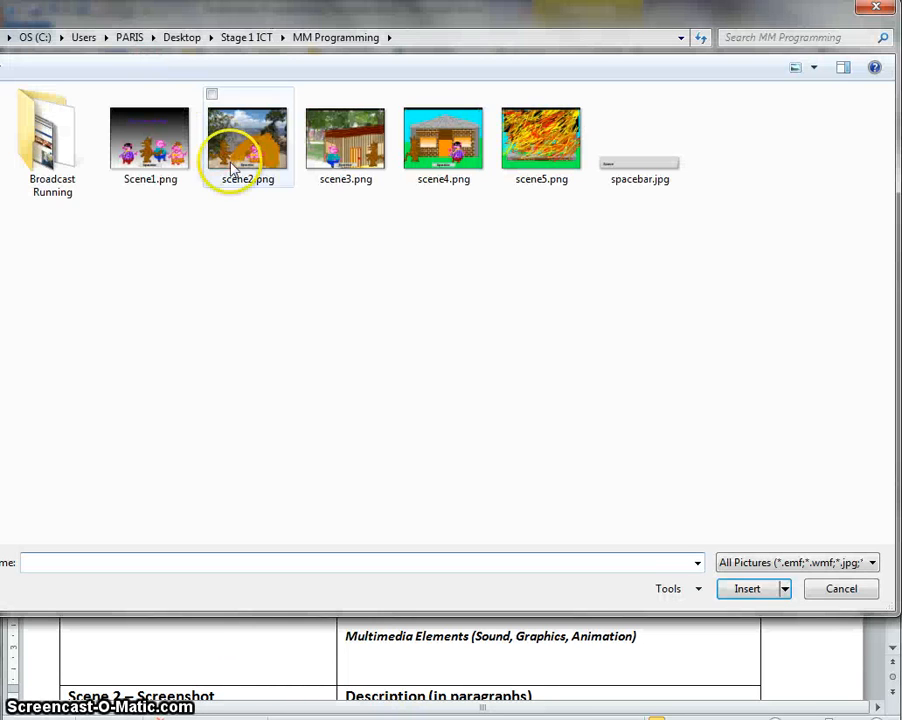
left_click(748, 588)
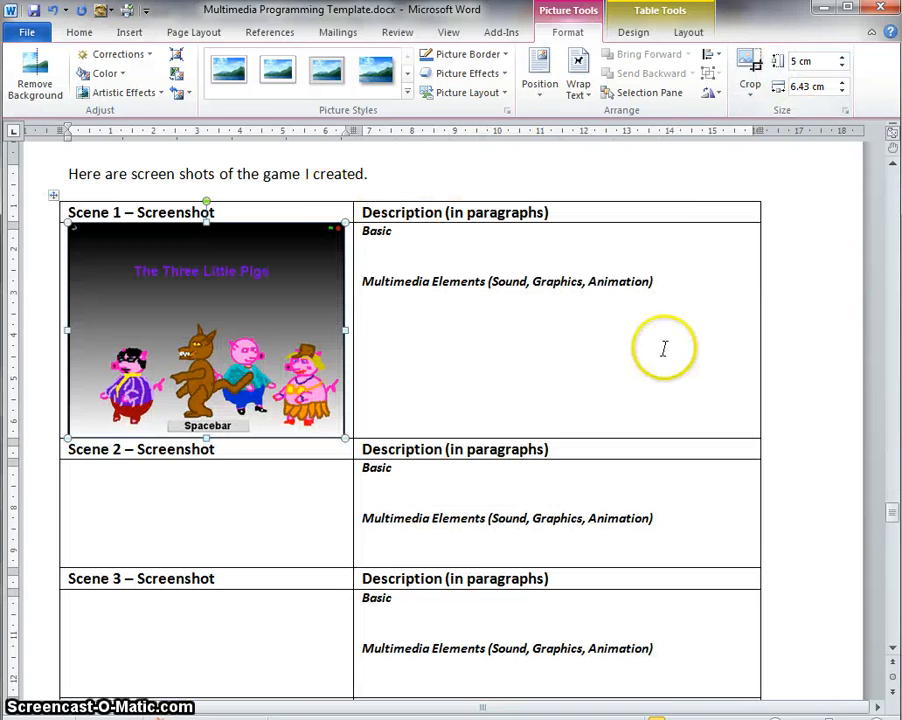
mouse_move(648, 360)
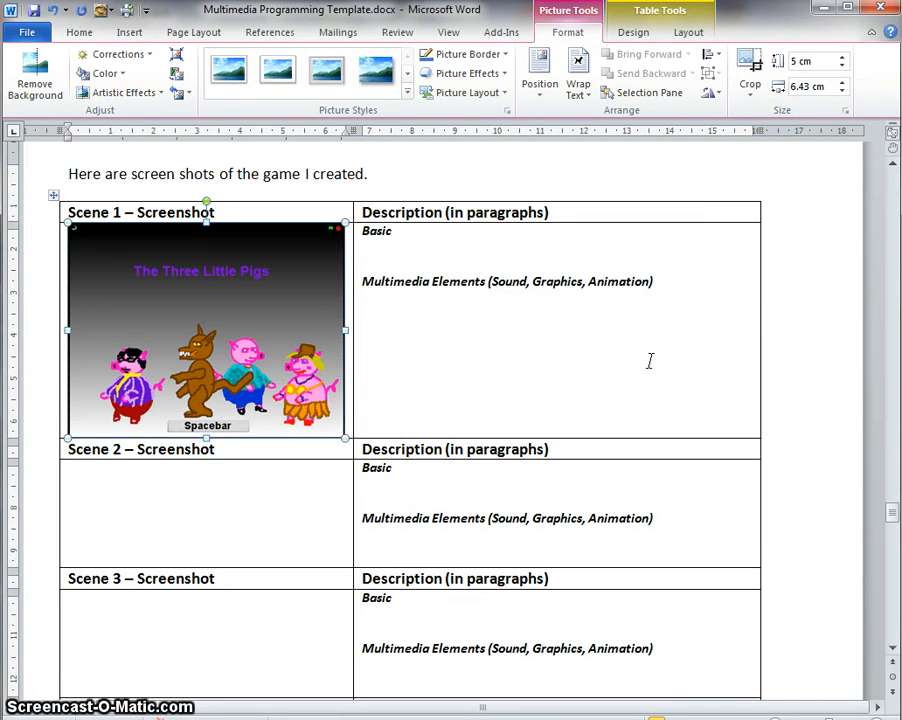
scroll("down", 3)
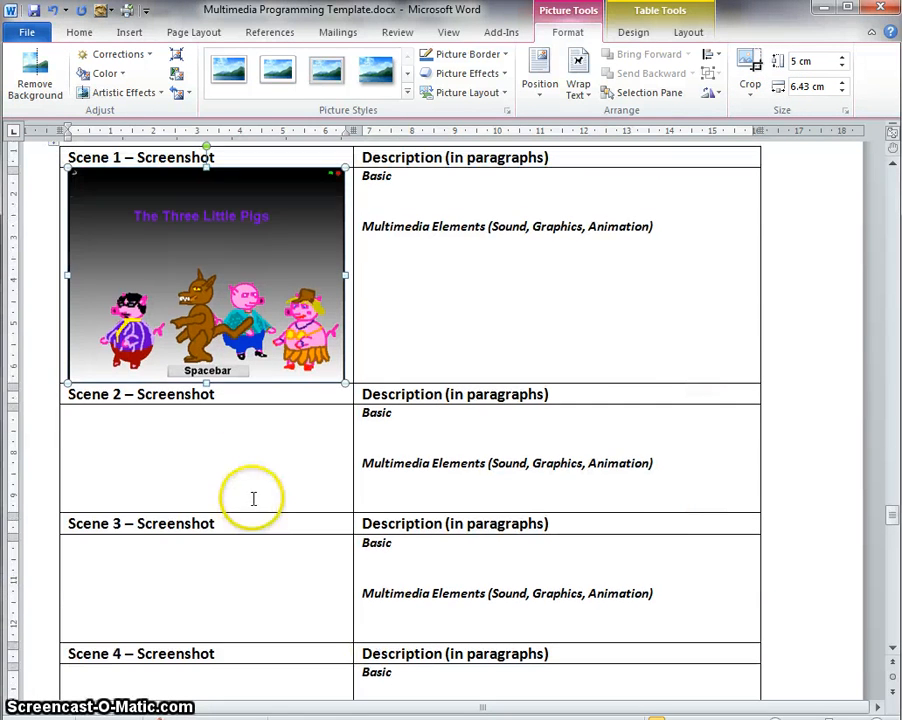
mouse_move(316, 434)
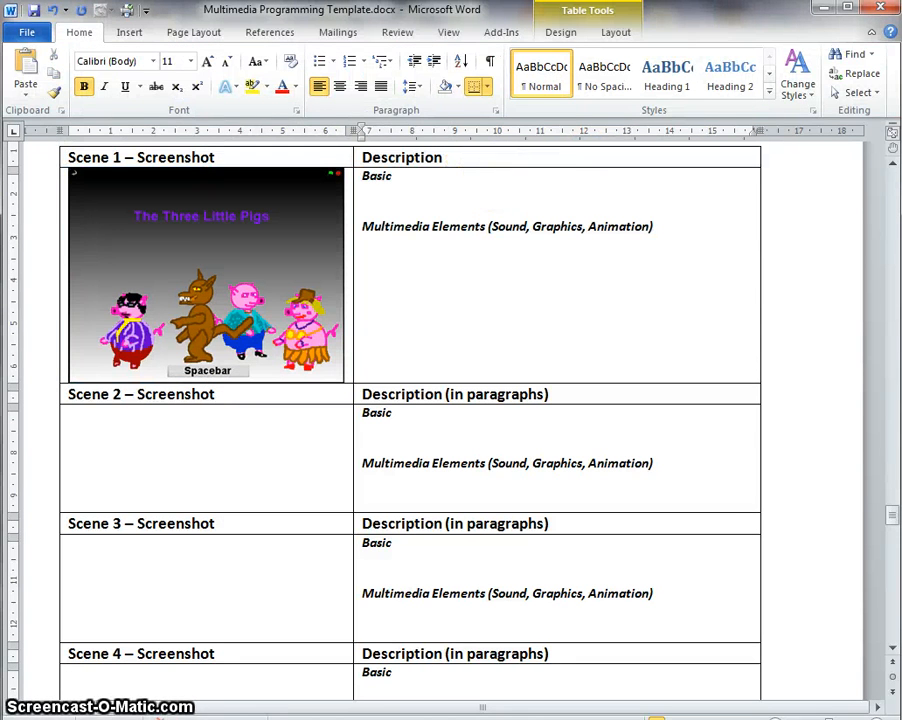
Name the Scene 1 and Scene 2 headings Introduction and House of Straw.
type("-")
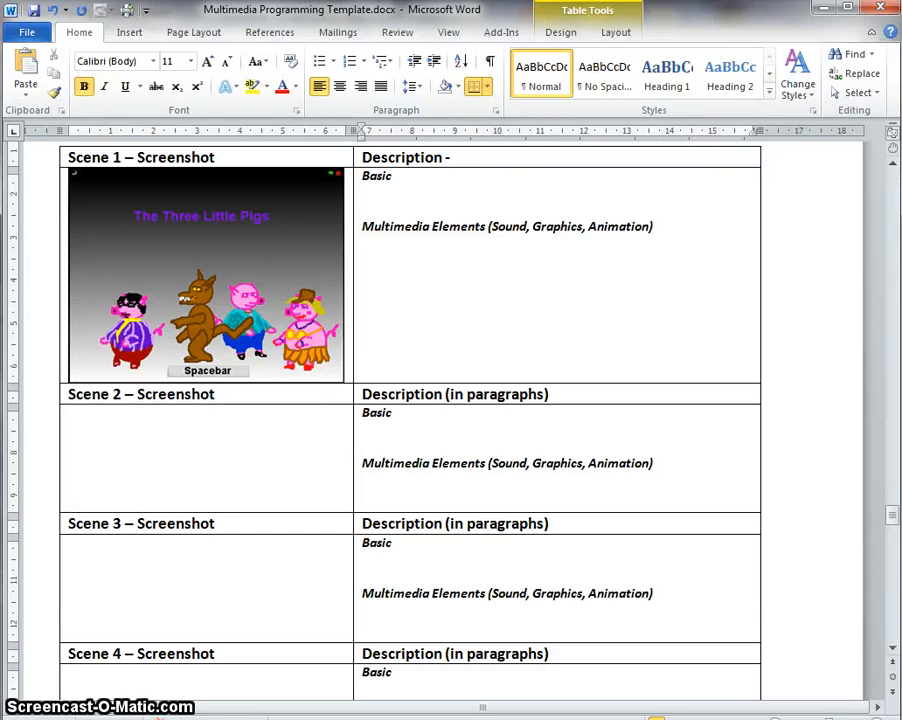
type("Introduction")
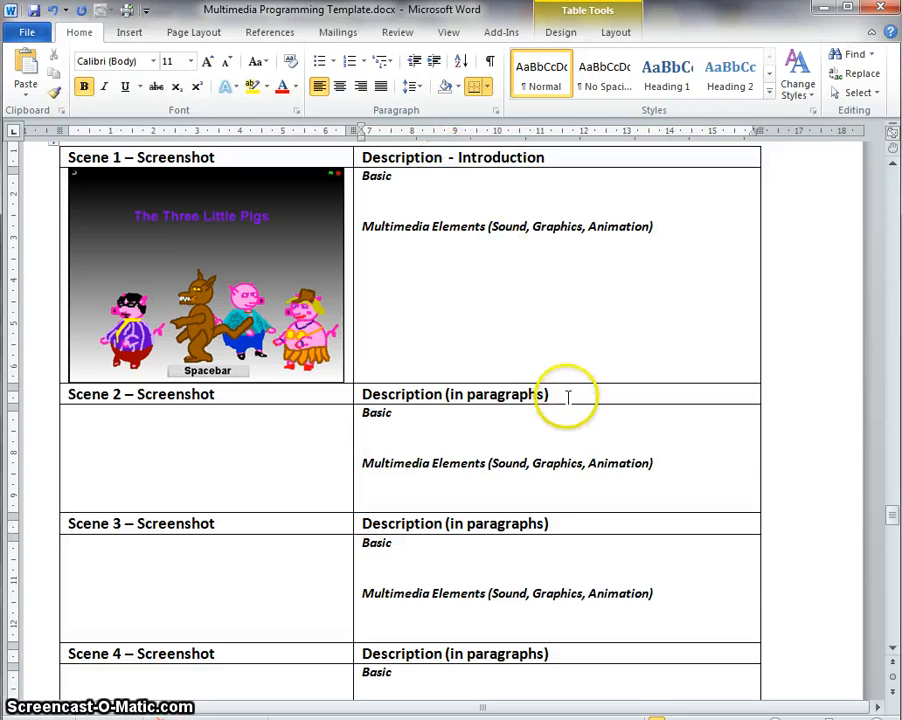
double_click(496, 394)
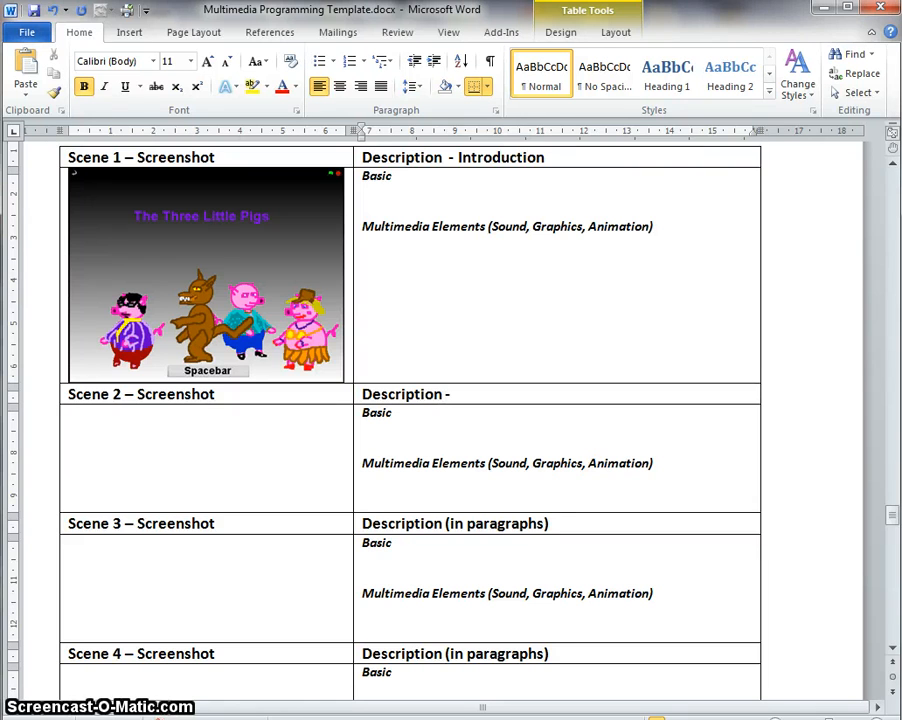
type("House of")
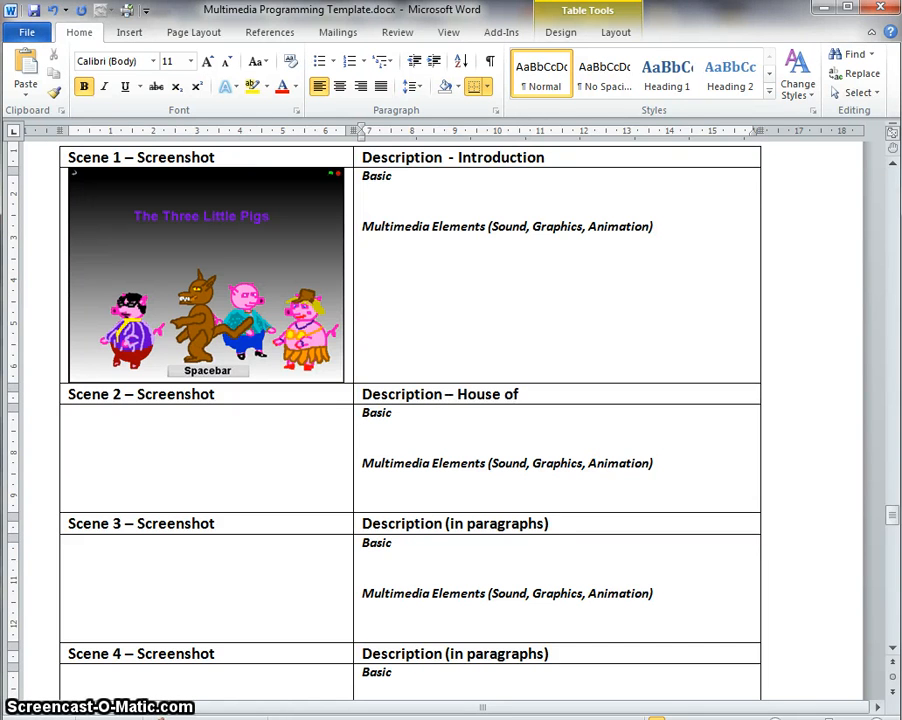
type("Straw")
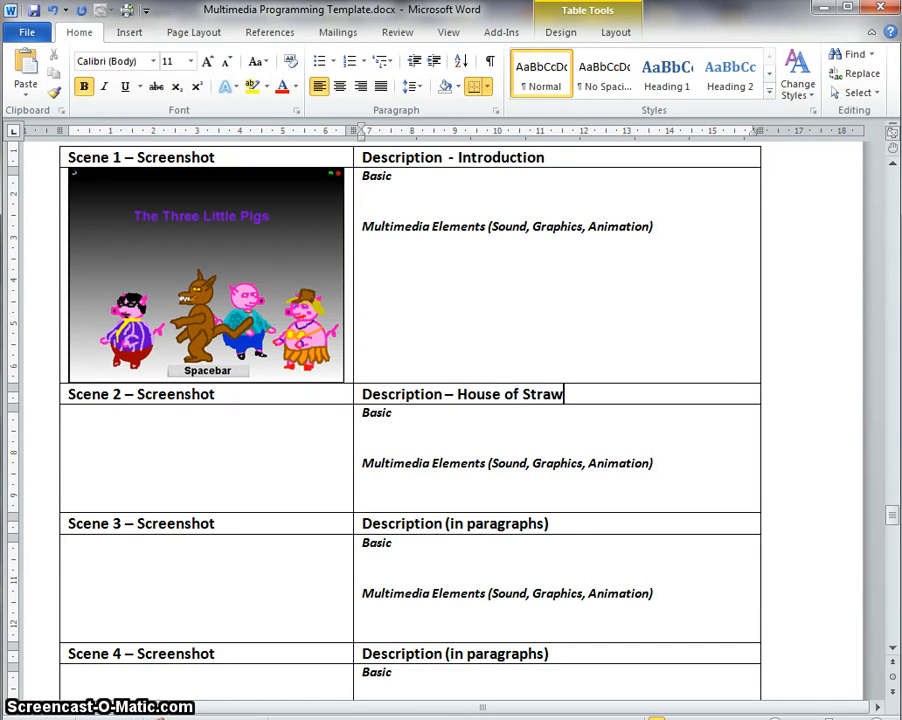
Replace the Scene 3, 4 and 5 placeholder headings with Sticks, Bricks and The End.
double_click(504, 524)
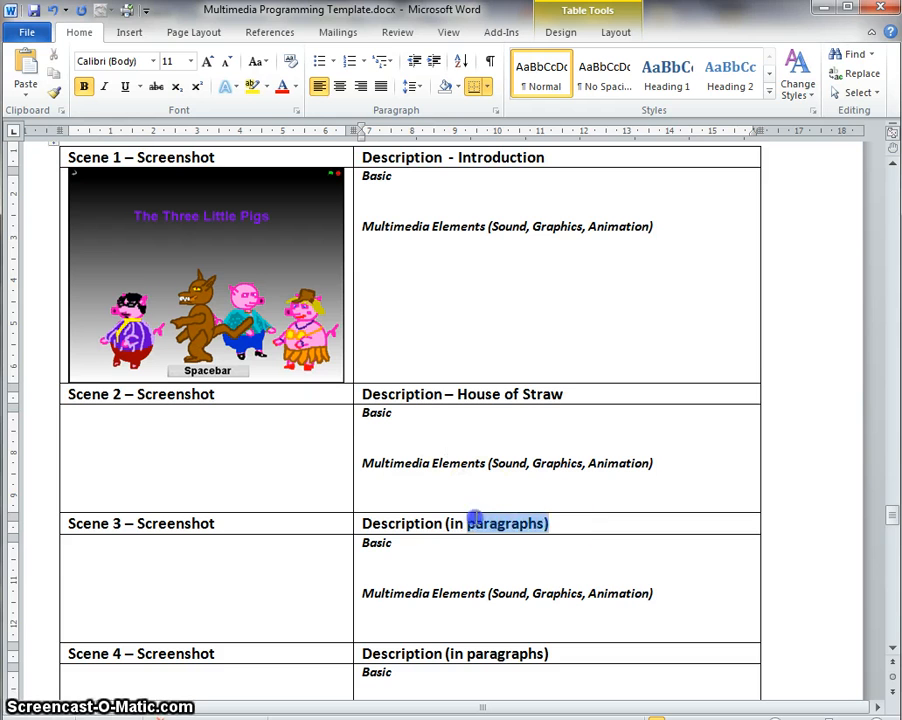
key("Delete")
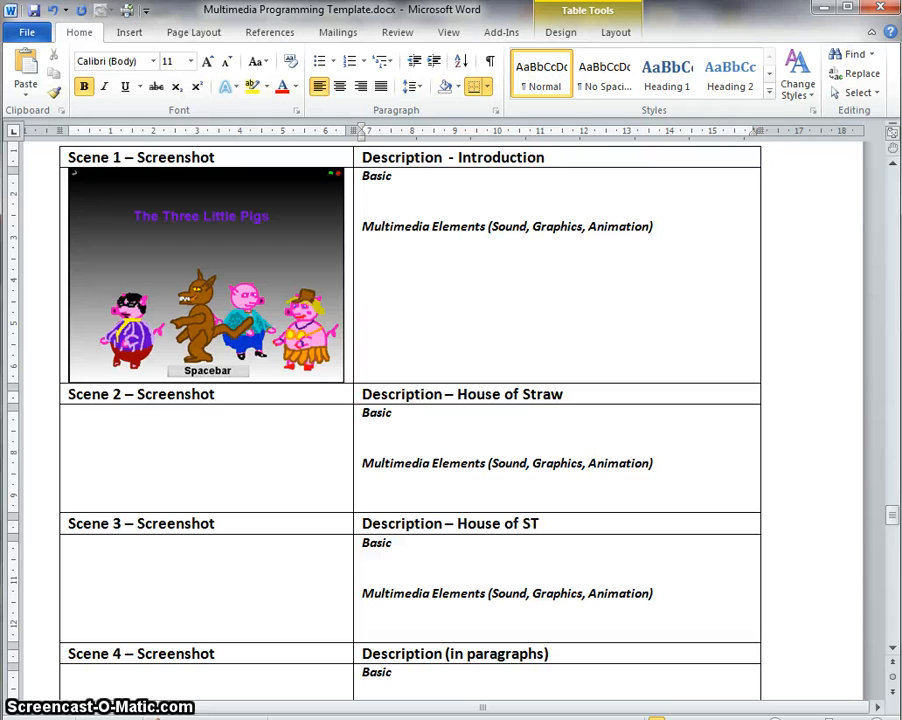
type("icks")
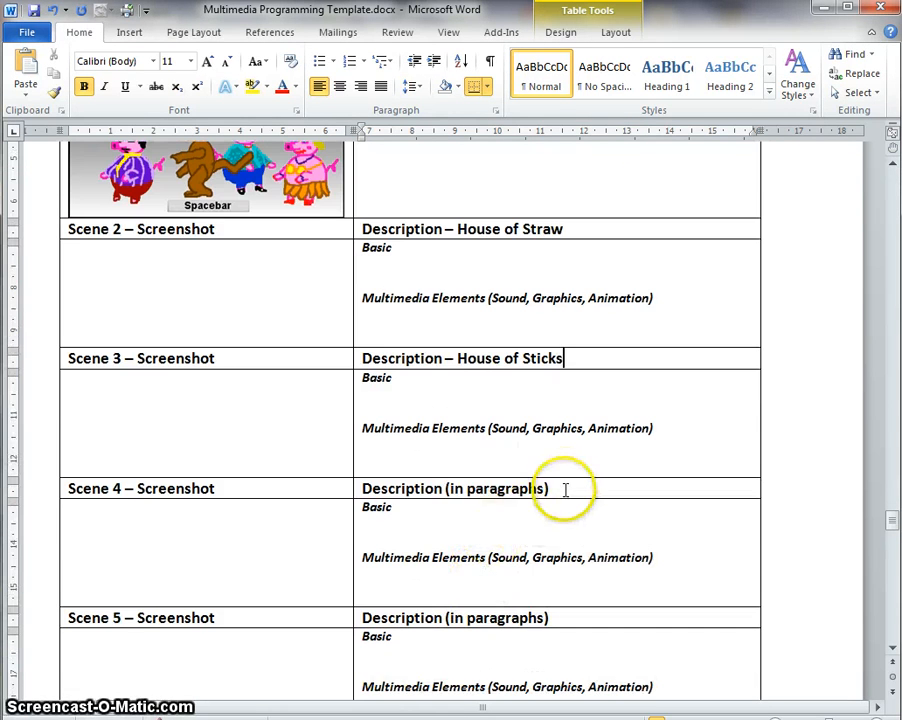
double_click(492, 488)
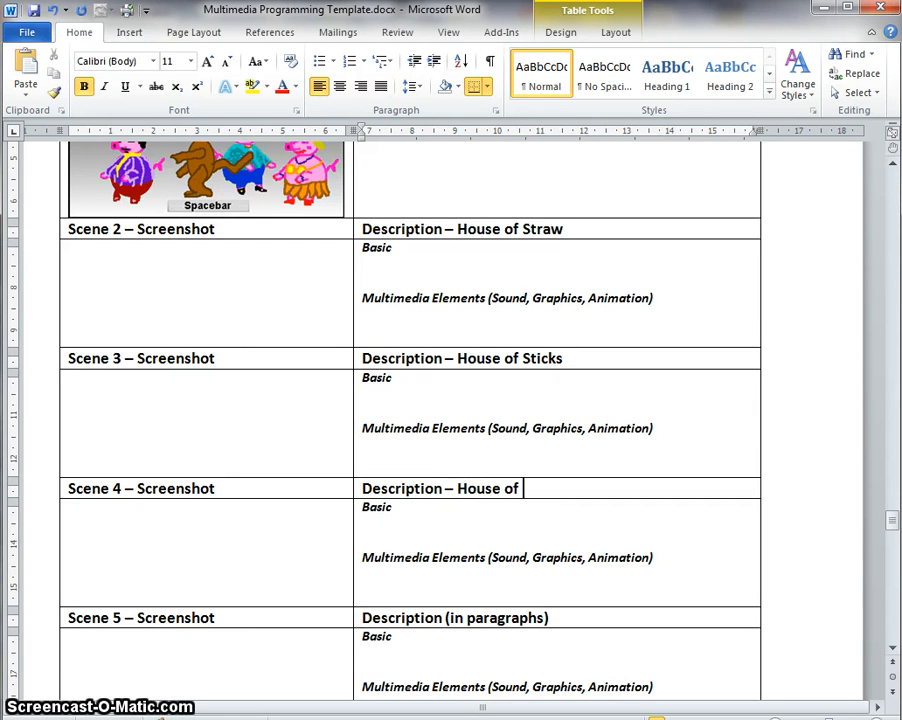
type("Bricks")
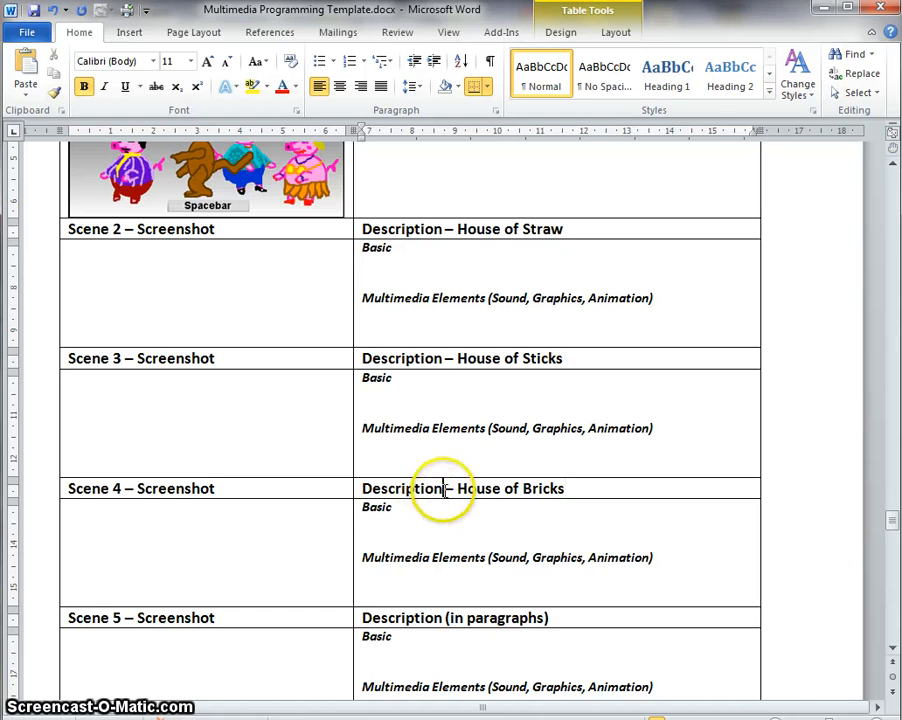
mouse_move(556, 616)
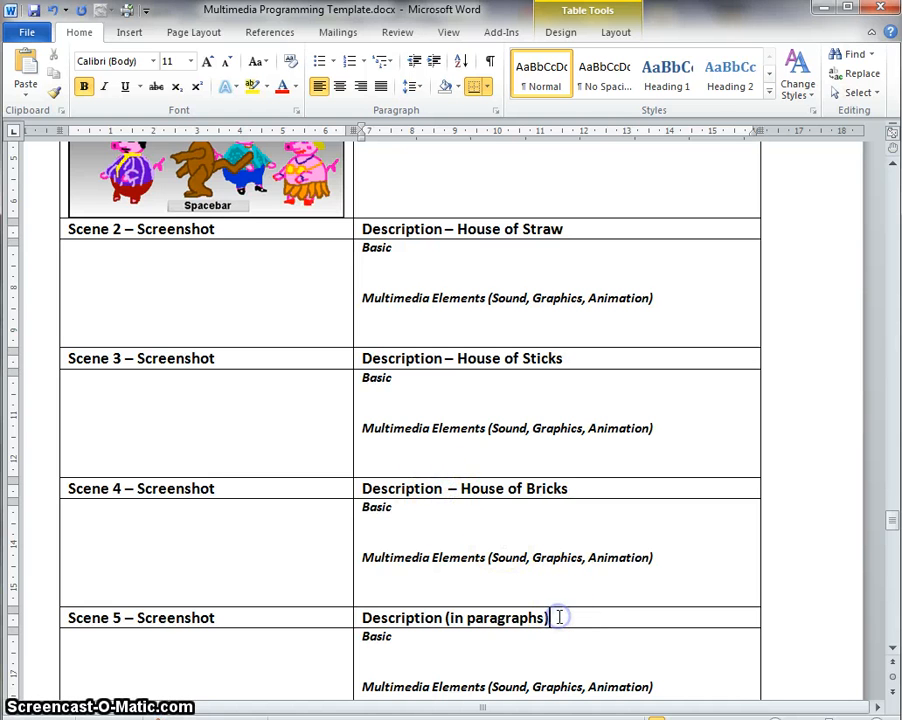
double_click(496, 616)
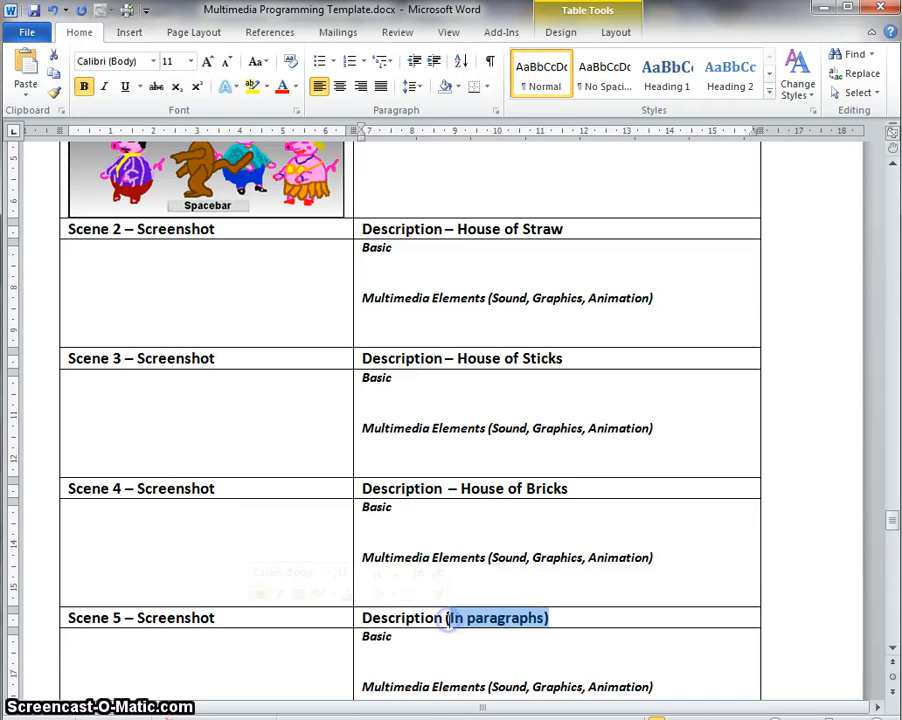
key("Delete")
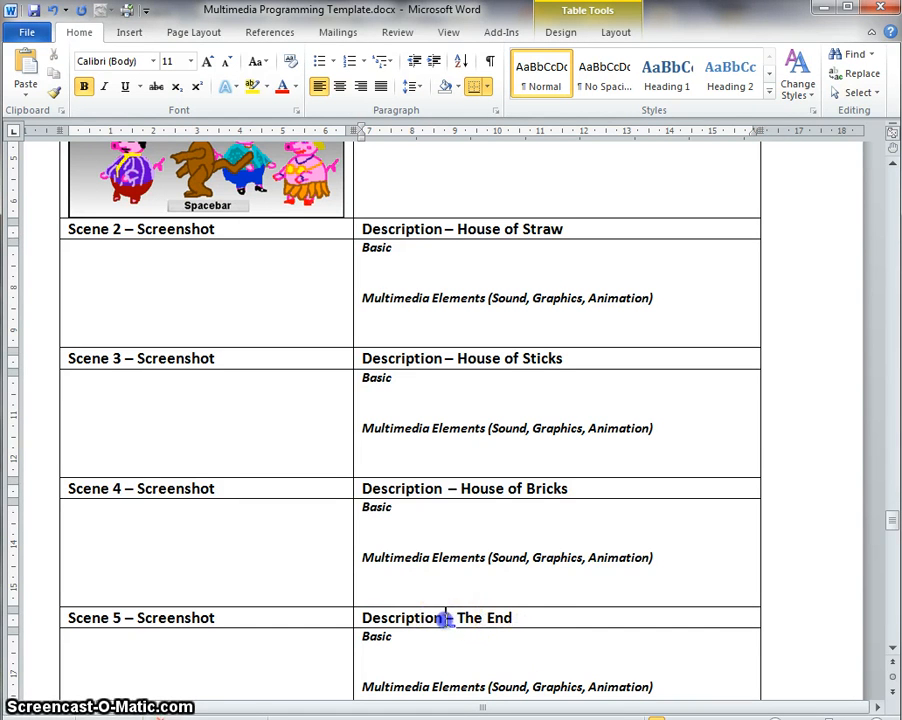
scroll("up", 3)
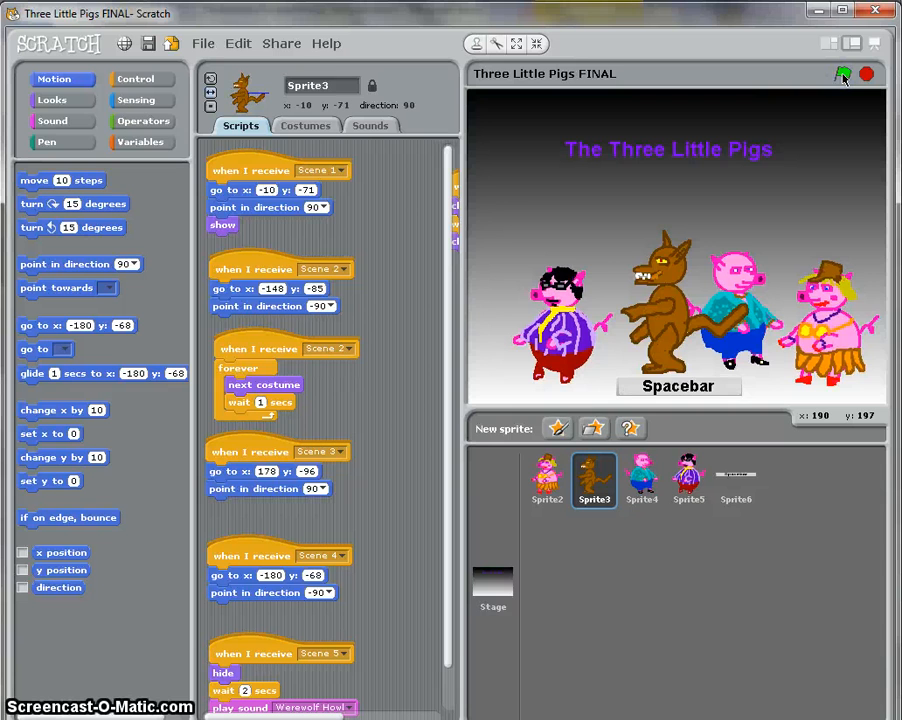
left_click(840, 74)
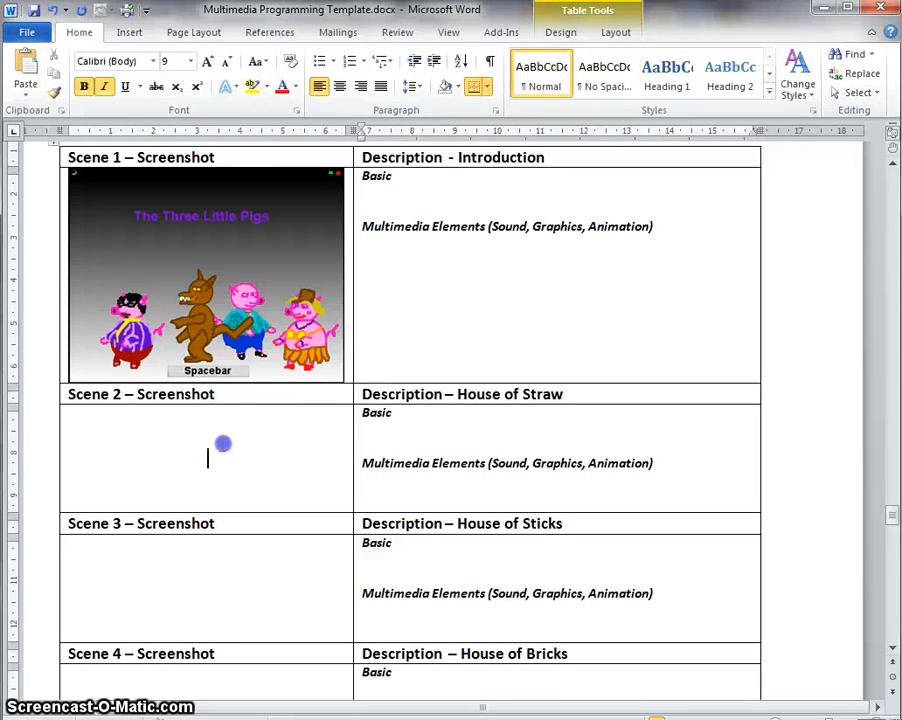
Insert scene2.png into the Scene 2 cell and scene3.png into the Scene 3 cell.
left_click(128, 32)
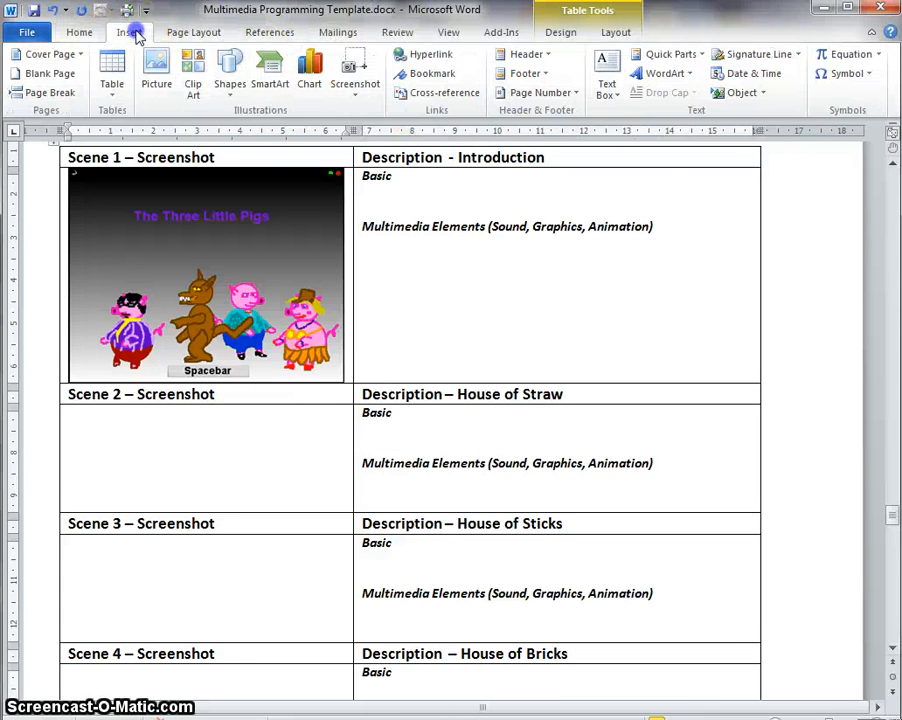
left_click(156, 72)
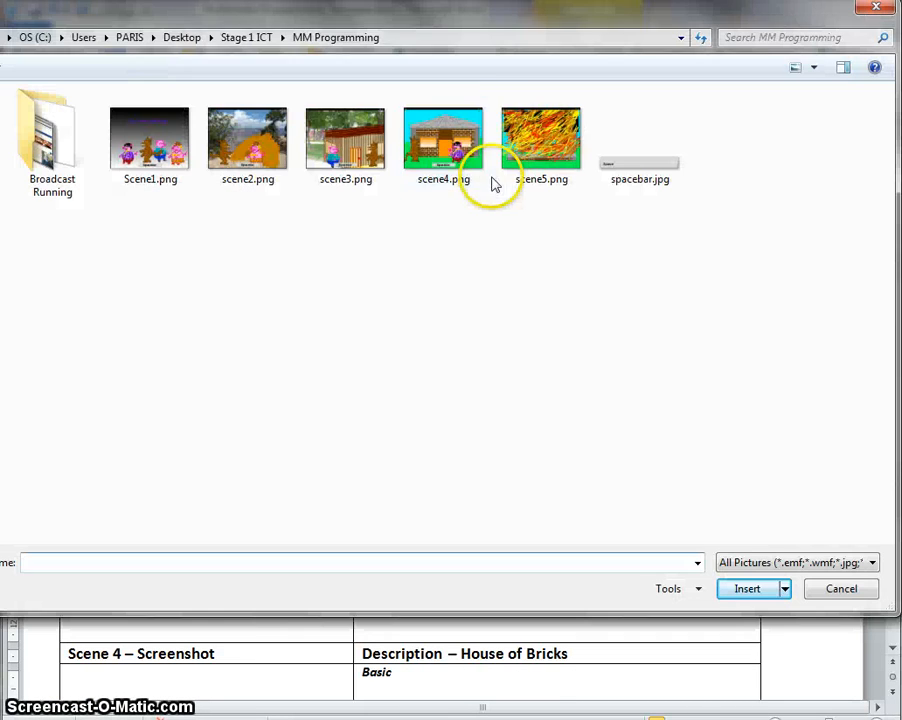
left_click(248, 138)
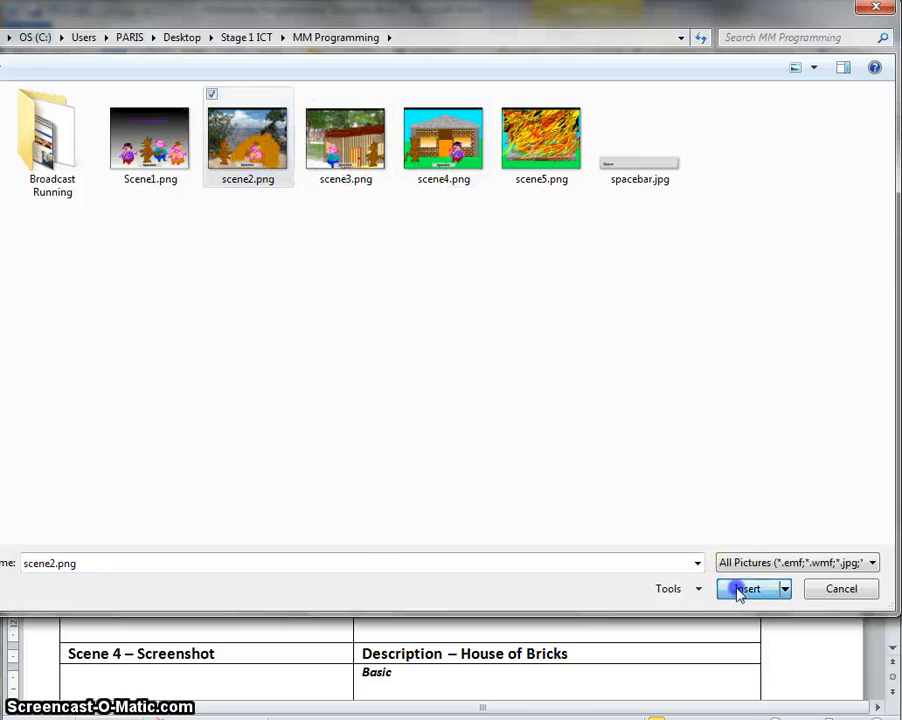
left_click(748, 588)
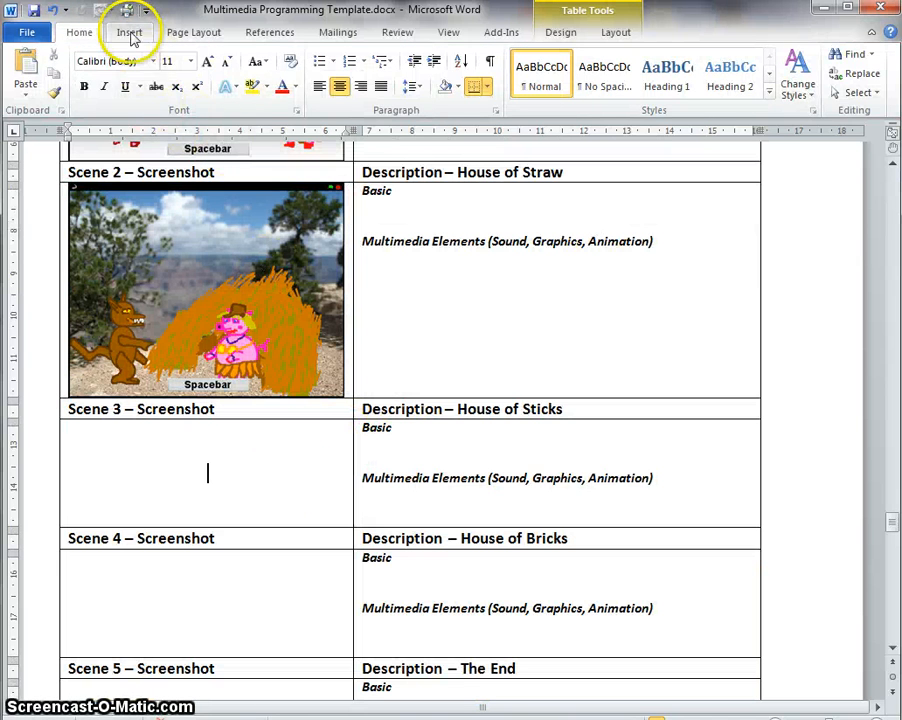
left_click(128, 32)
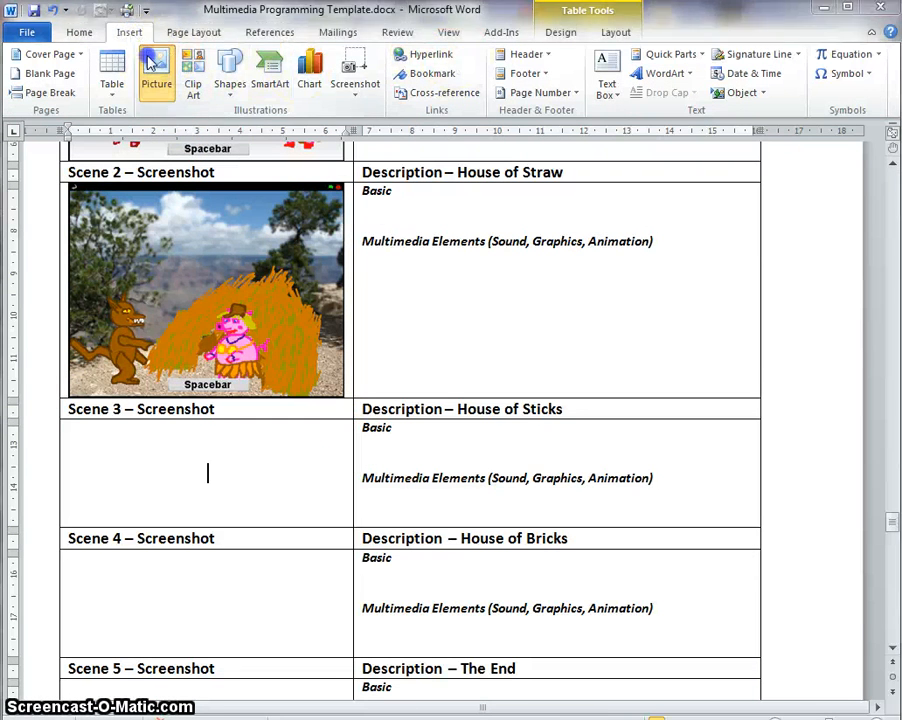
left_click(156, 70)
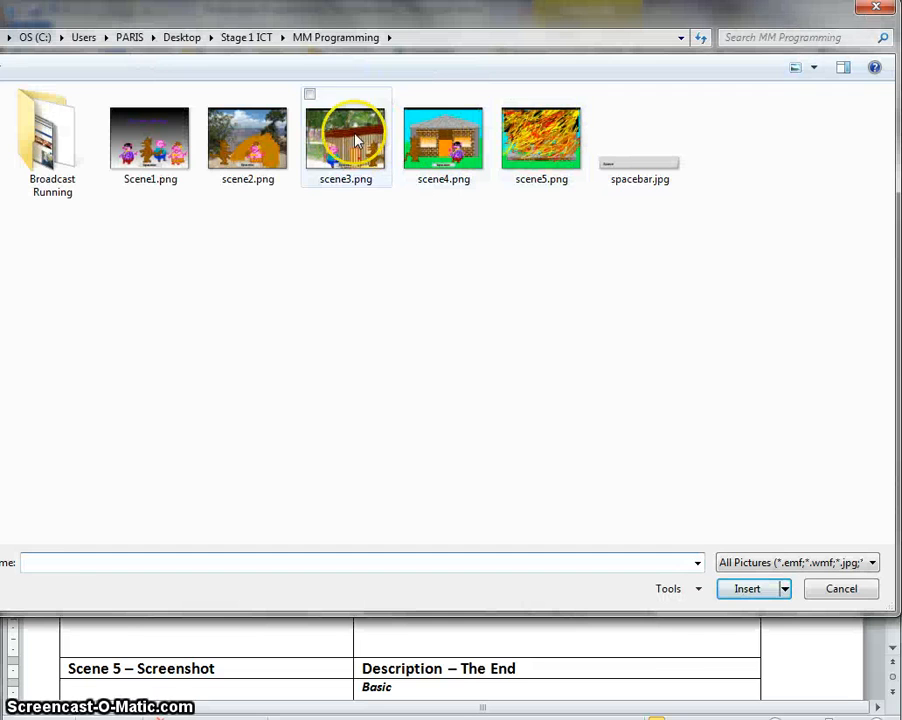
left_click(748, 588)
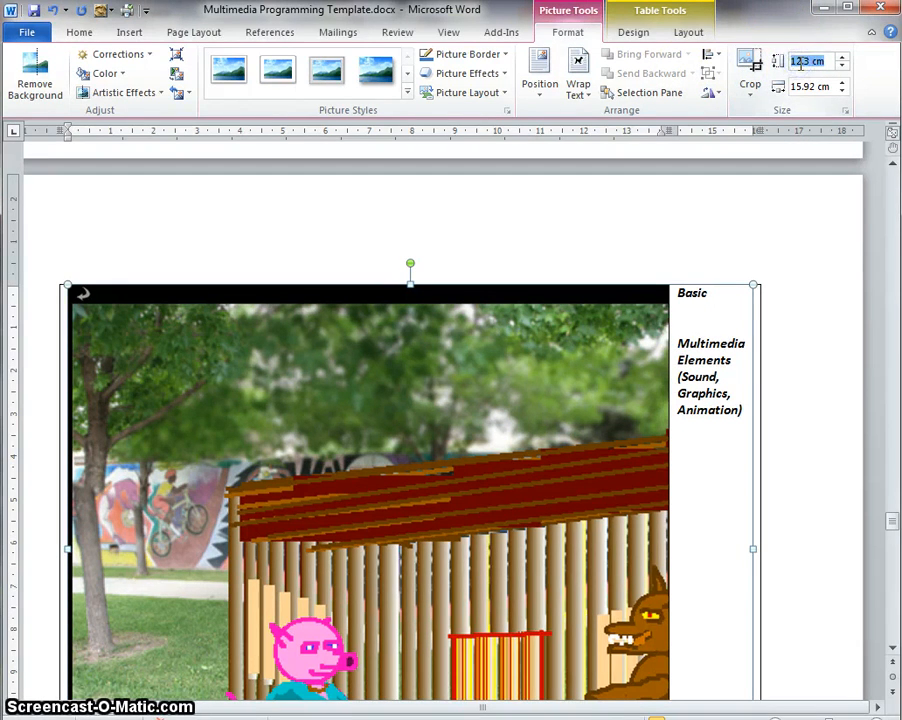
mouse_move(716, 234)
type("5")
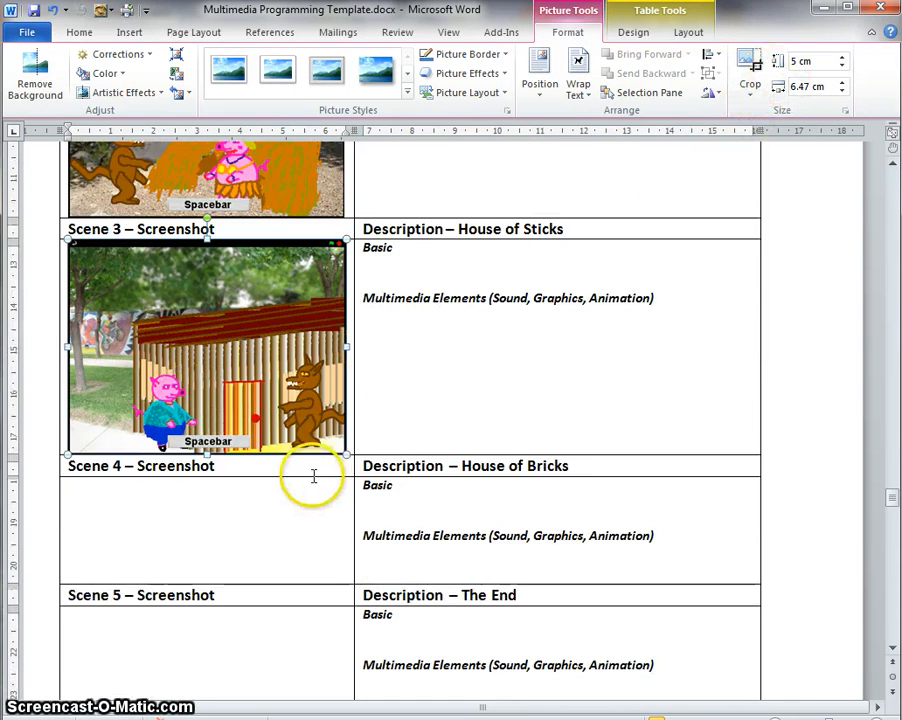
Insert scene4.png and scene5.png into the Scene 4 and Scene 5 screenshot cells.
left_click(208, 476)
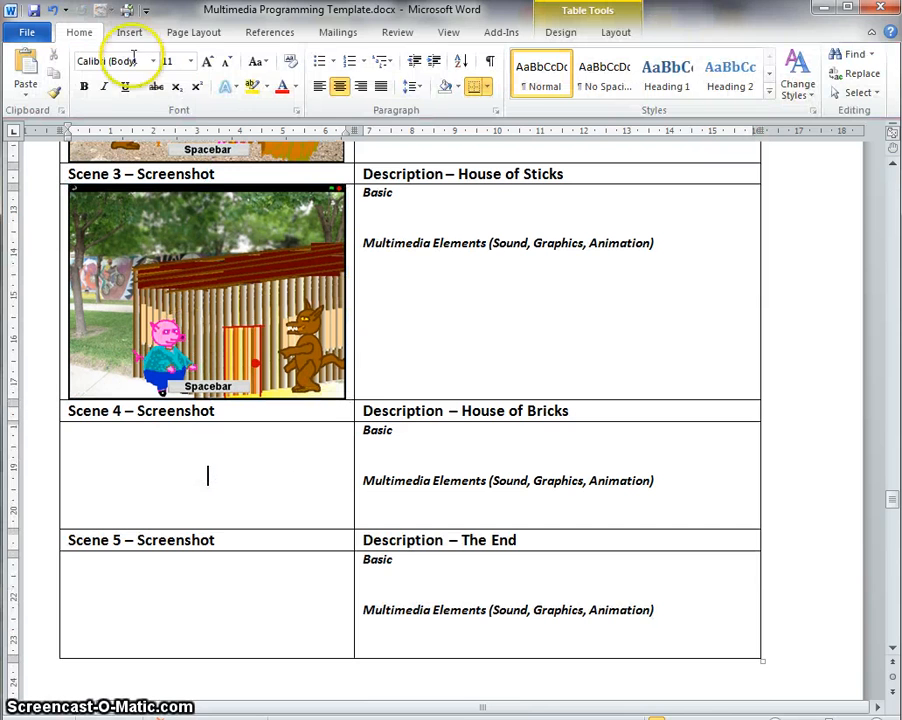
left_click(128, 32)
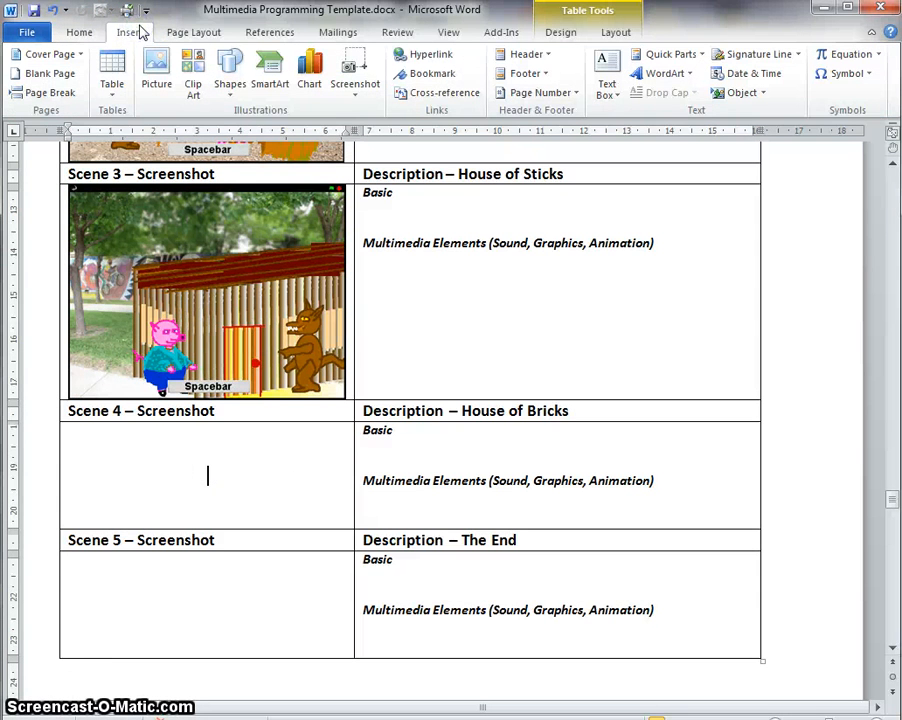
left_click(156, 72)
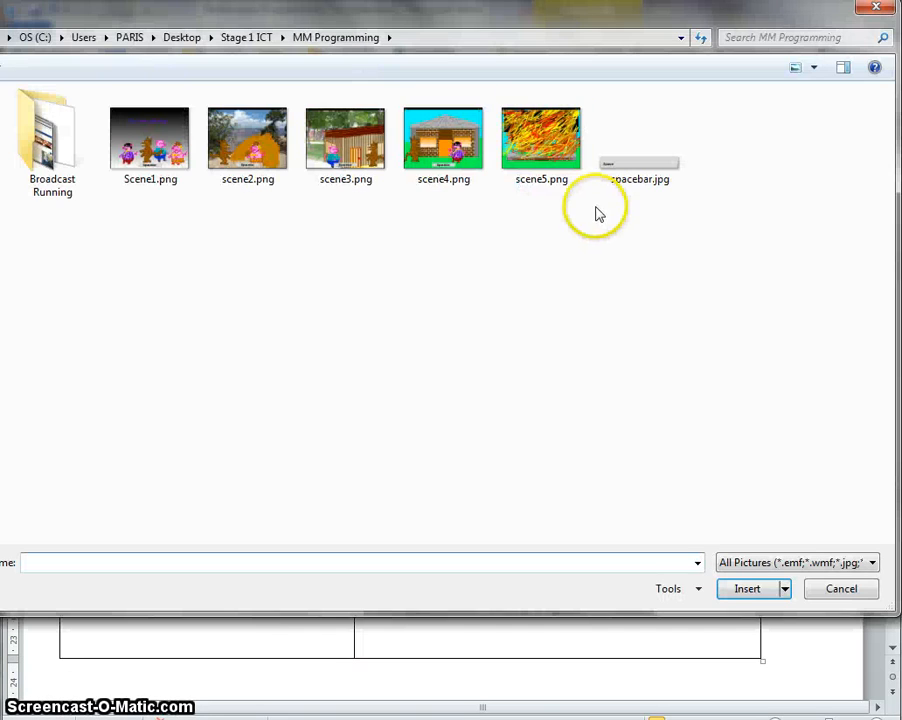
left_click(746, 588)
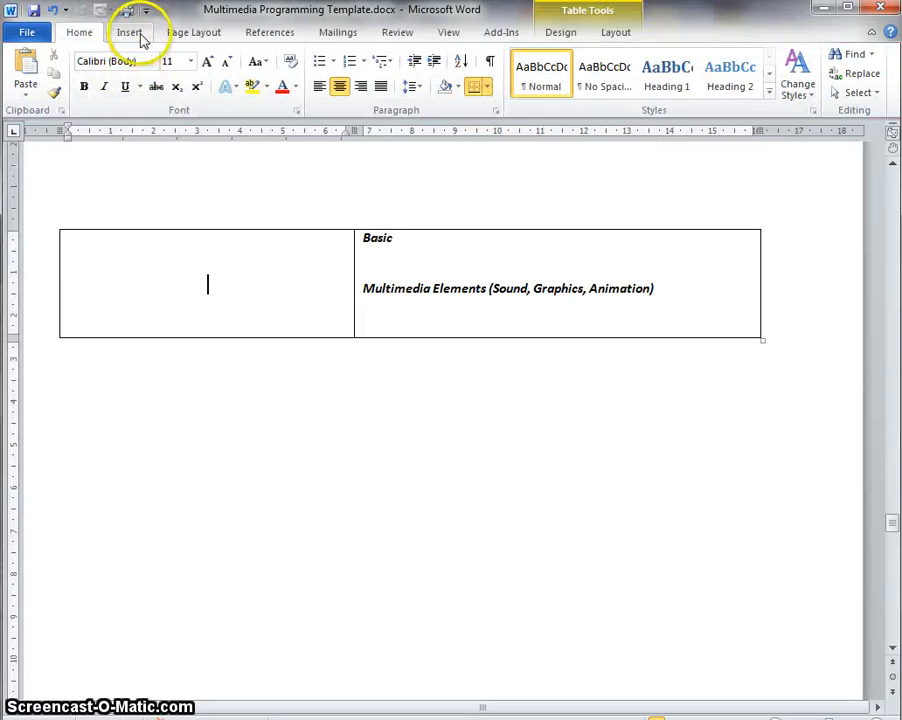
left_click(128, 32)
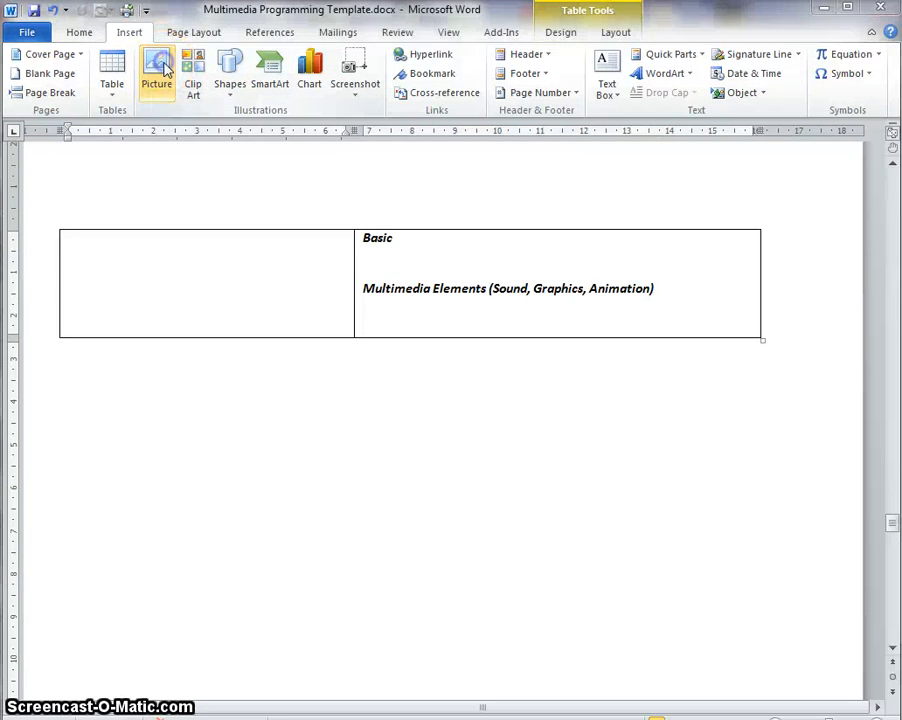
left_click(156, 70)
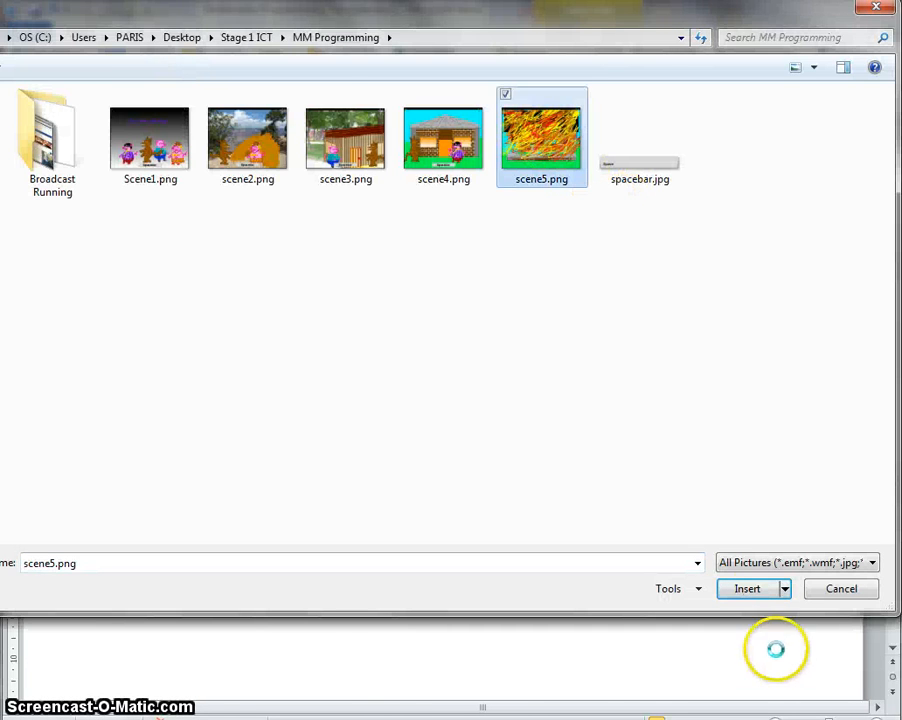
left_click(748, 588)
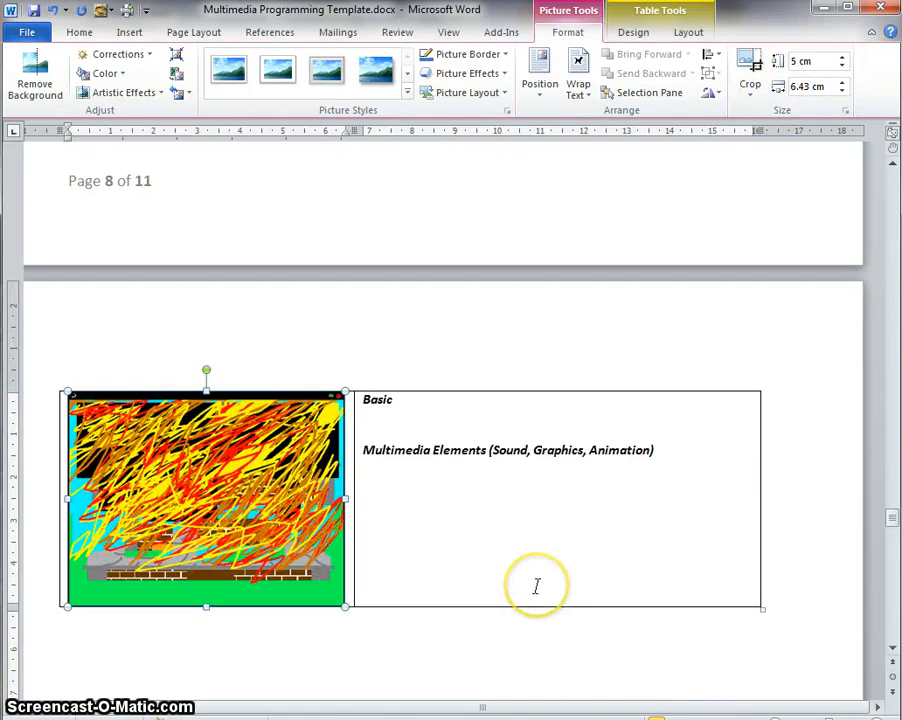
scroll("up", 3)
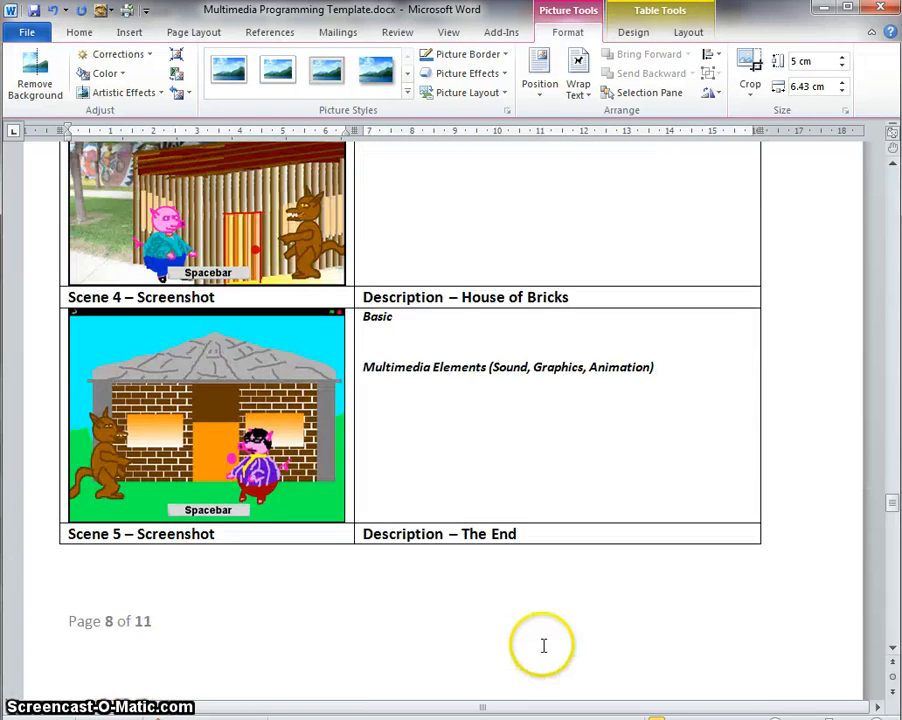
scroll("up", 3)
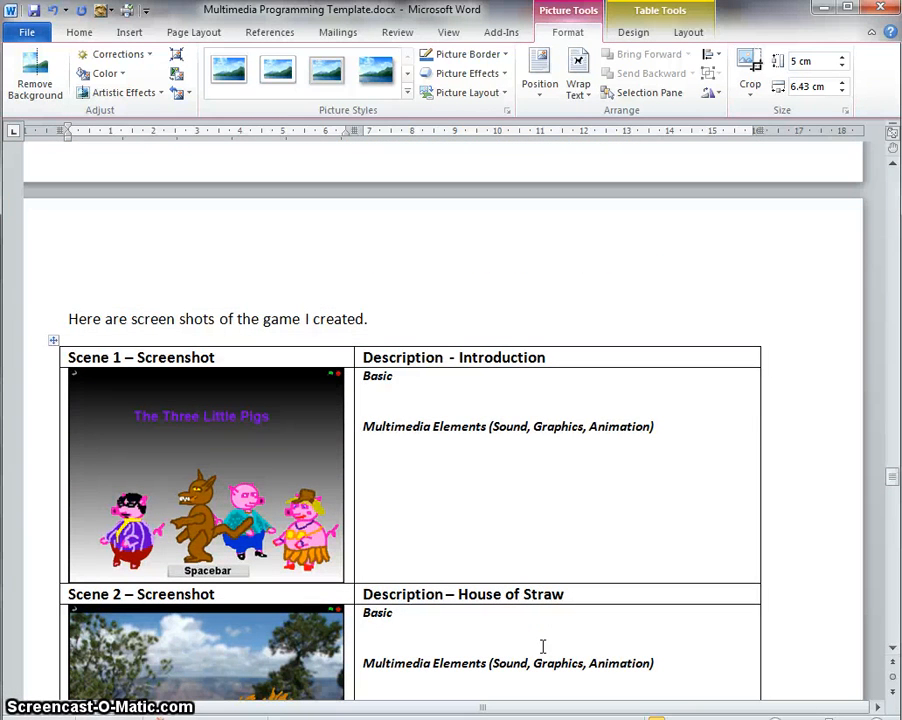
Write Scene 1's Basic note: Green Flag start, then the Spacebar appears to go to the next Scene.
left_click(458, 404)
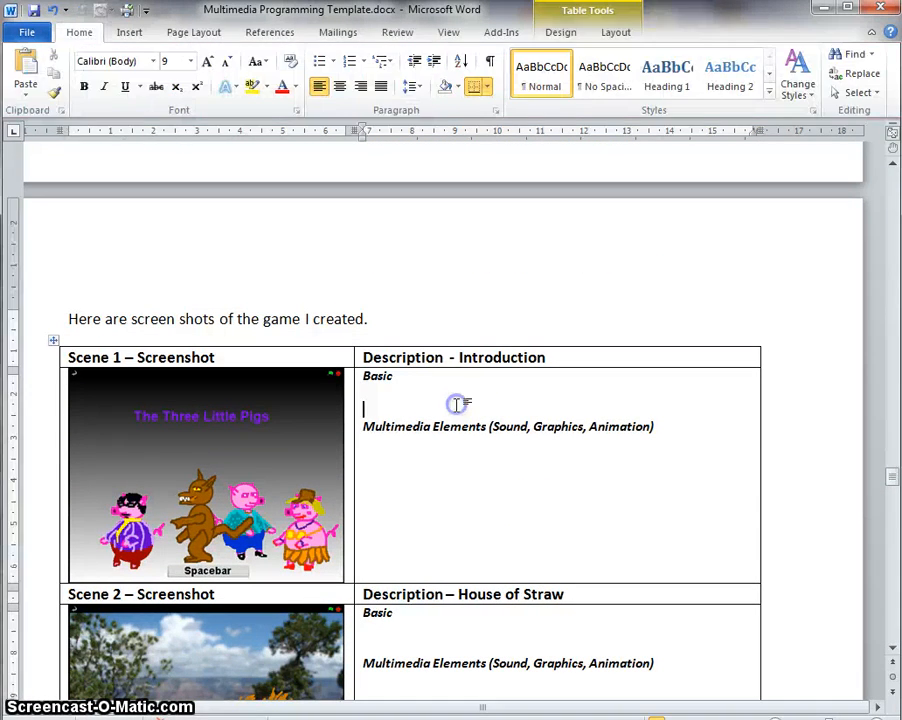
mouse_move(704, 450)
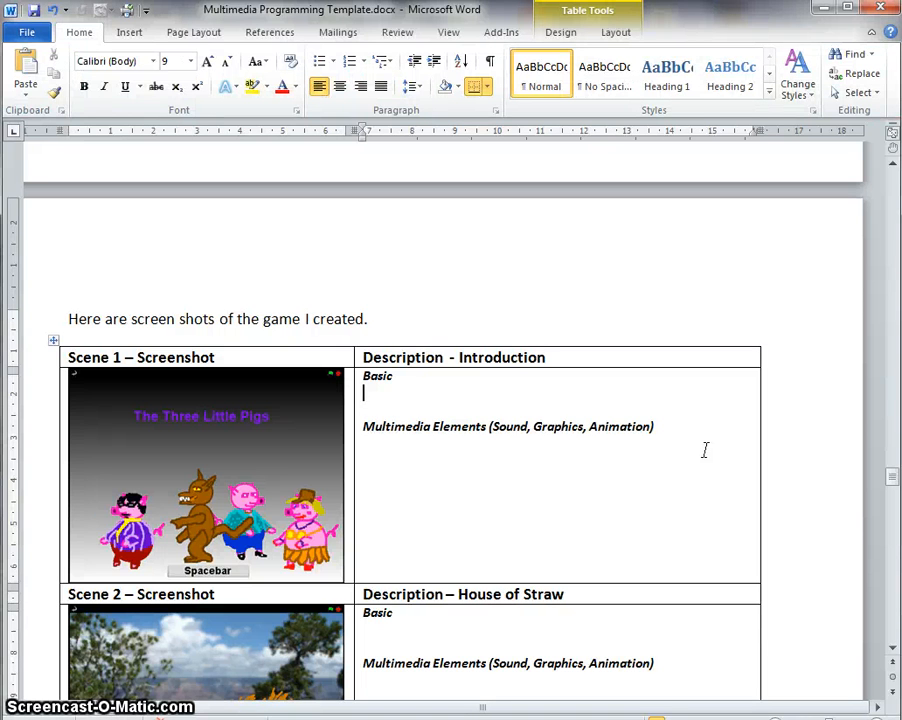
type("On the Green Flag")
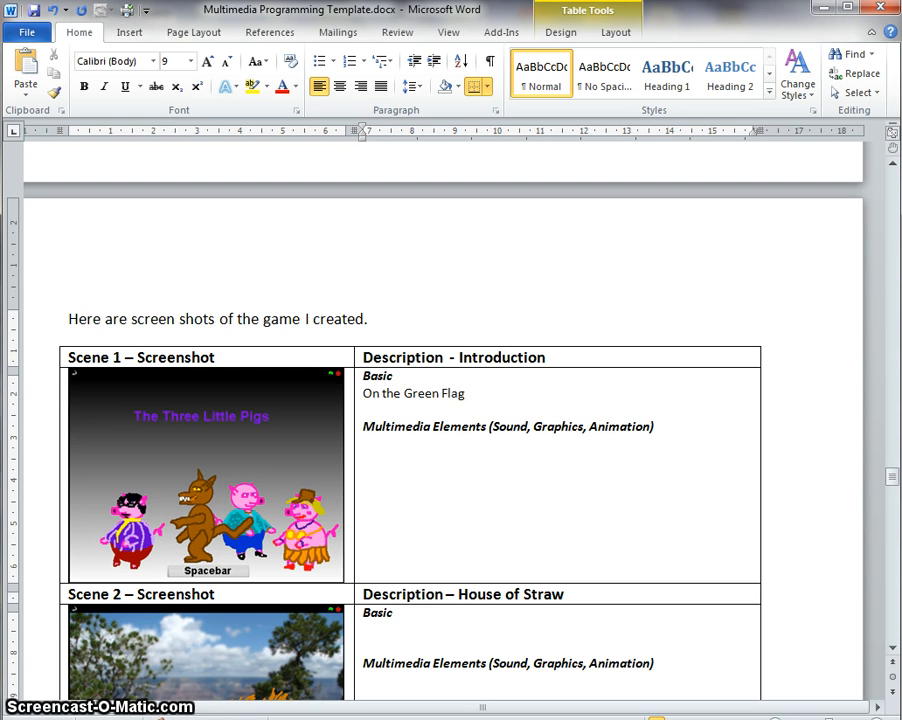
type("(start")
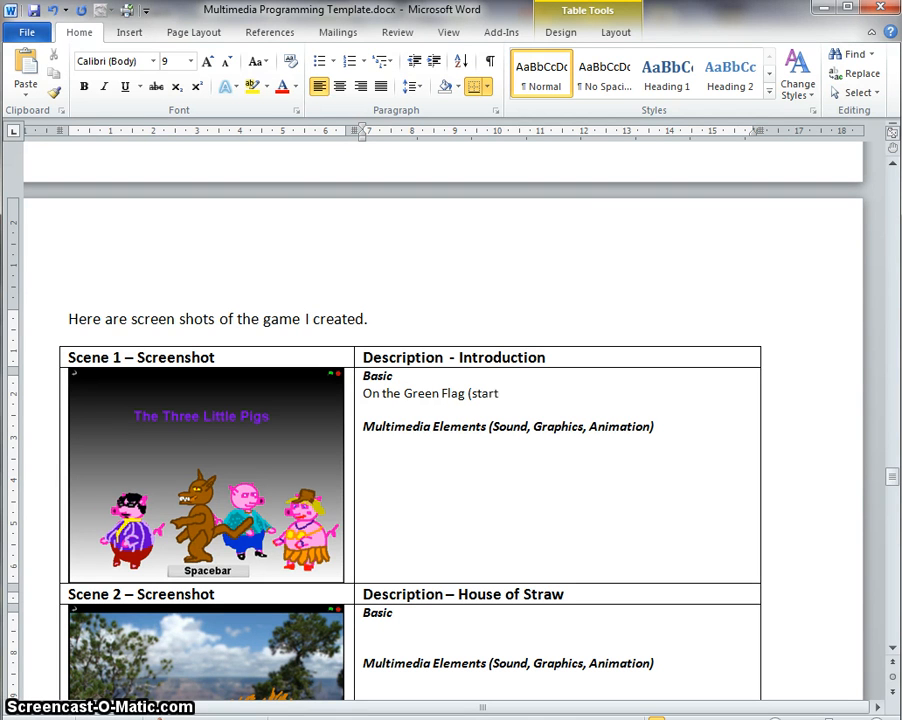
type("button")
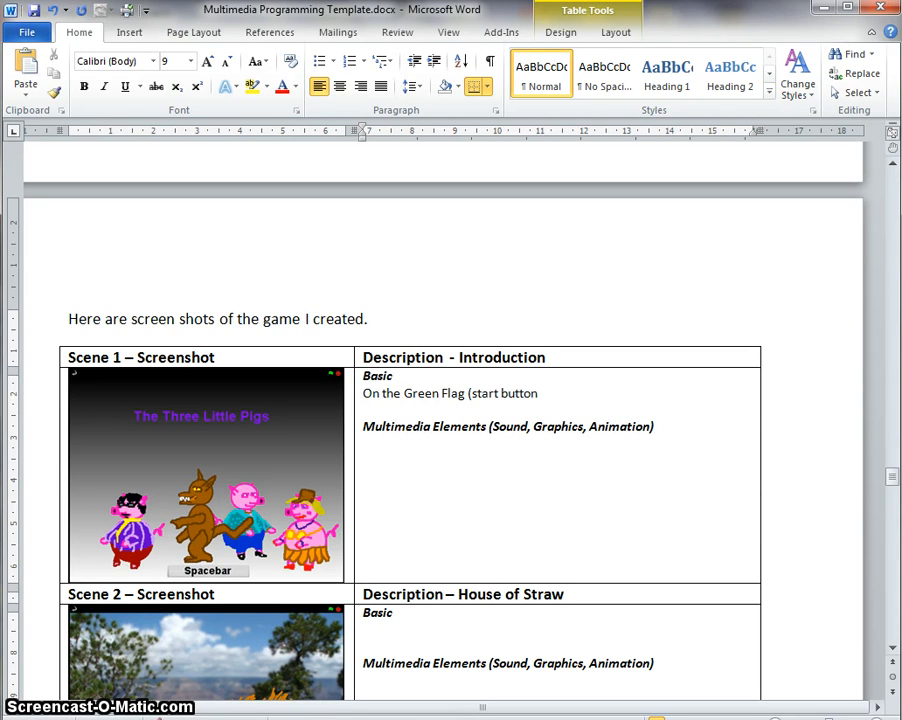
type("the game")
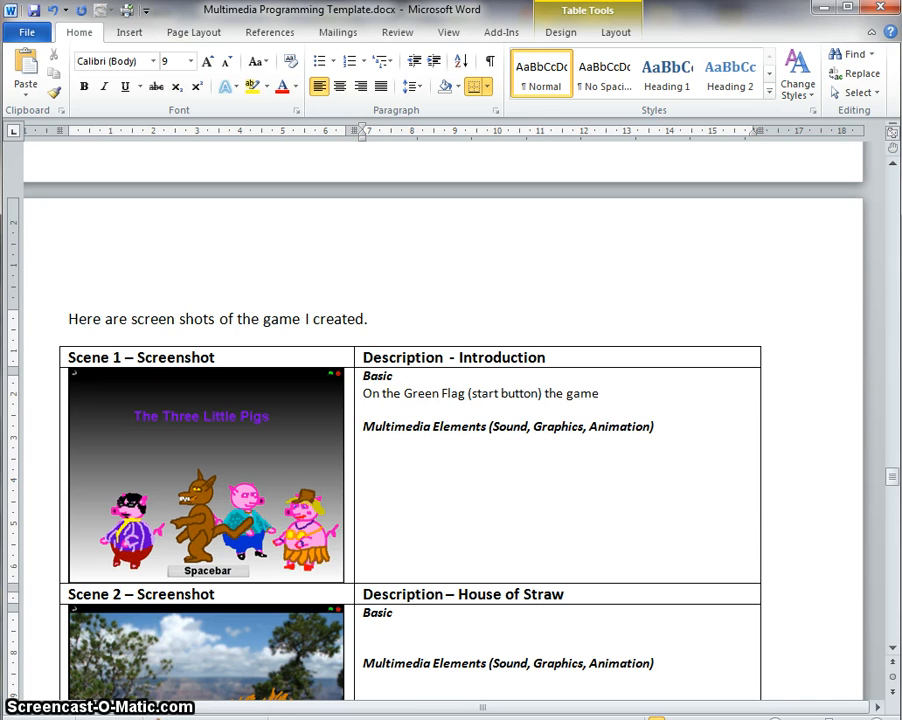
type("commenc")
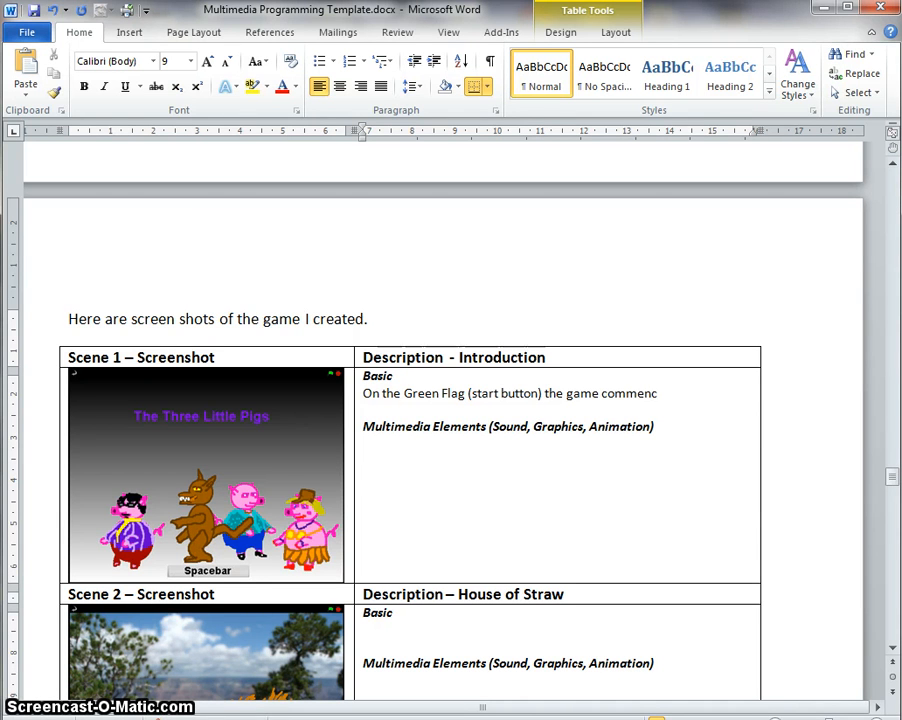
type("with")
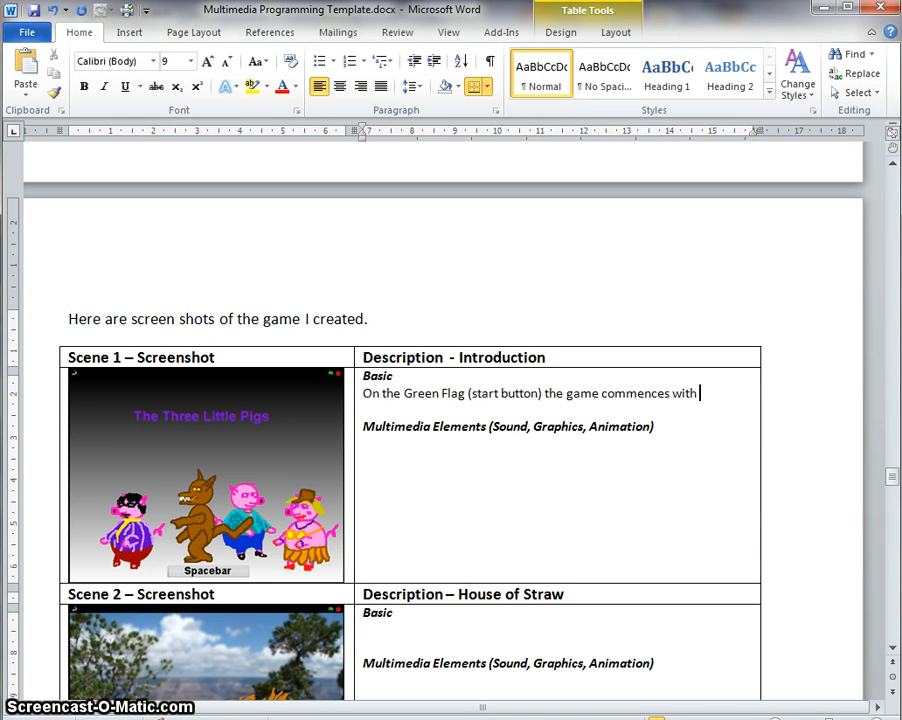
type("the following scenc")
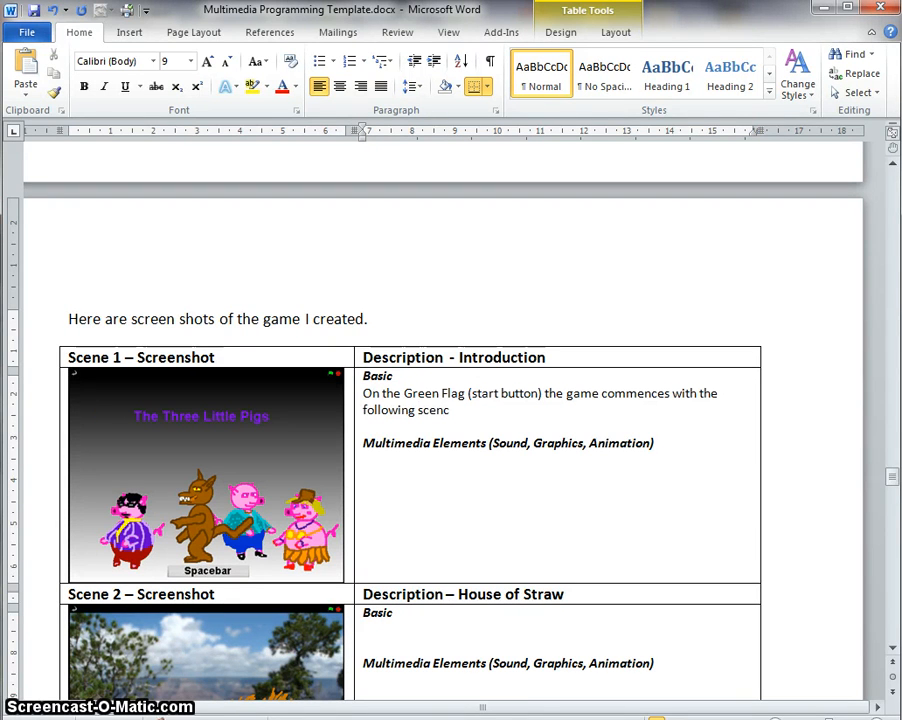
type("es.")
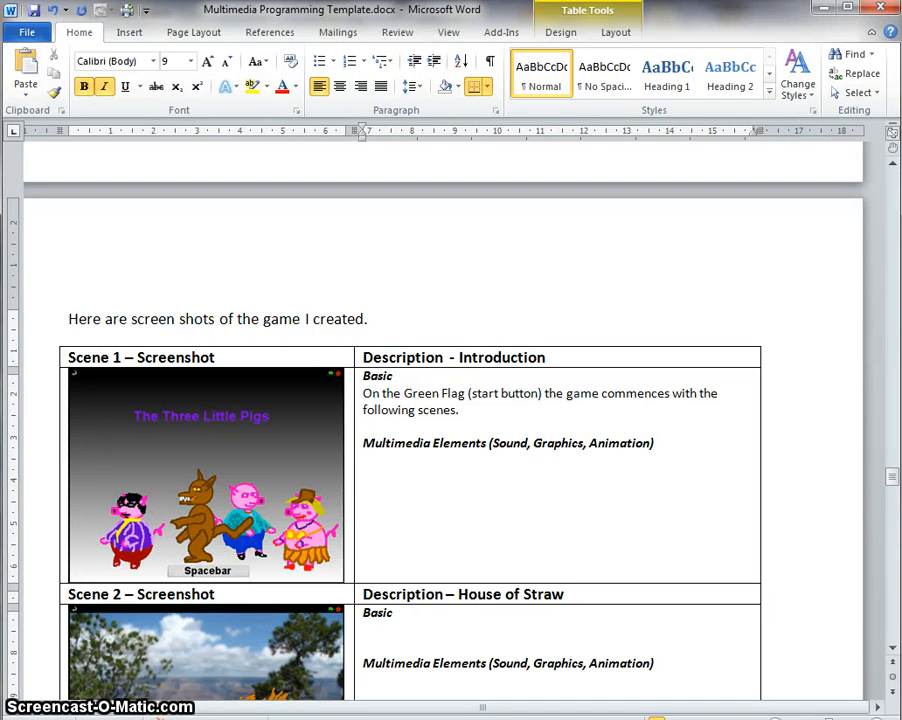
type("After")
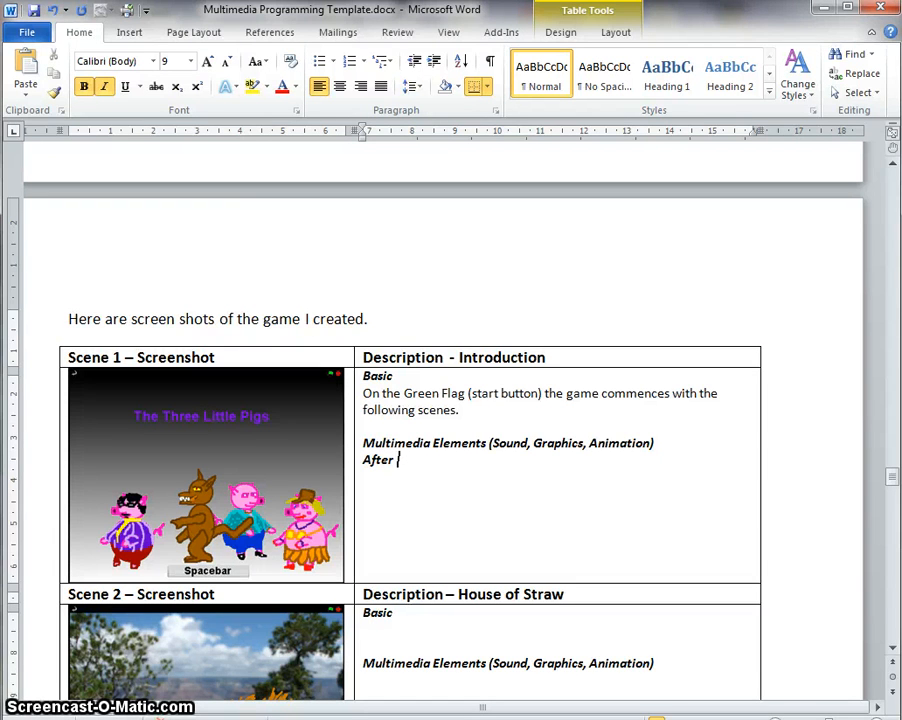
type("a few seco")
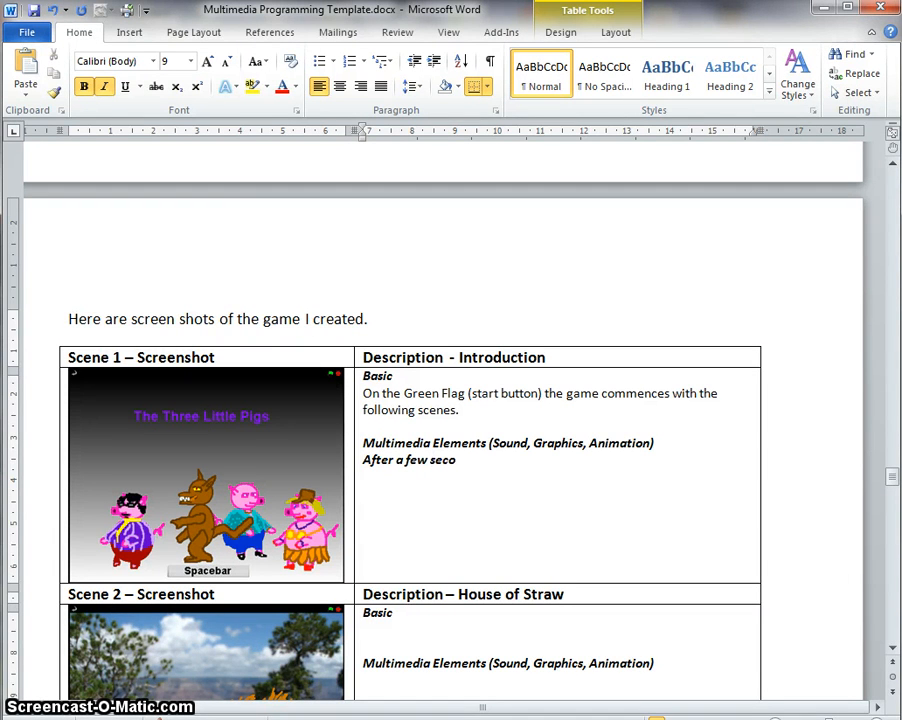
type("nds, the Spa")
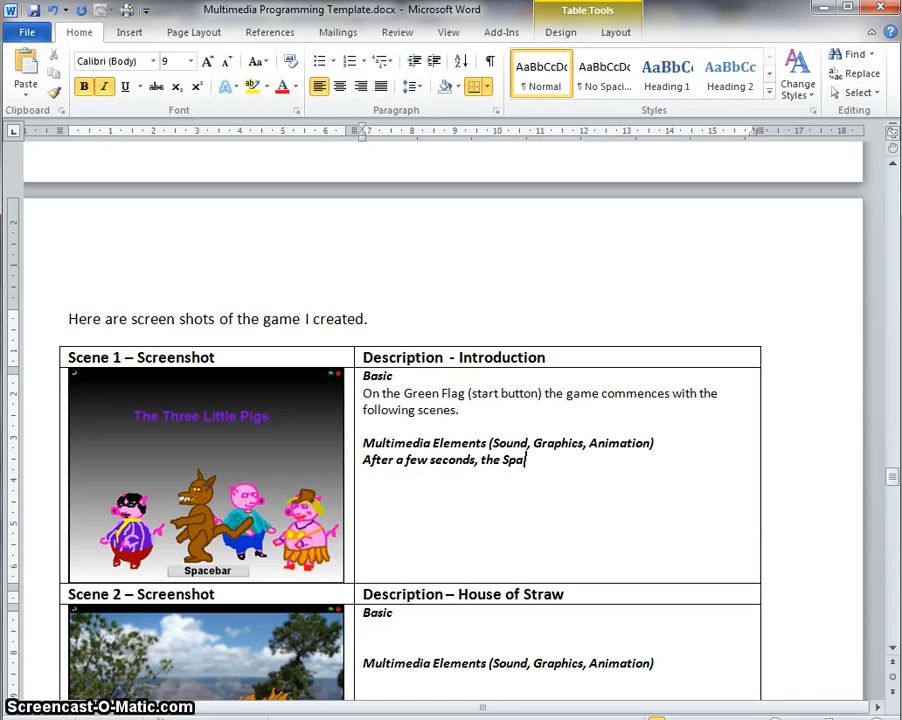
type("cebar a")
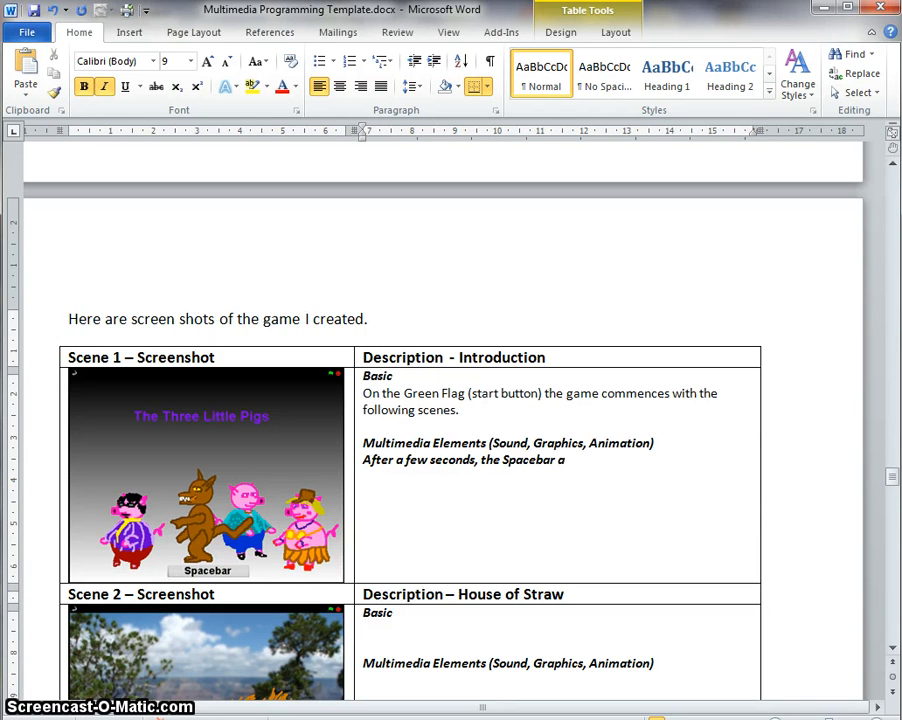
type("ppears")
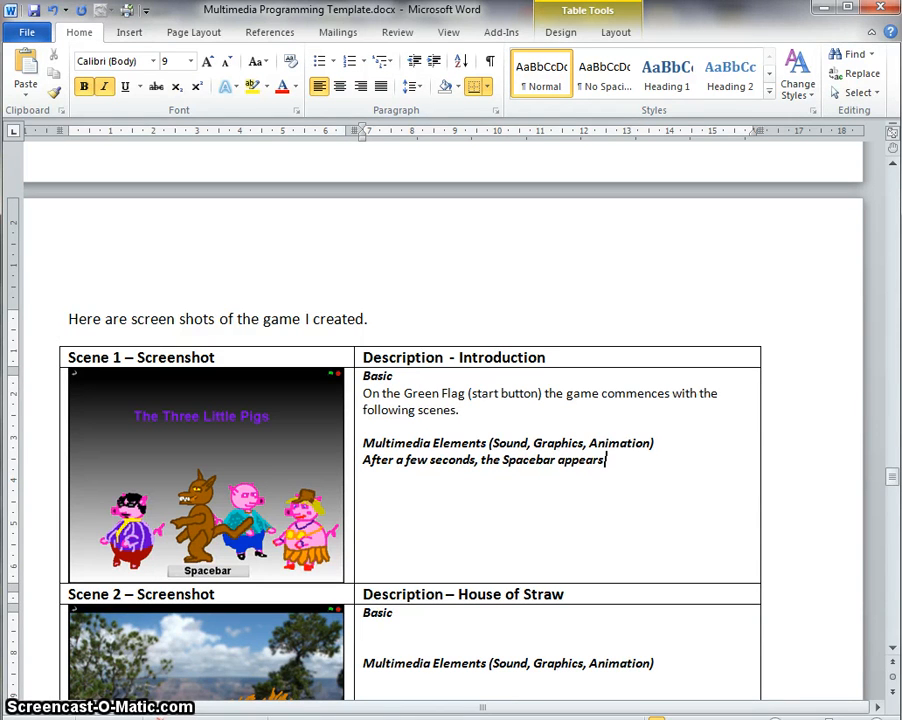
type("give")
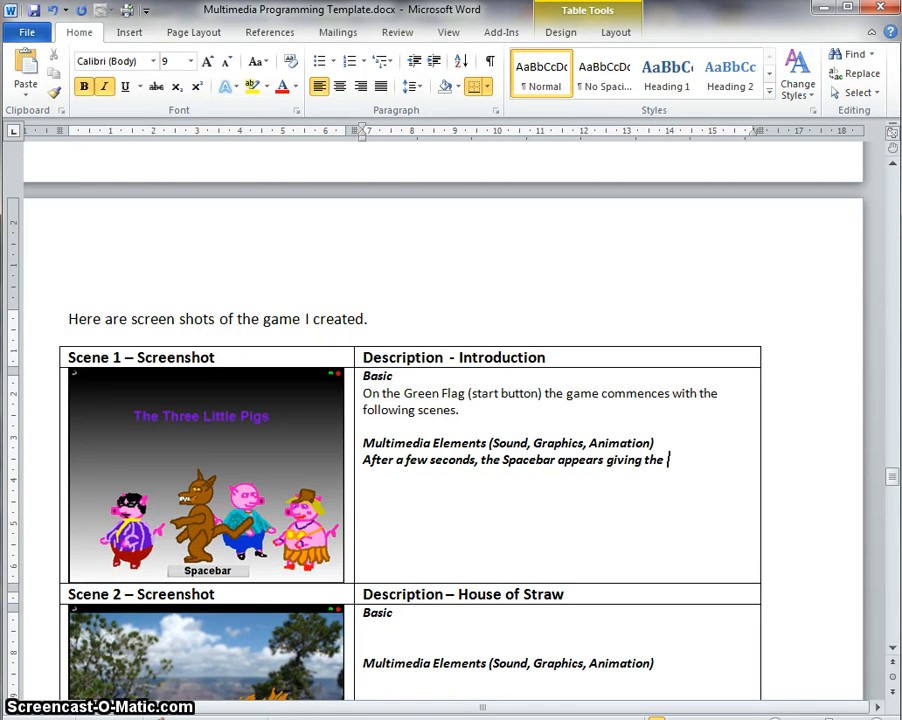
type("User the opportunity")
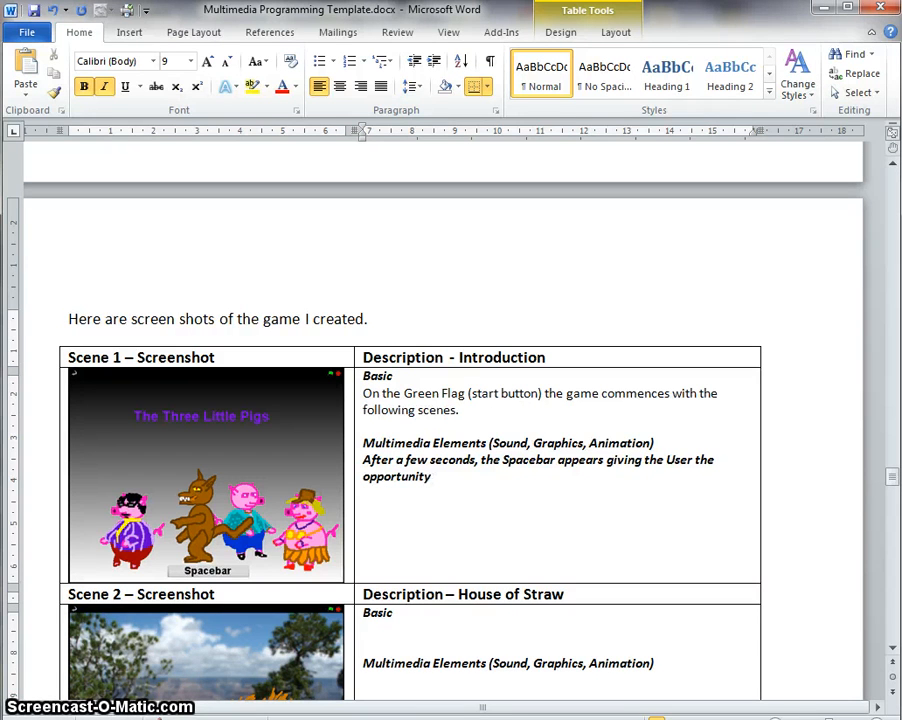
type("to go to t")
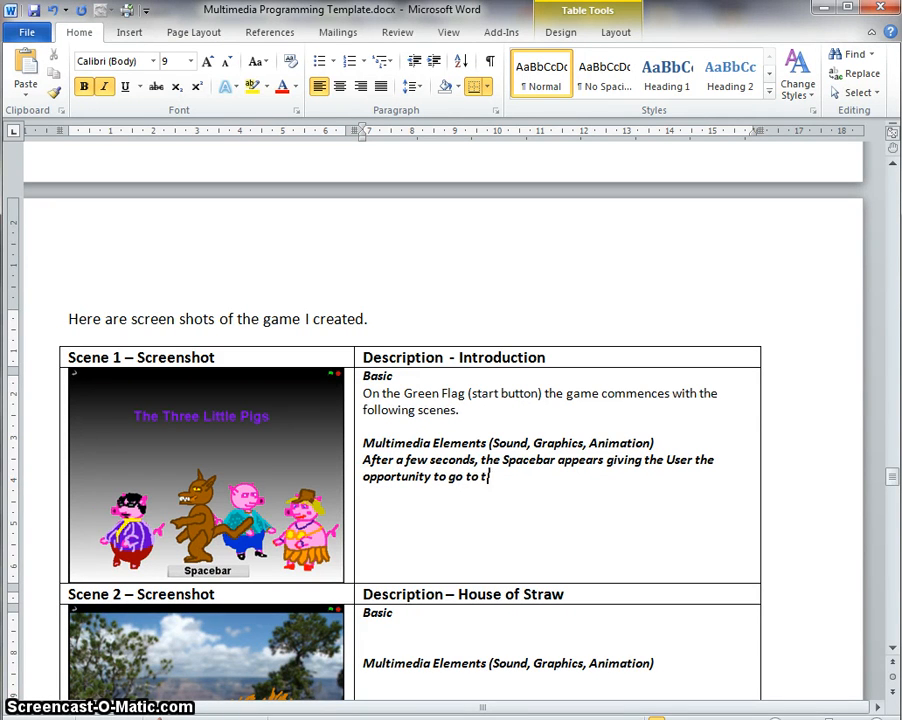
type("he next Sc")
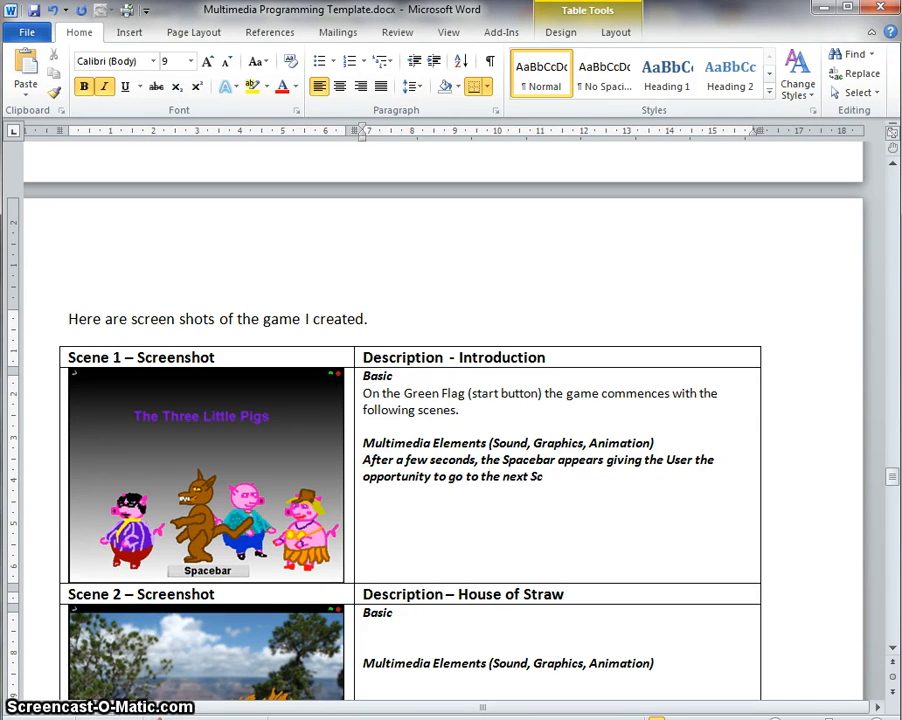
type("ence,")
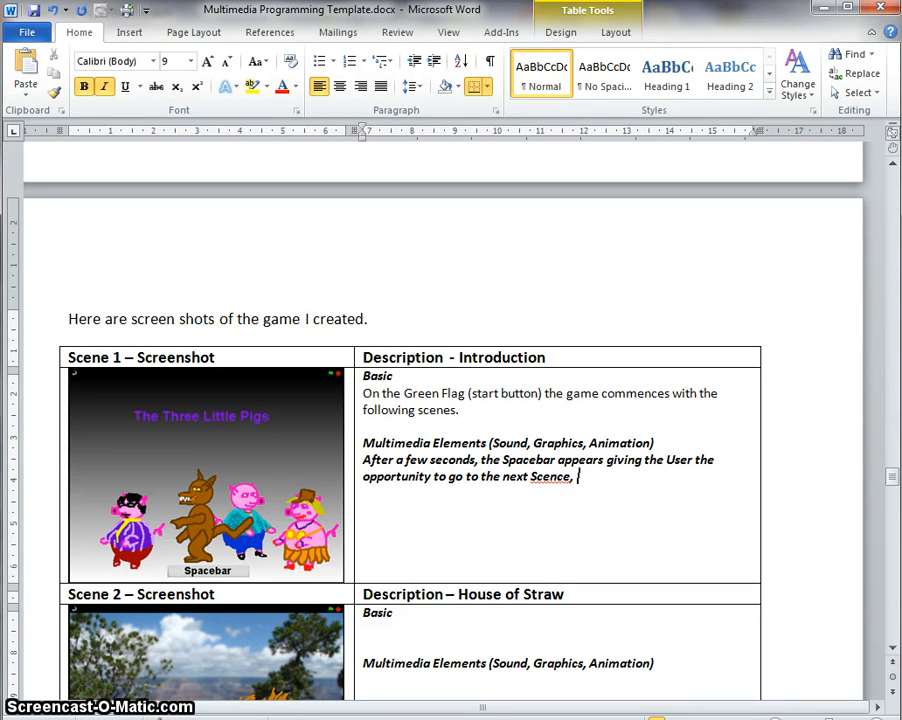
Write the Multimedia Elements note on background music, Pigs breathing at different rates and the Wolf's tail and face animation, fixing 'Scence'.
type(". In")
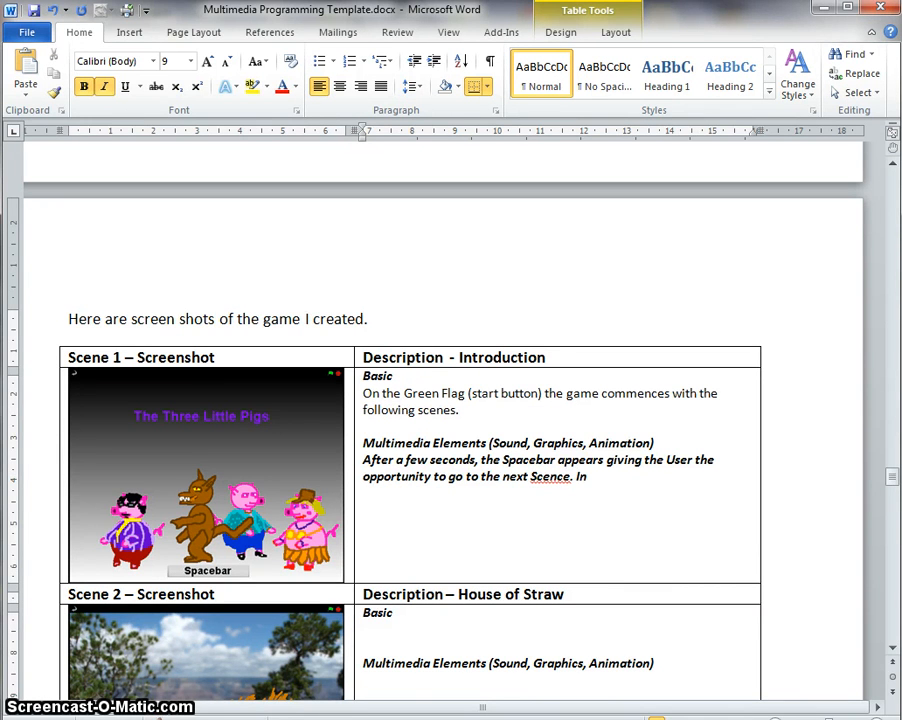
type("this")
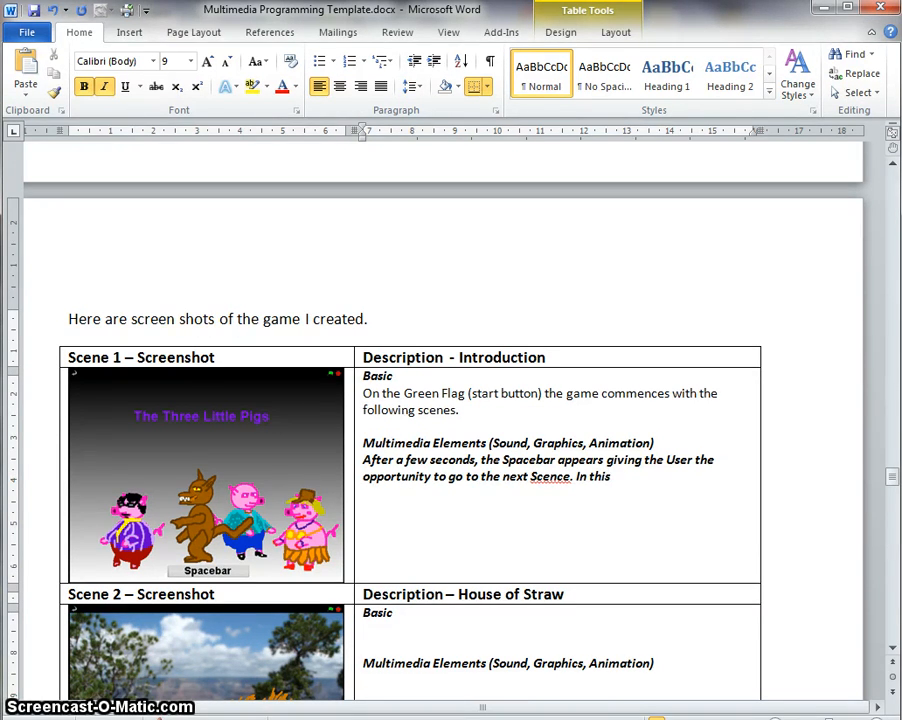
type("Scene")
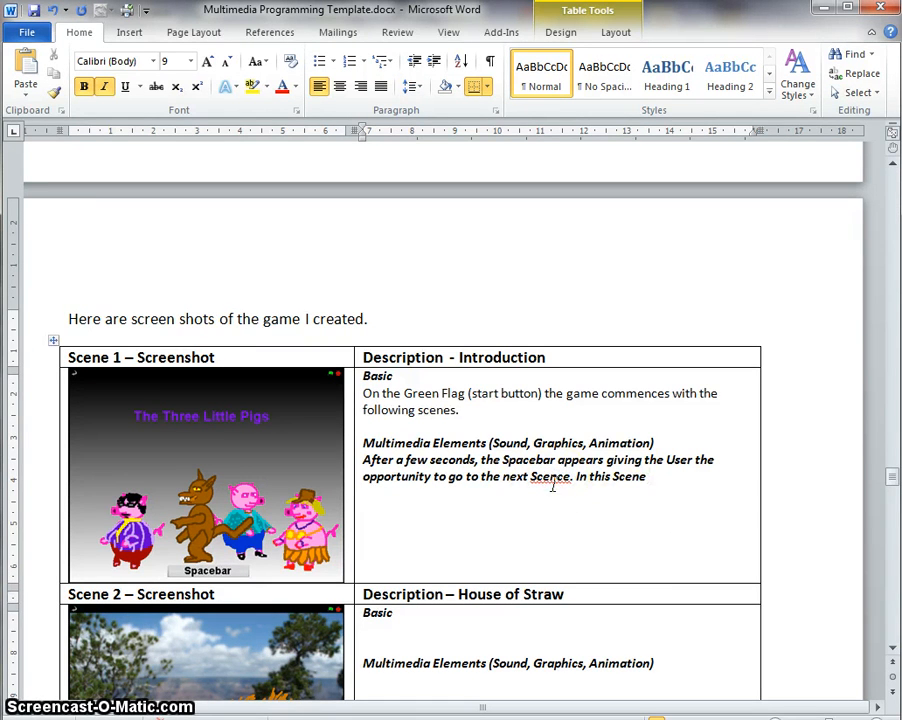
left_click(644, 476)
type(",")
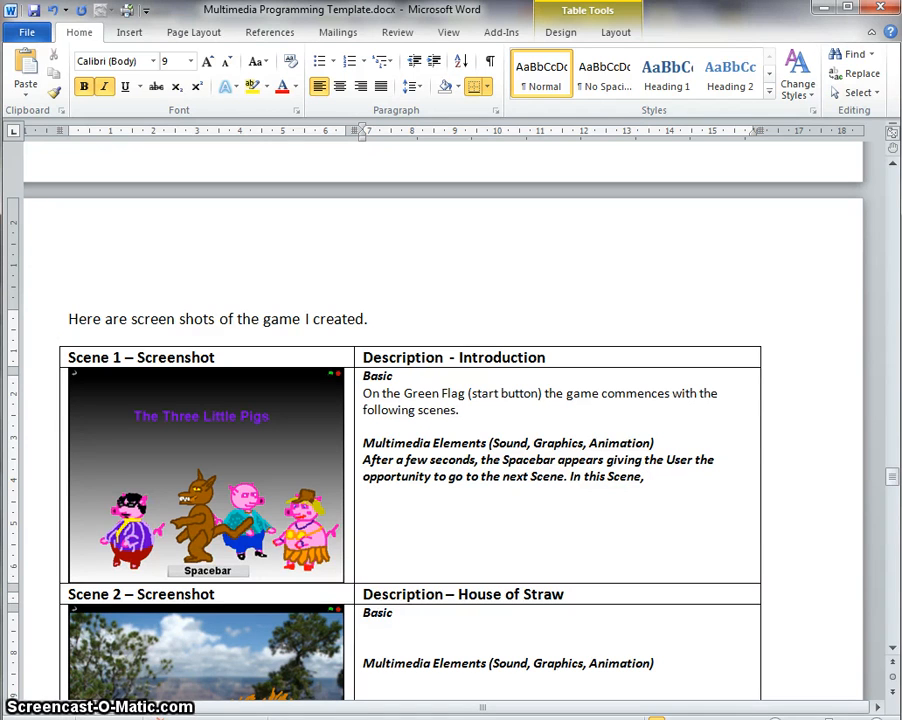
type("bac")
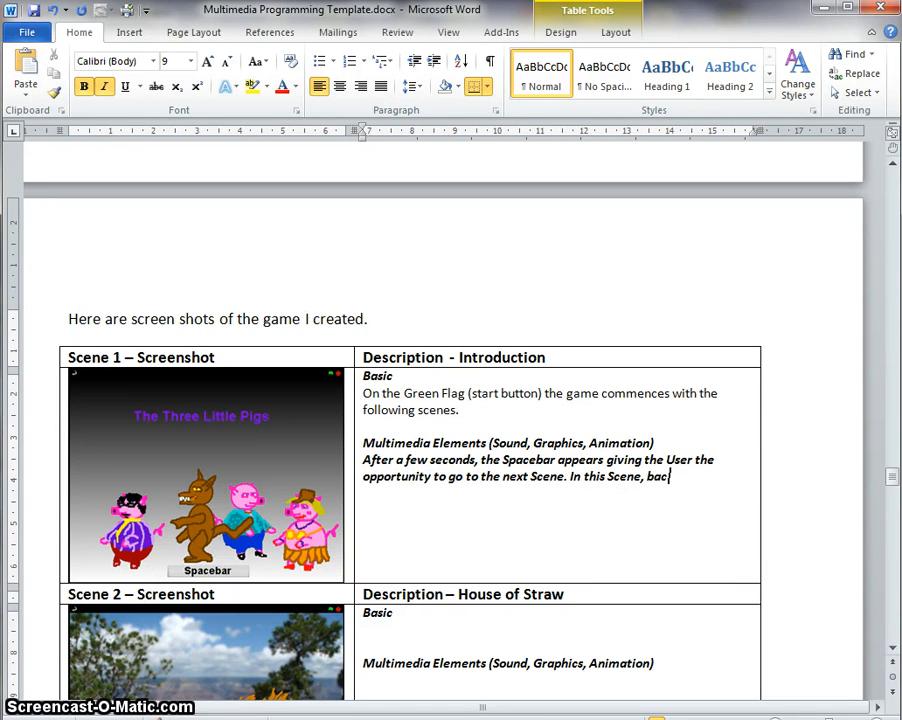
type("ground")
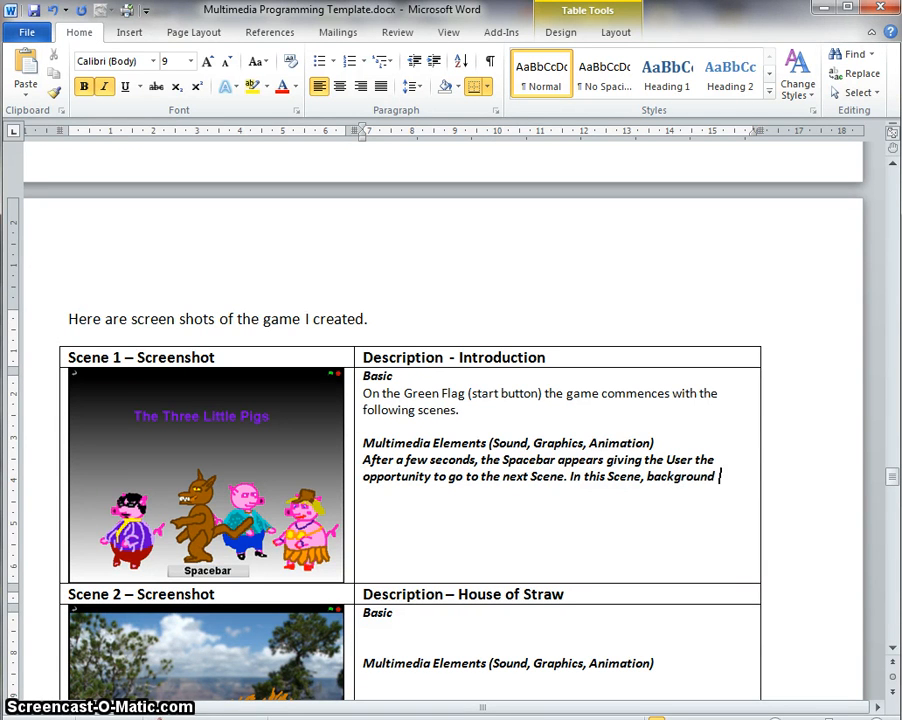
type("music c")
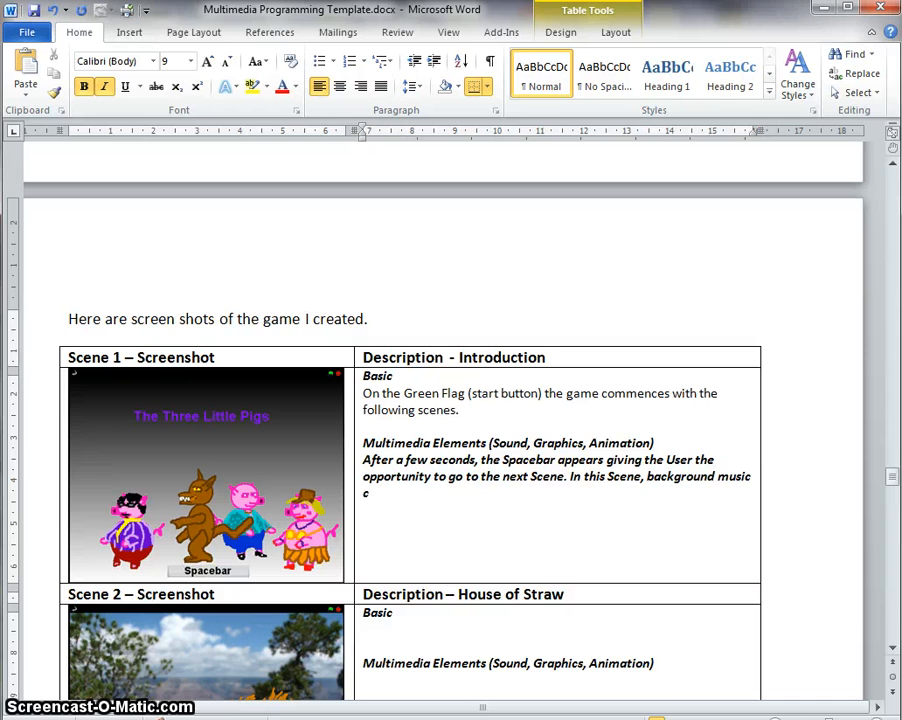
type("ommences")
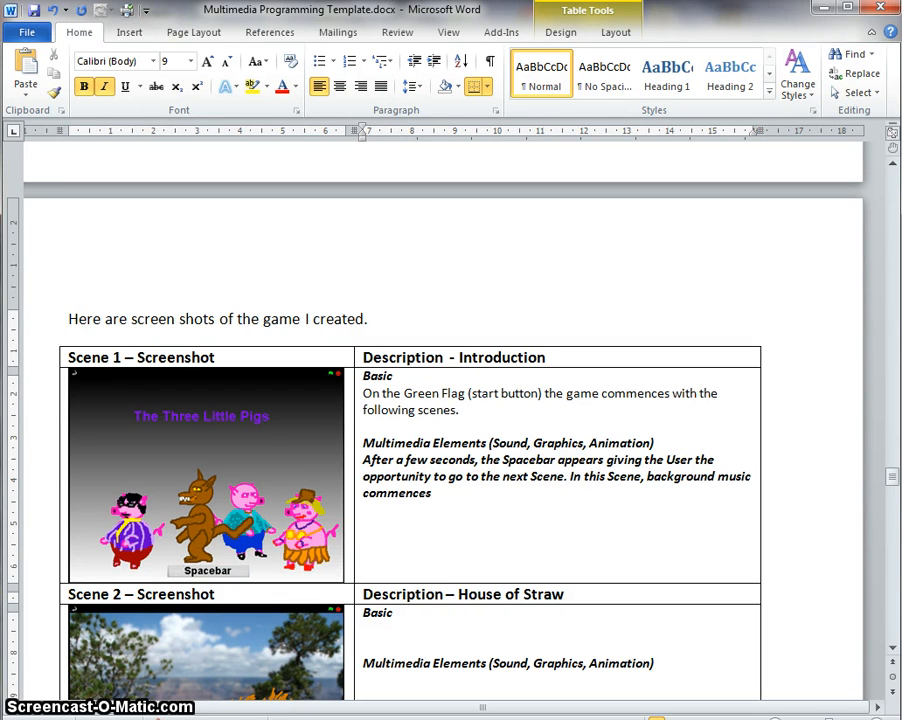
type(", the Pir")
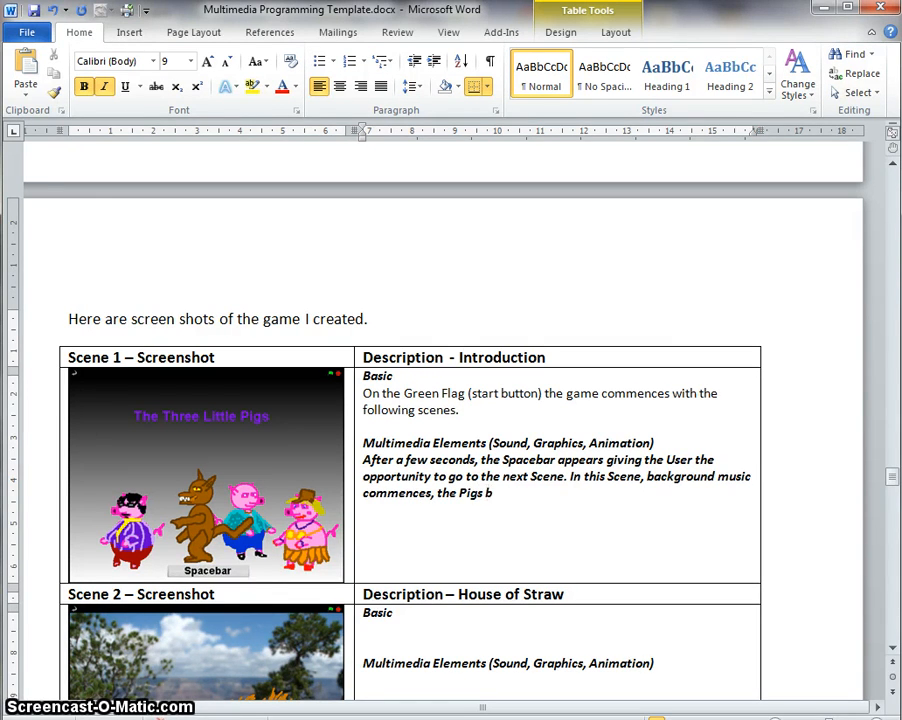
type("reathe at d")
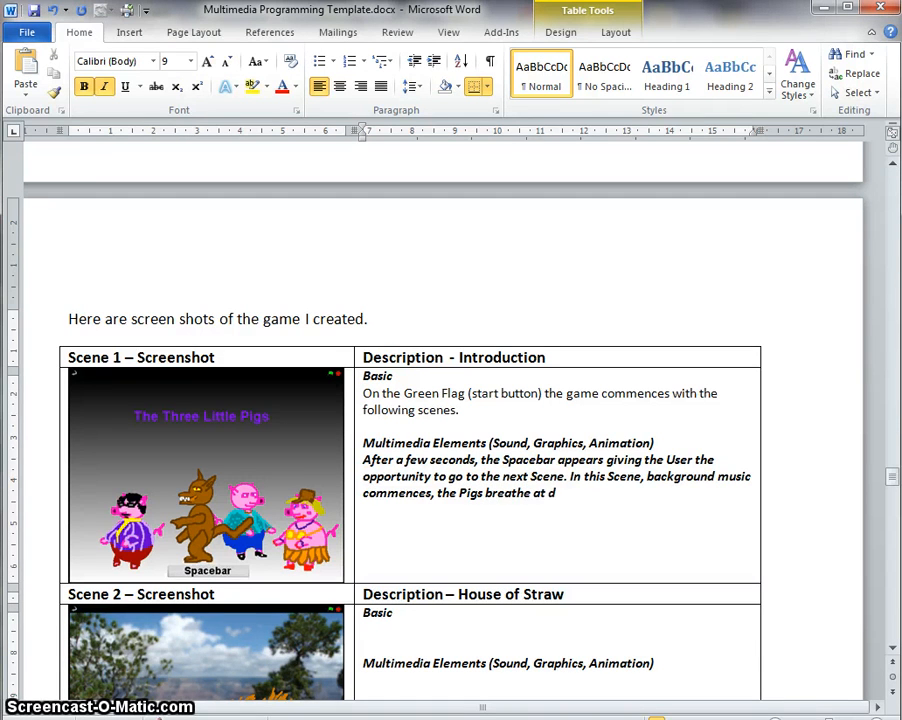
type("ifferent ra")
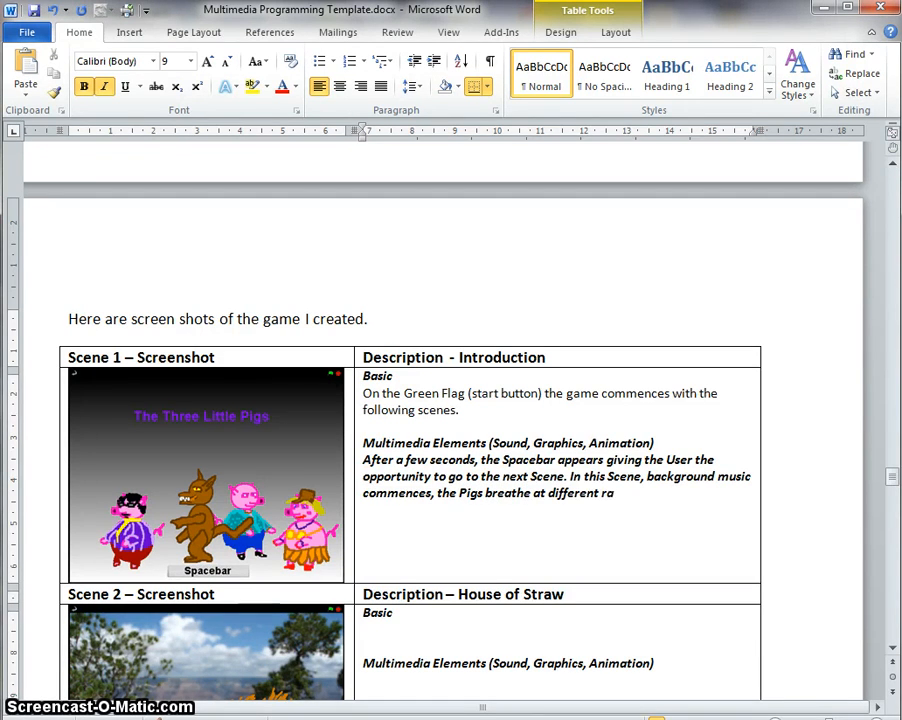
type("tes, and the Wolf")
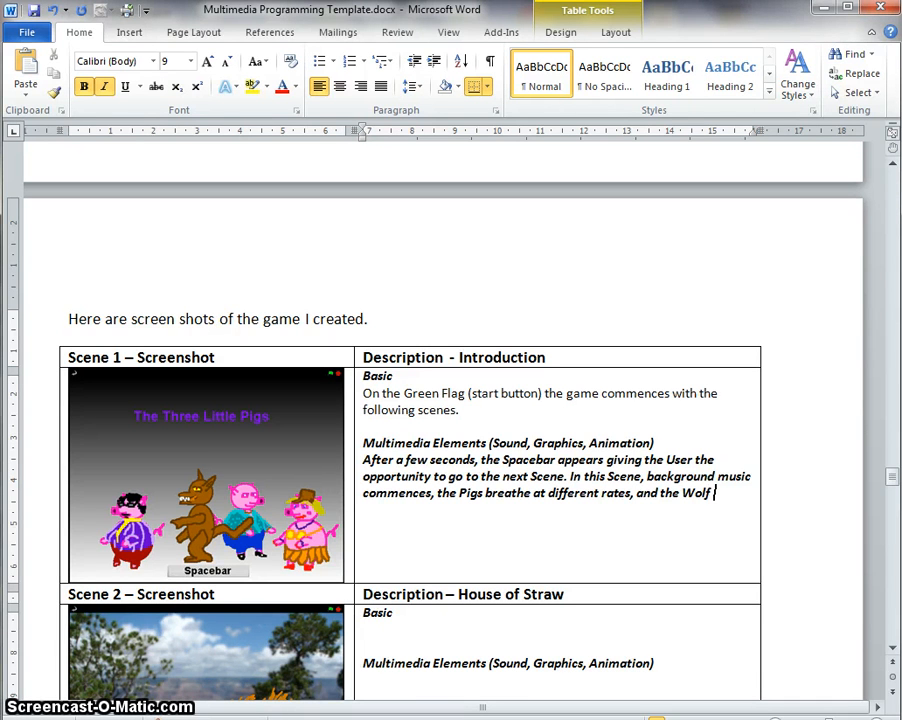
type("has its")
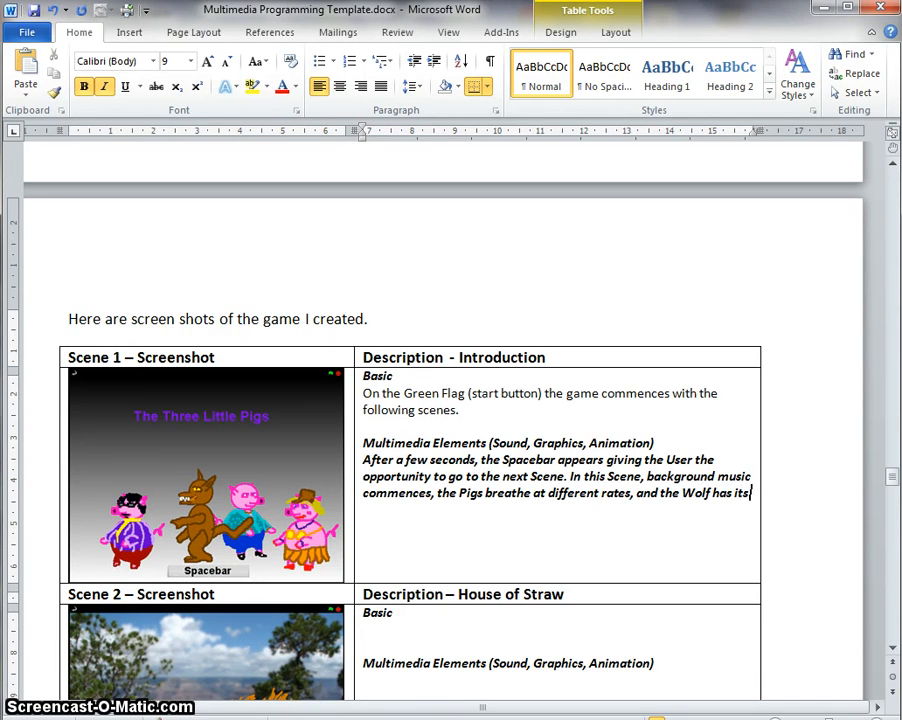
type("tal and fa")
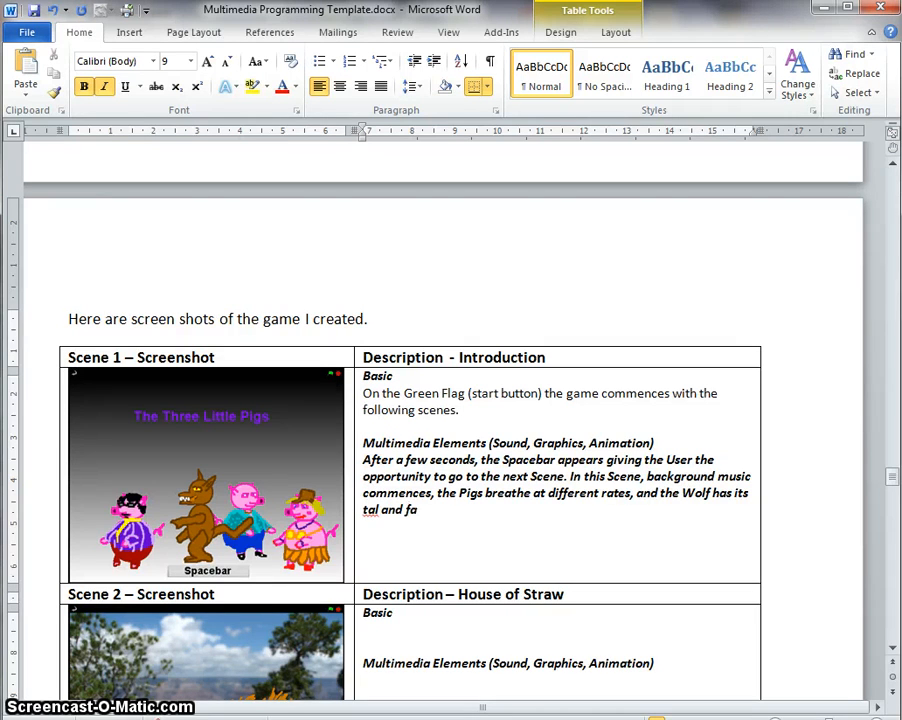
type("ce animated.")
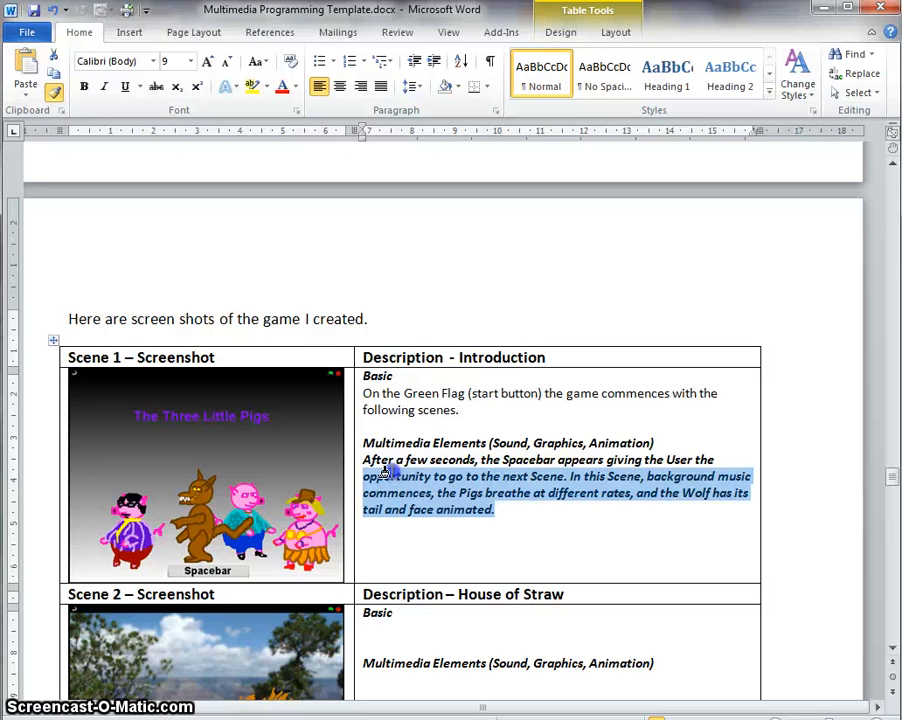
Scroll through the table to the Scene 2 House of Straw description as its Wolf and Voice Over text goes in.
scroll("up", 3)
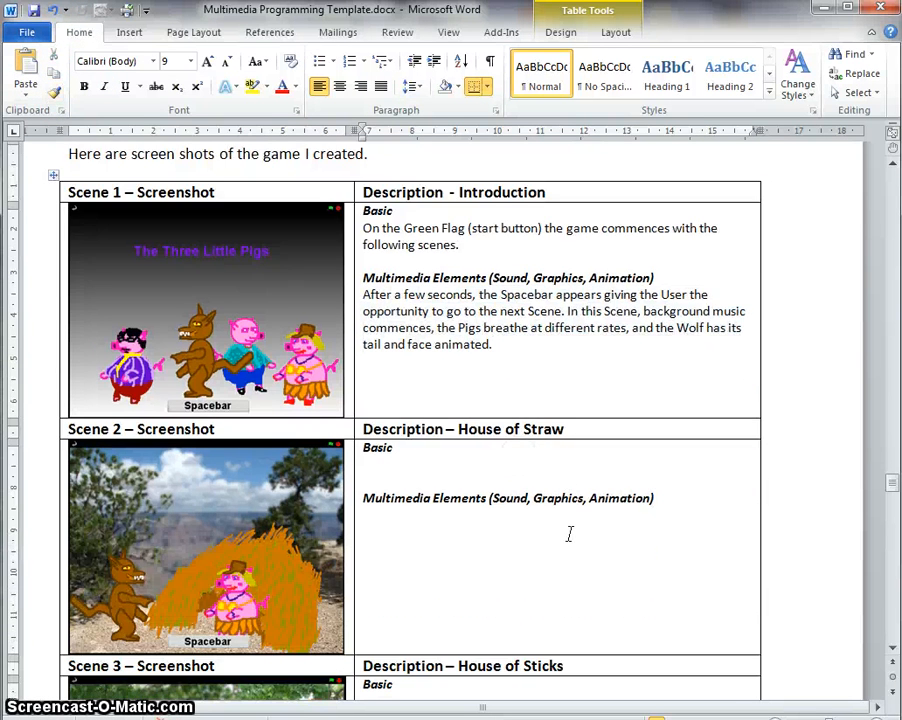
scroll("down", 3)
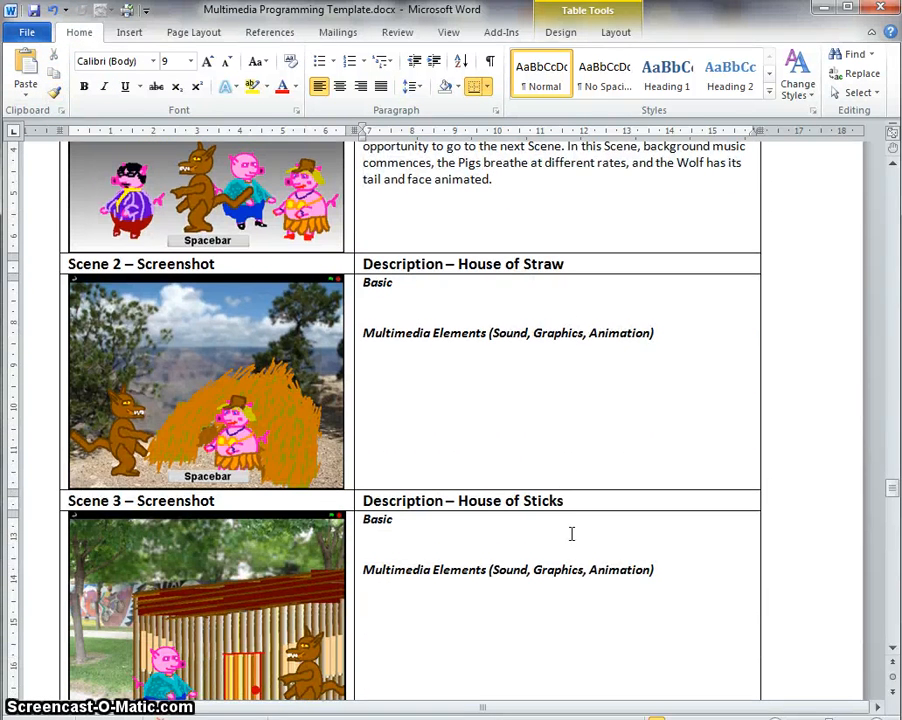
scroll("up", 3)
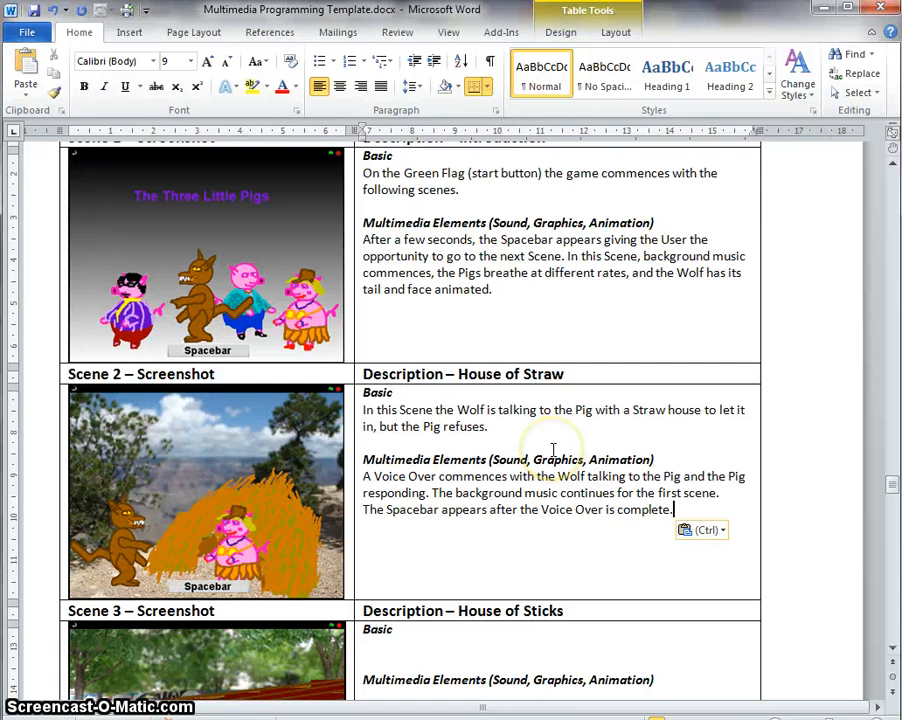
mouse_move(624, 444)
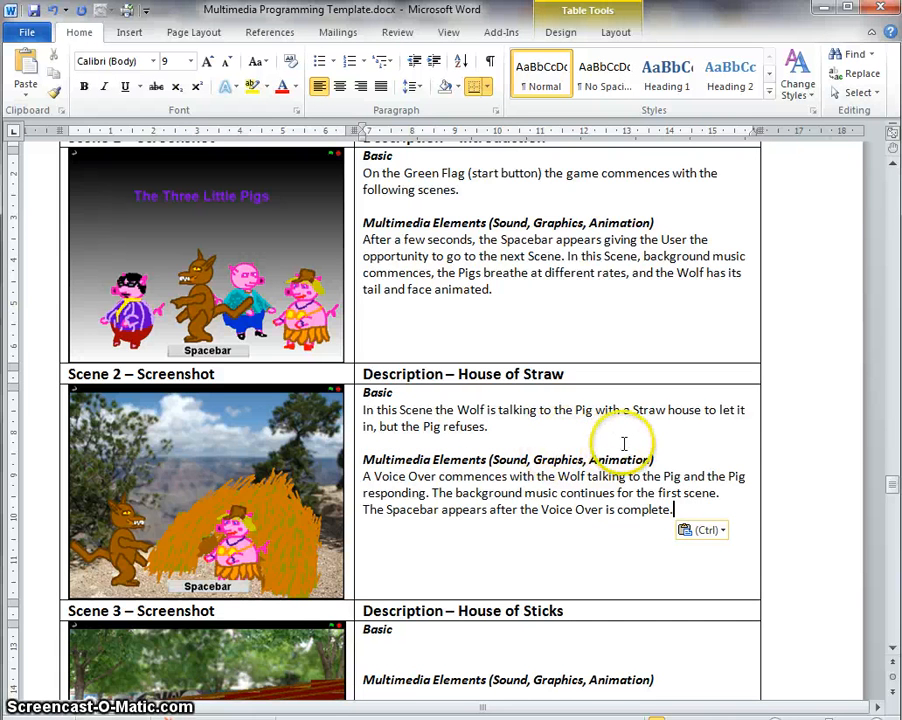
scroll("down", 3)
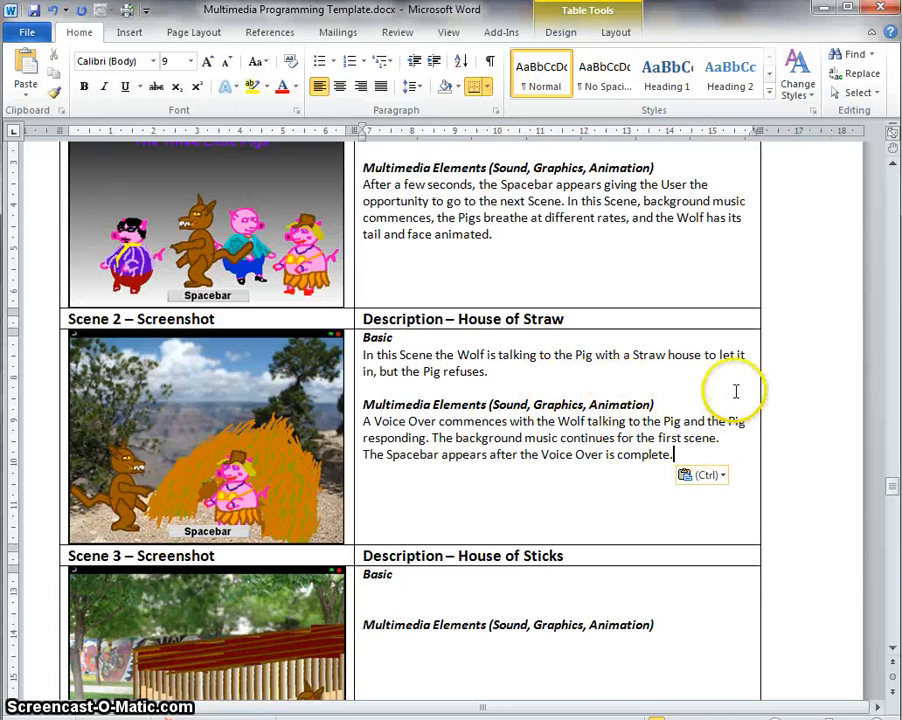
mouse_move(476, 390)
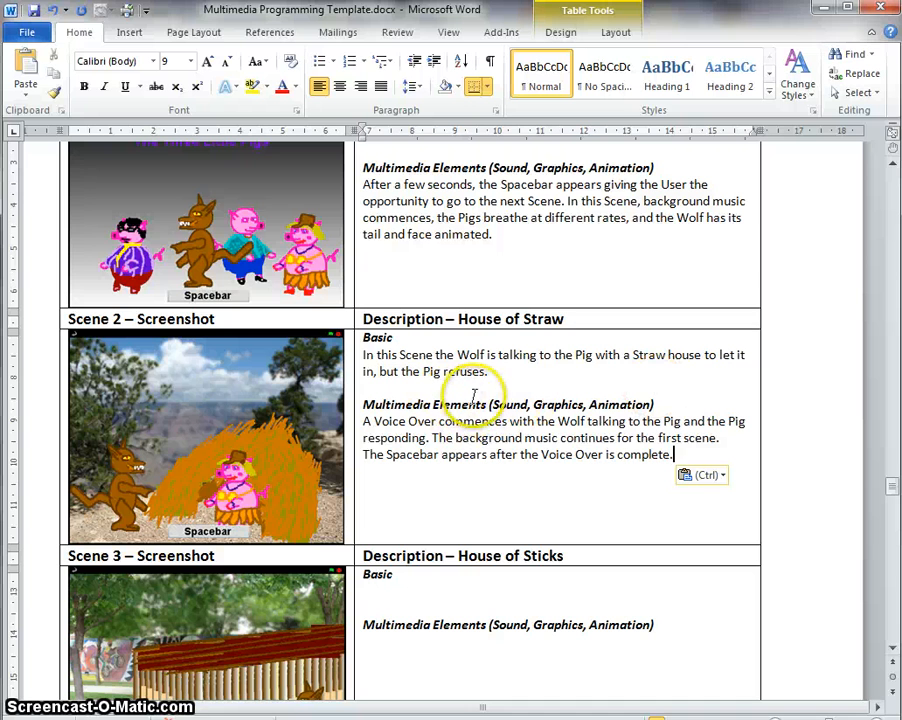
mouse_move(536, 440)
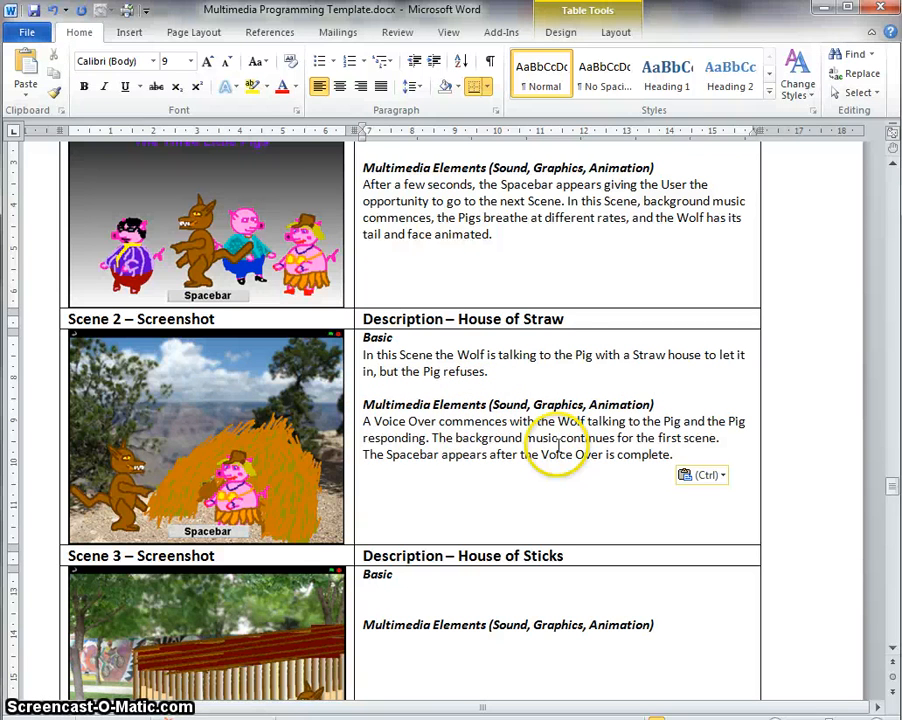
mouse_move(744, 436)
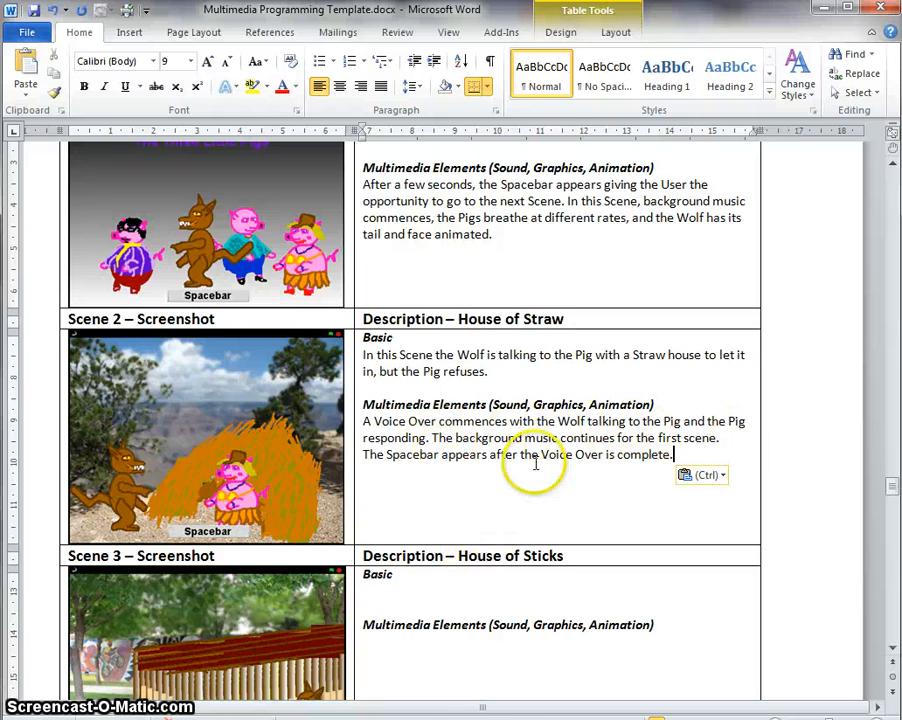
mouse_move(492, 508)
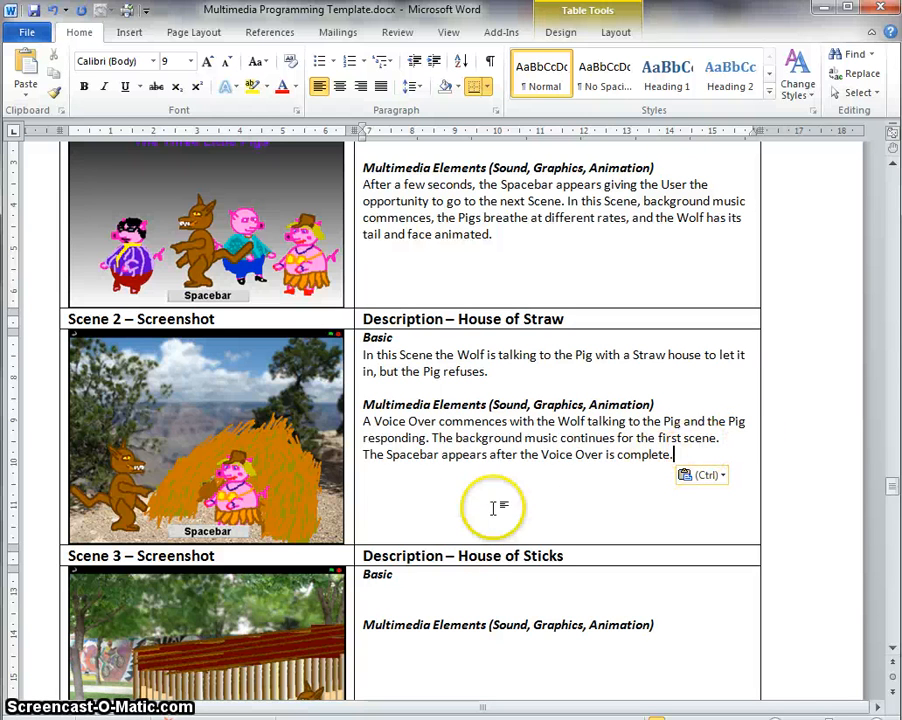
mouse_move(548, 472)
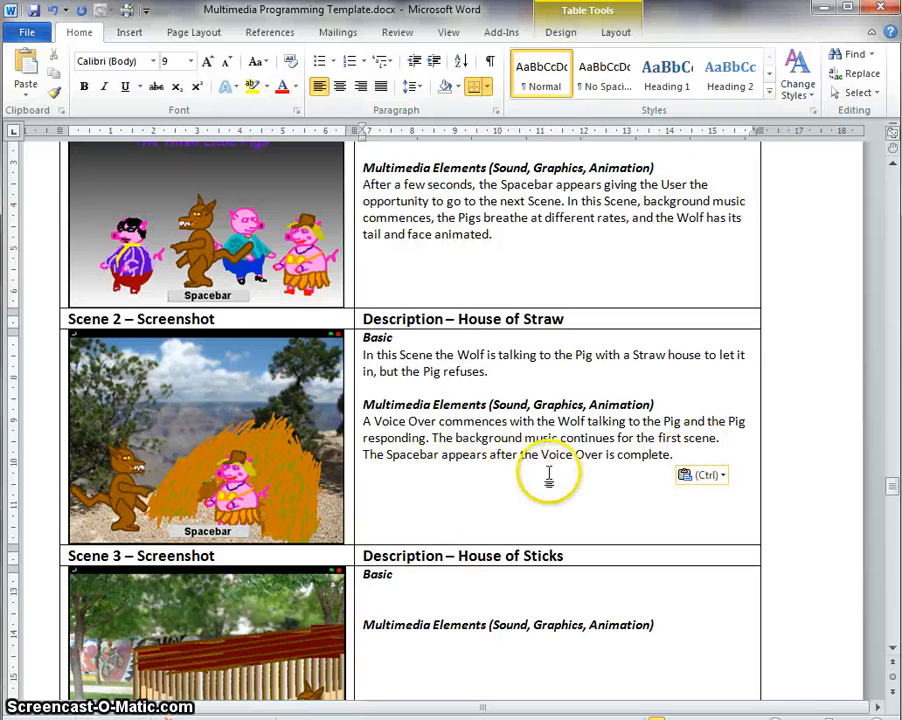
scroll("down", 3)
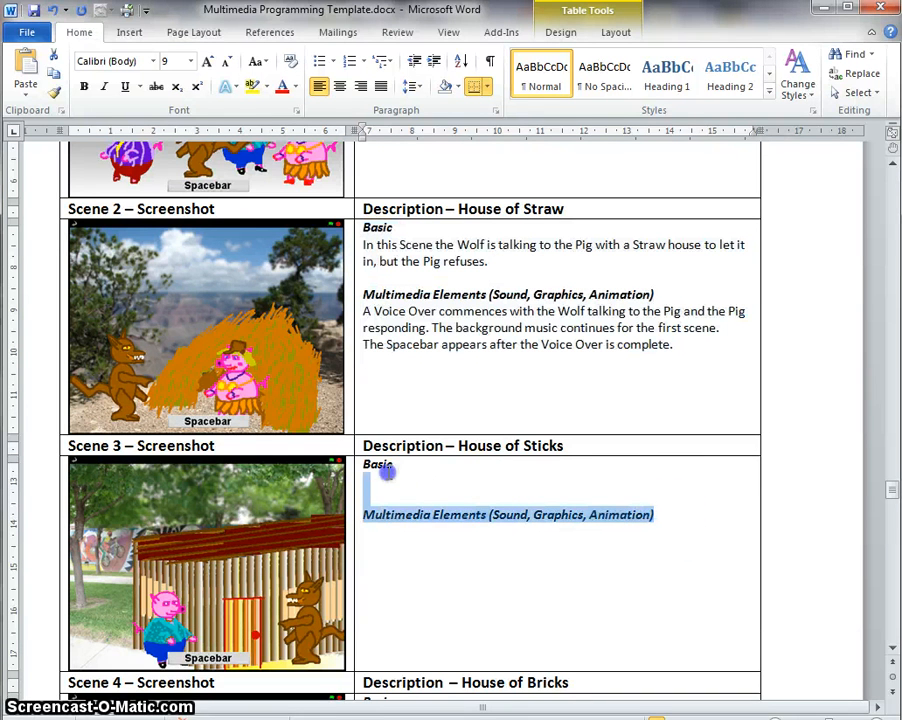
Paste the Scene 2 description into Scene 3 and Scene 4, naming a Stick house and a Brick house.
key("ctrl+v")
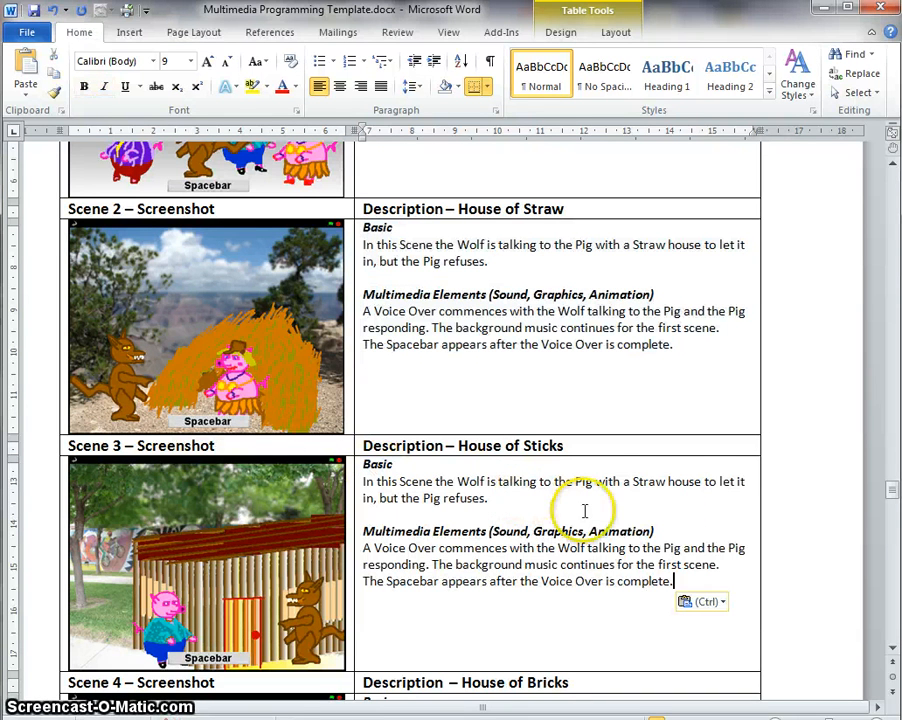
mouse_move(648, 496)
type("icks")
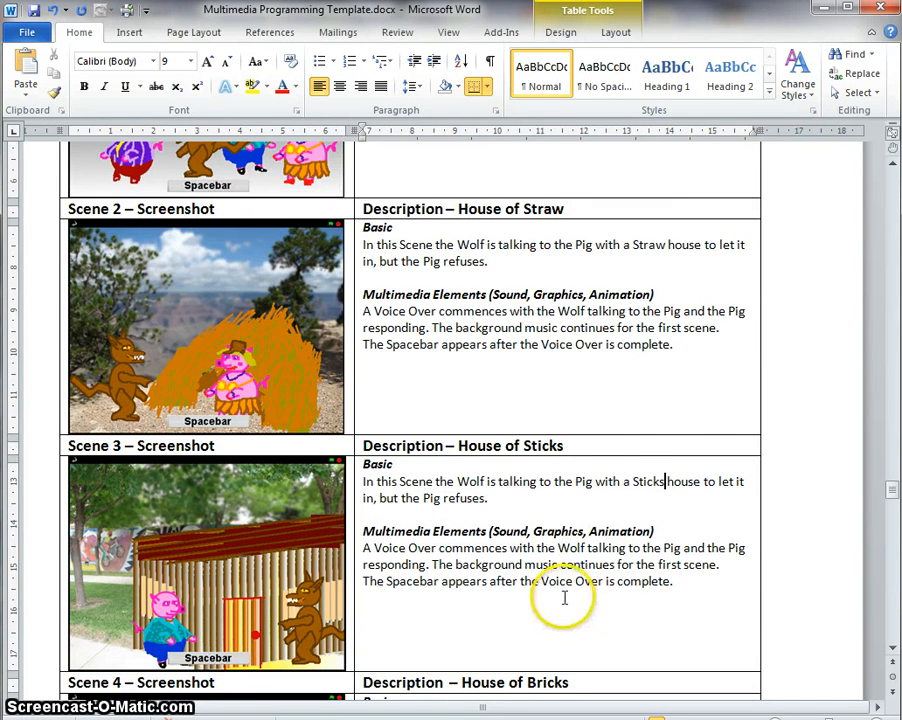
scroll("down", 3)
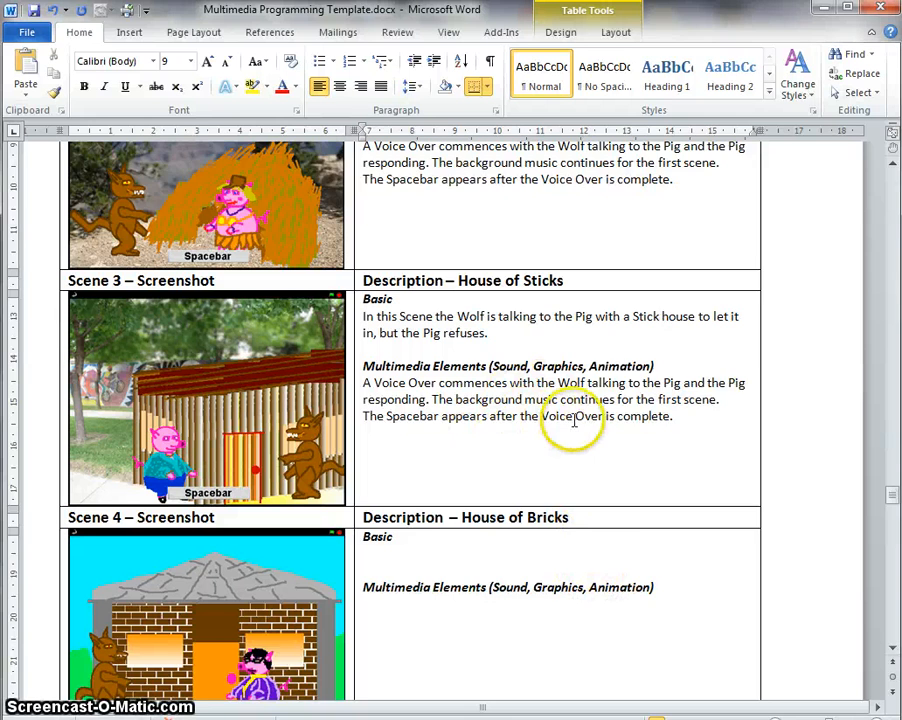
scroll("down", 3)
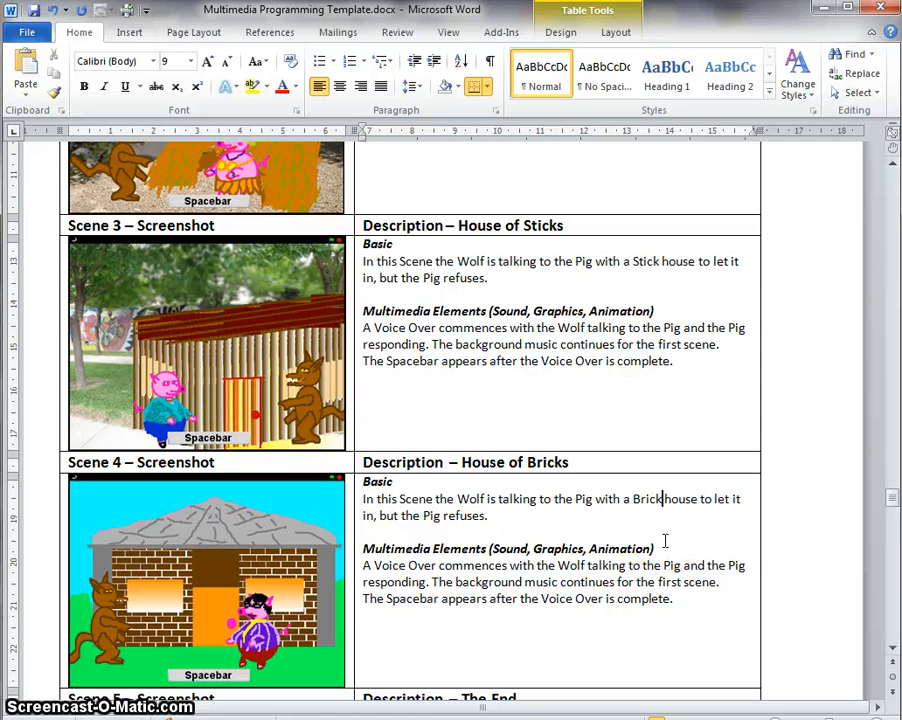
scroll("down", 3)
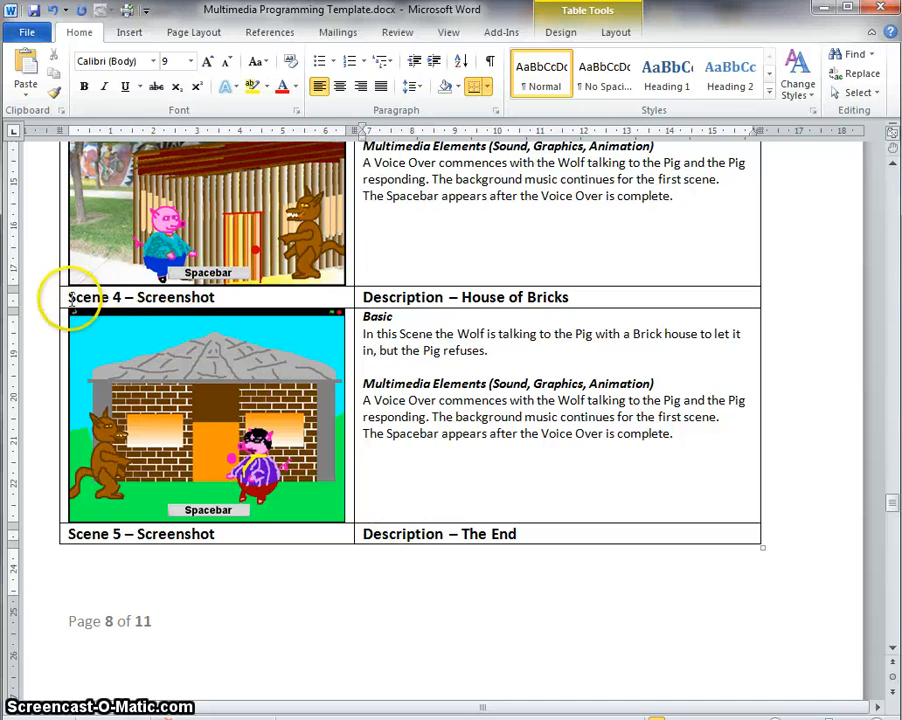
Show the Insert ribbon and scroll to the still-empty Scene 5 The End row.
left_click(130, 32)
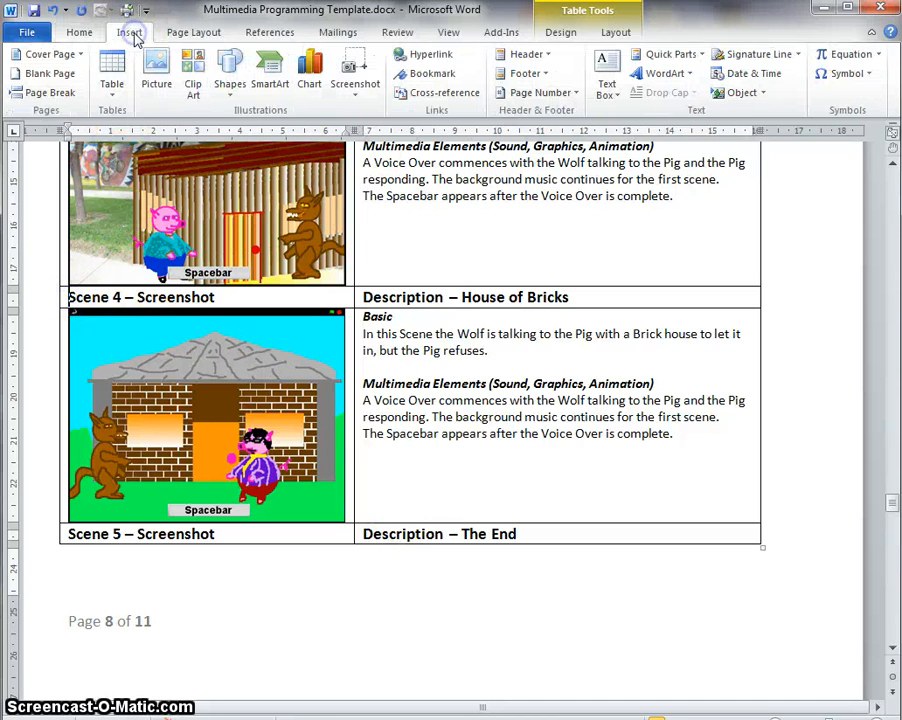
scroll("up", 3)
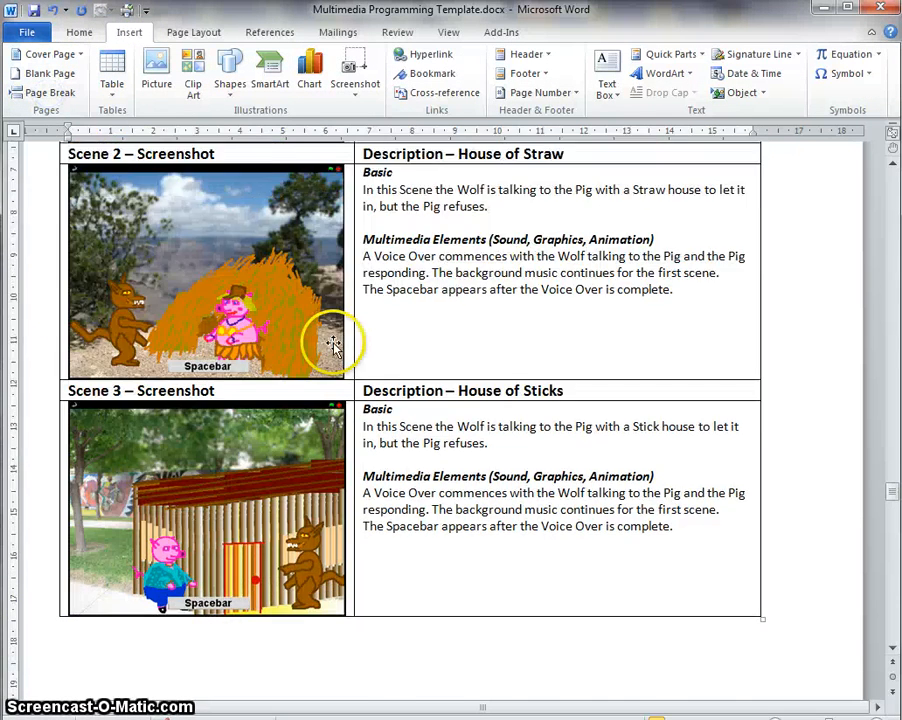
scroll("up", 3)
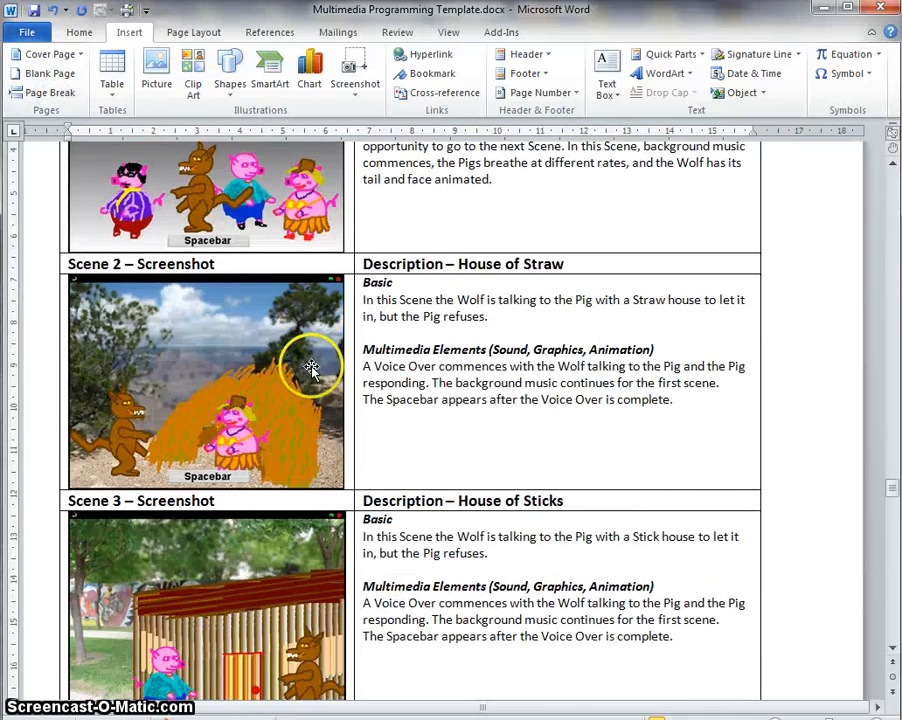
scroll("down", 3)
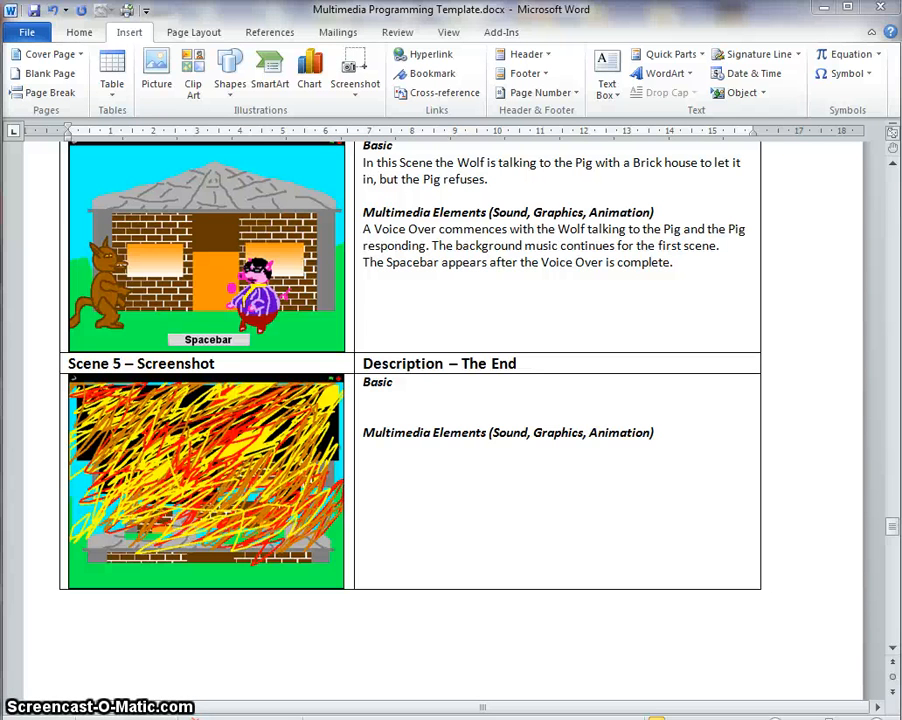
mouse_move(510, 410)
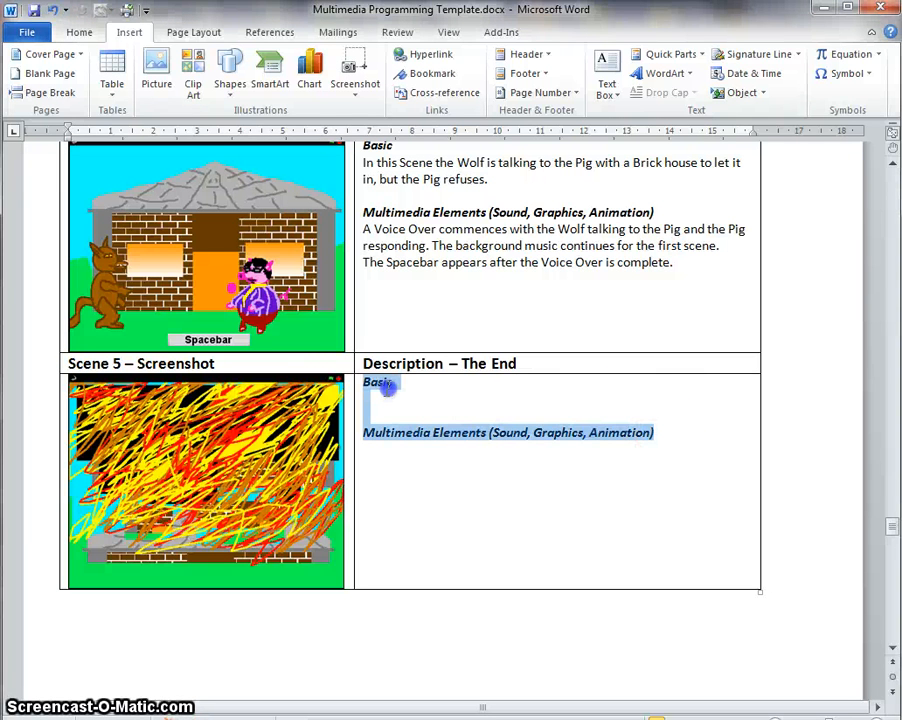
Paste the Scene 5 text about burning screens, Bell Drone, Voice Over moral and Wolf howl.
key("ctrl+v")
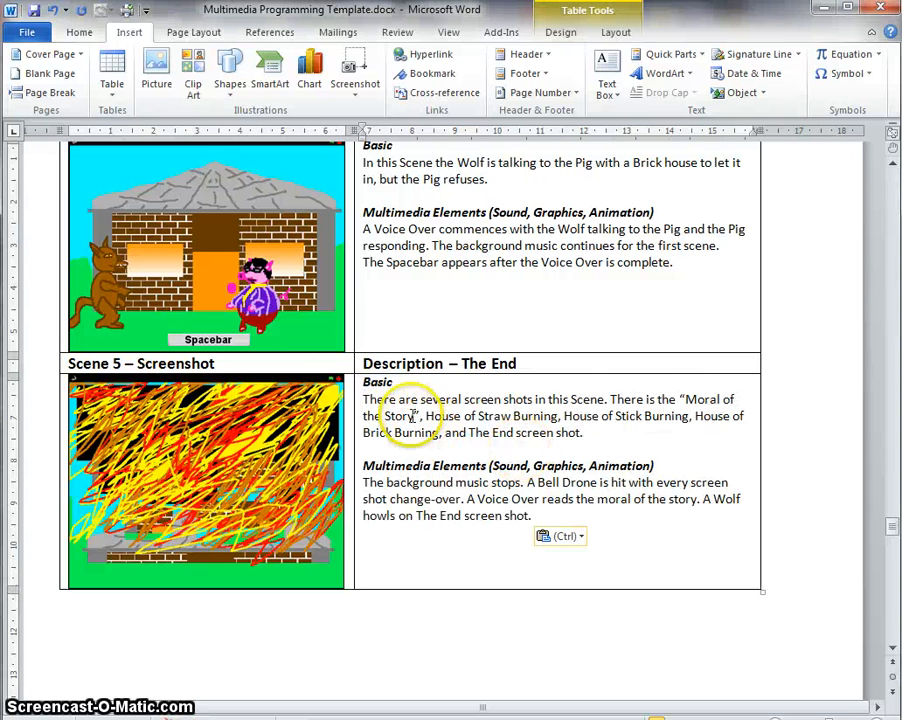
mouse_move(614, 432)
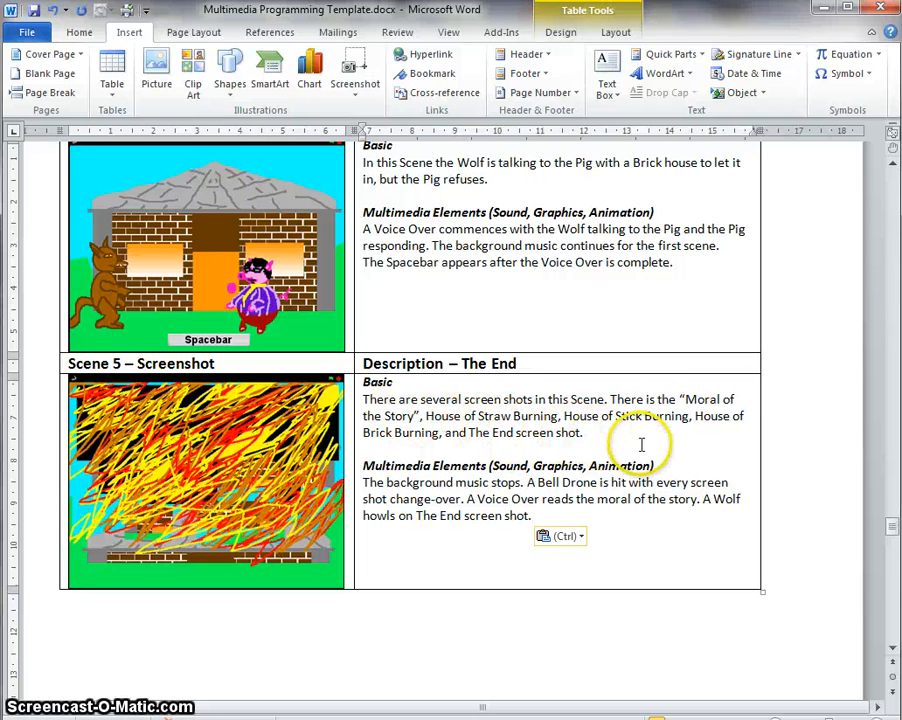
mouse_move(528, 448)
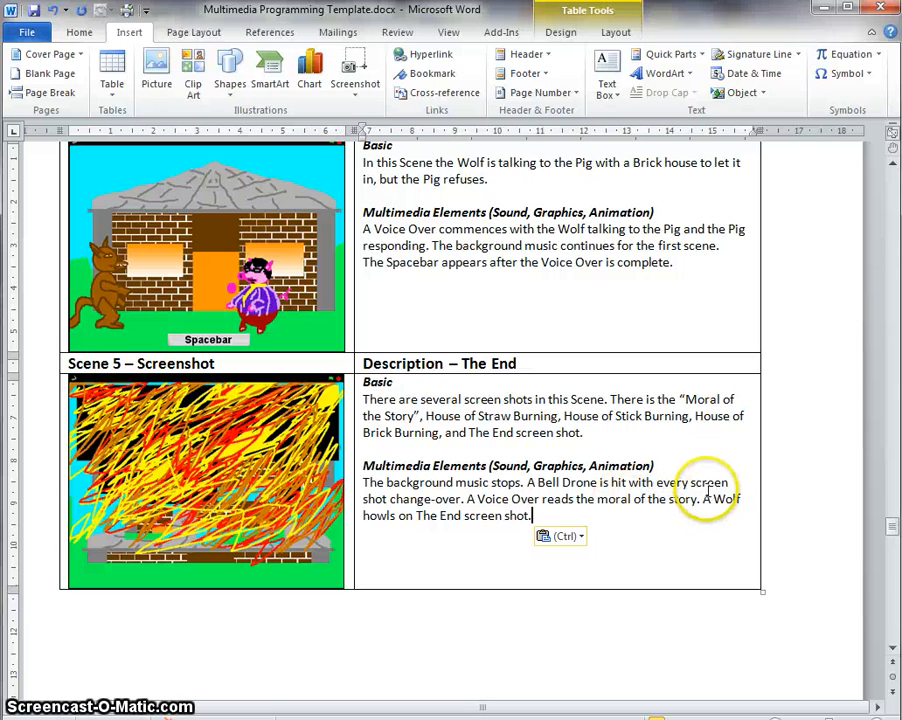
mouse_move(462, 504)
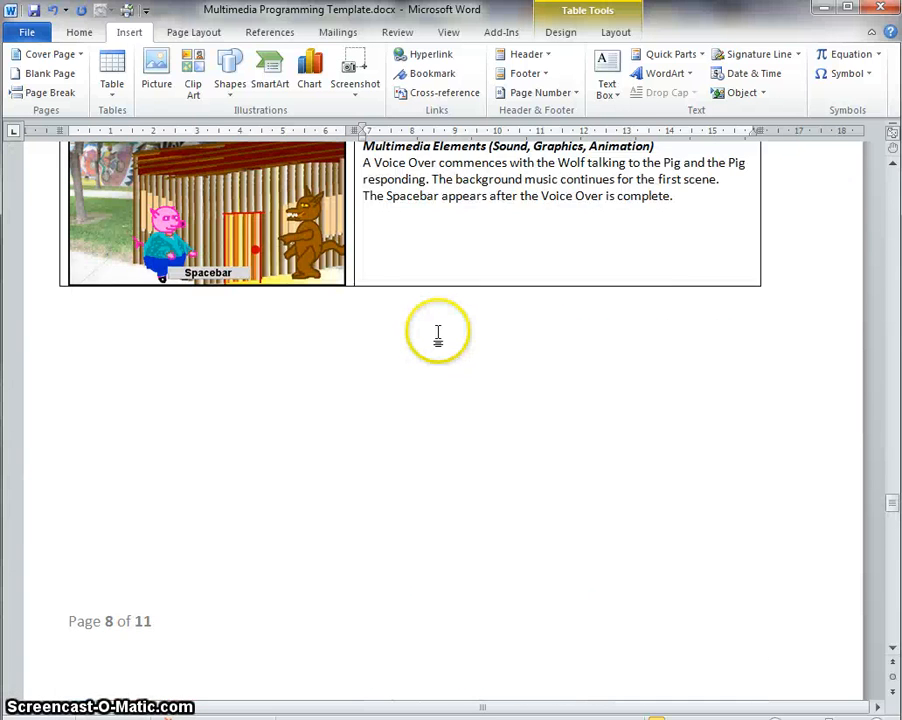
scroll("up", 3)
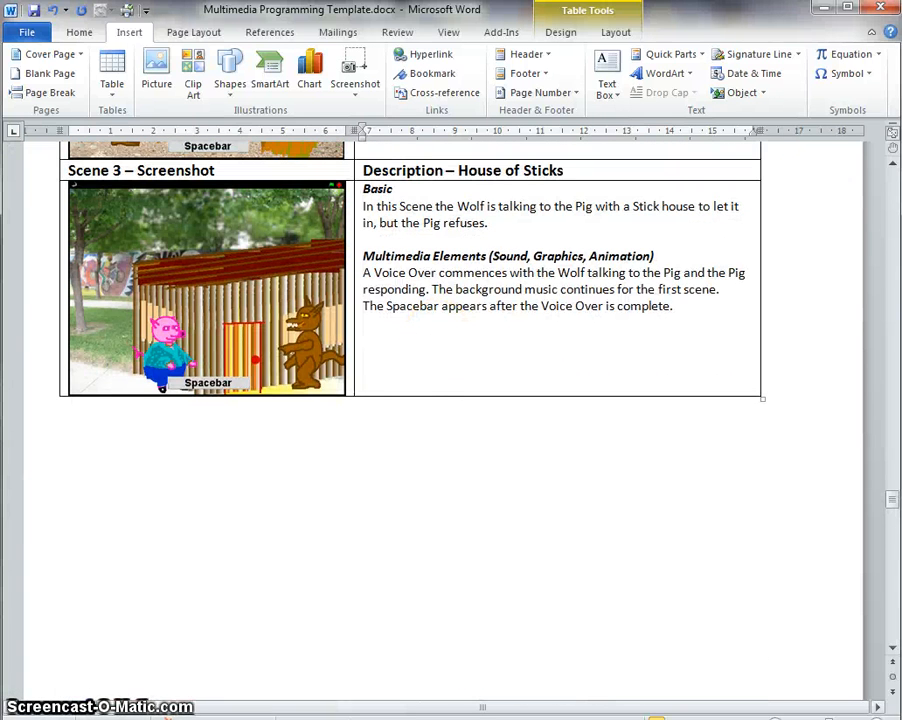